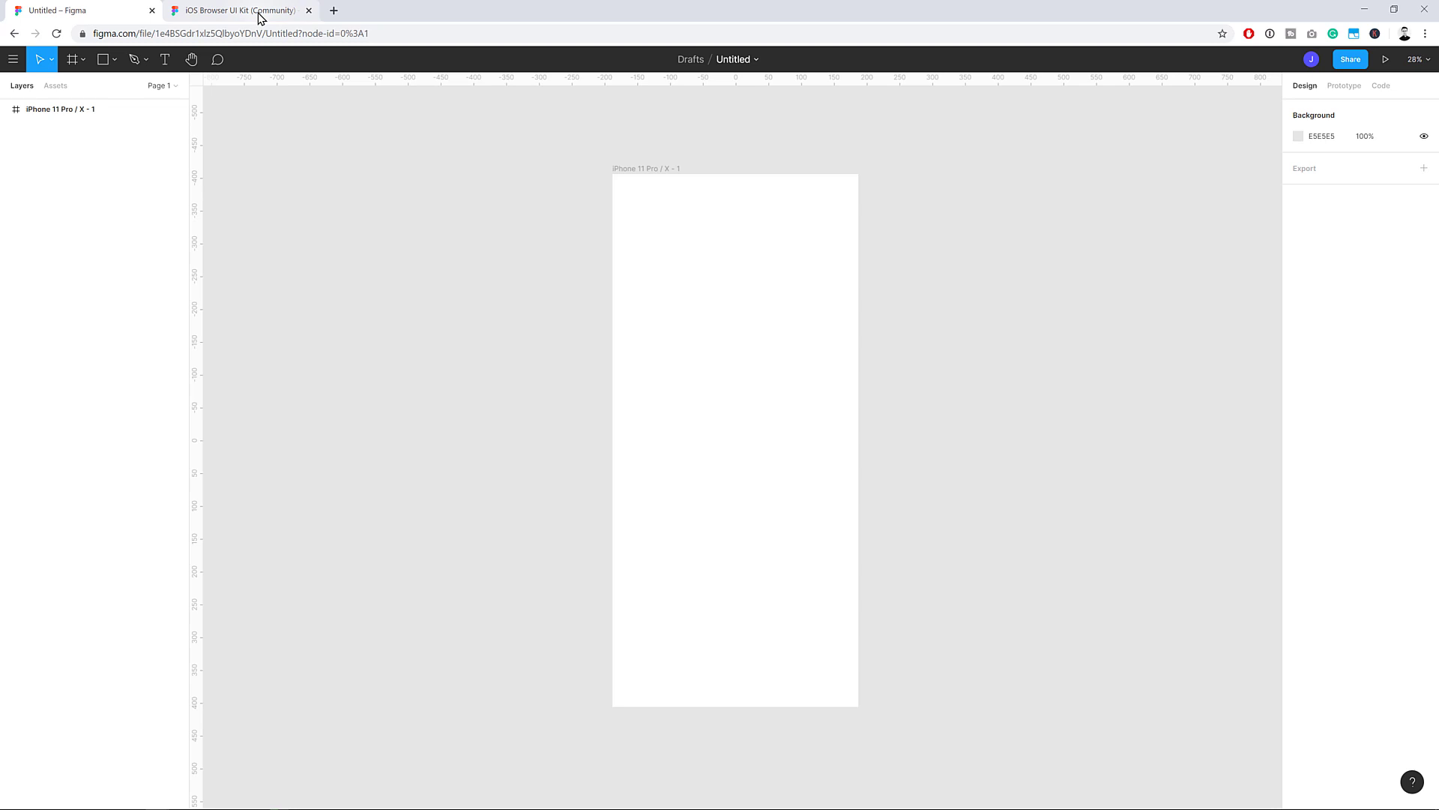
Step: Copy the light iPhone X Safari search bar from the iOS UI kit and paste it into the frame
click(241, 10)
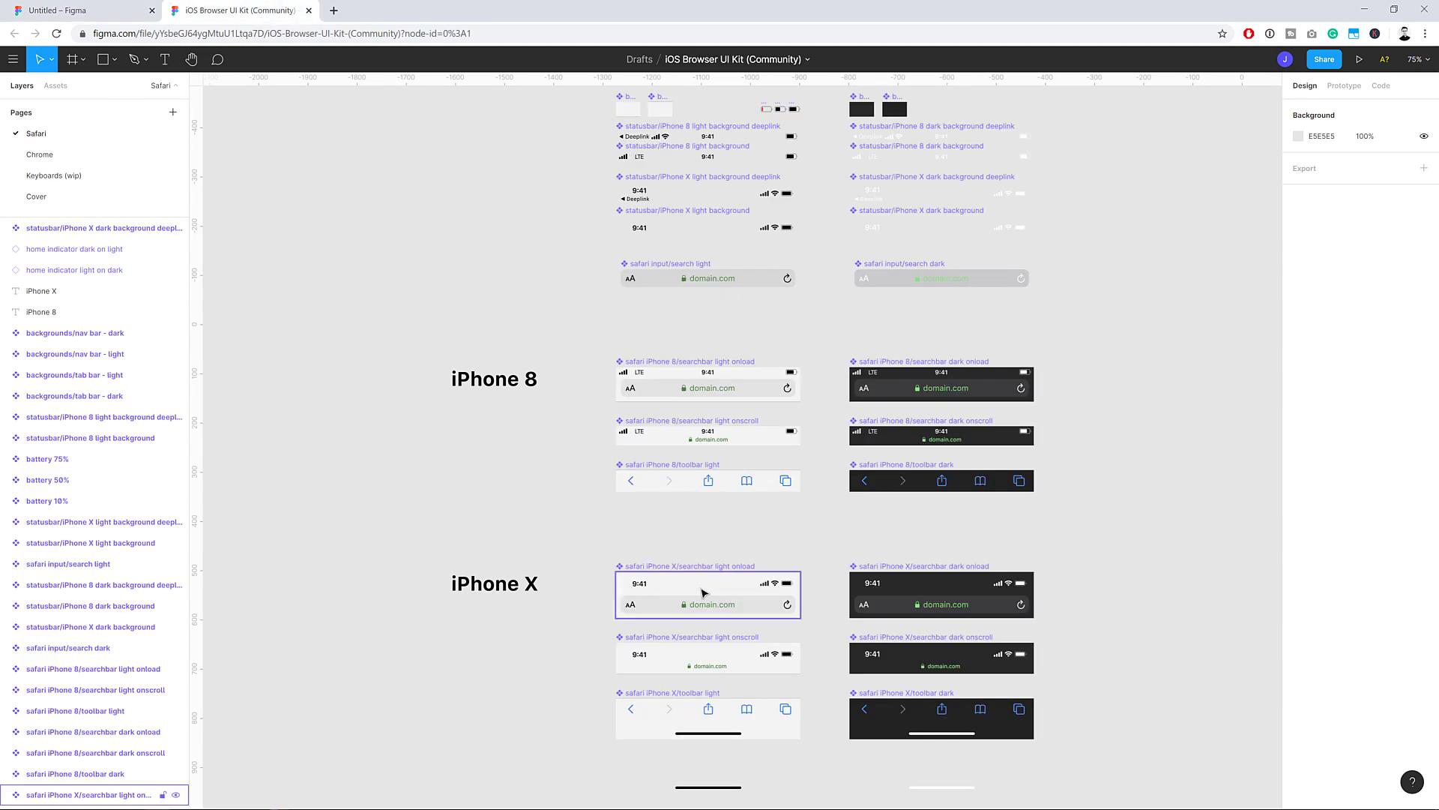
click(707, 594)
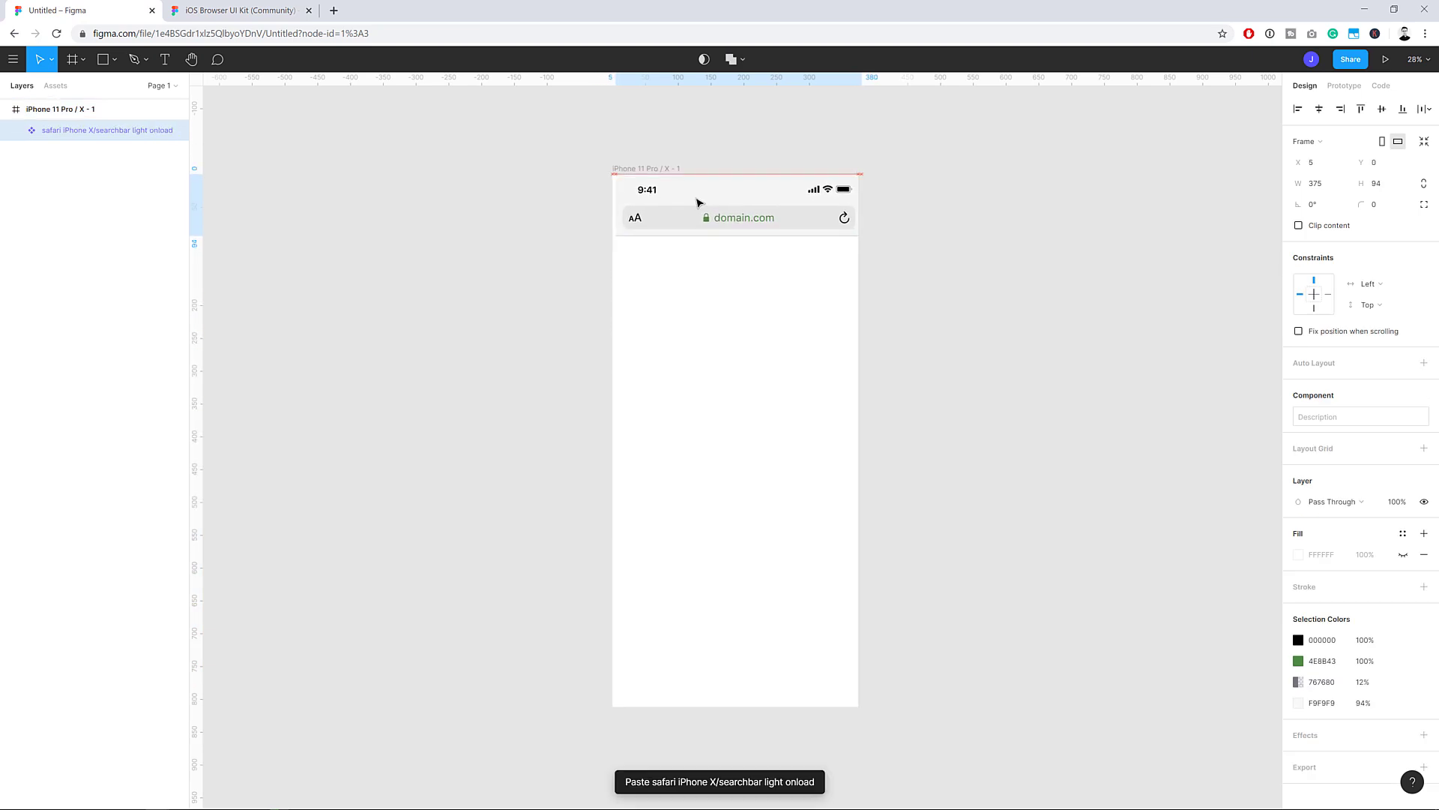
click(237, 9)
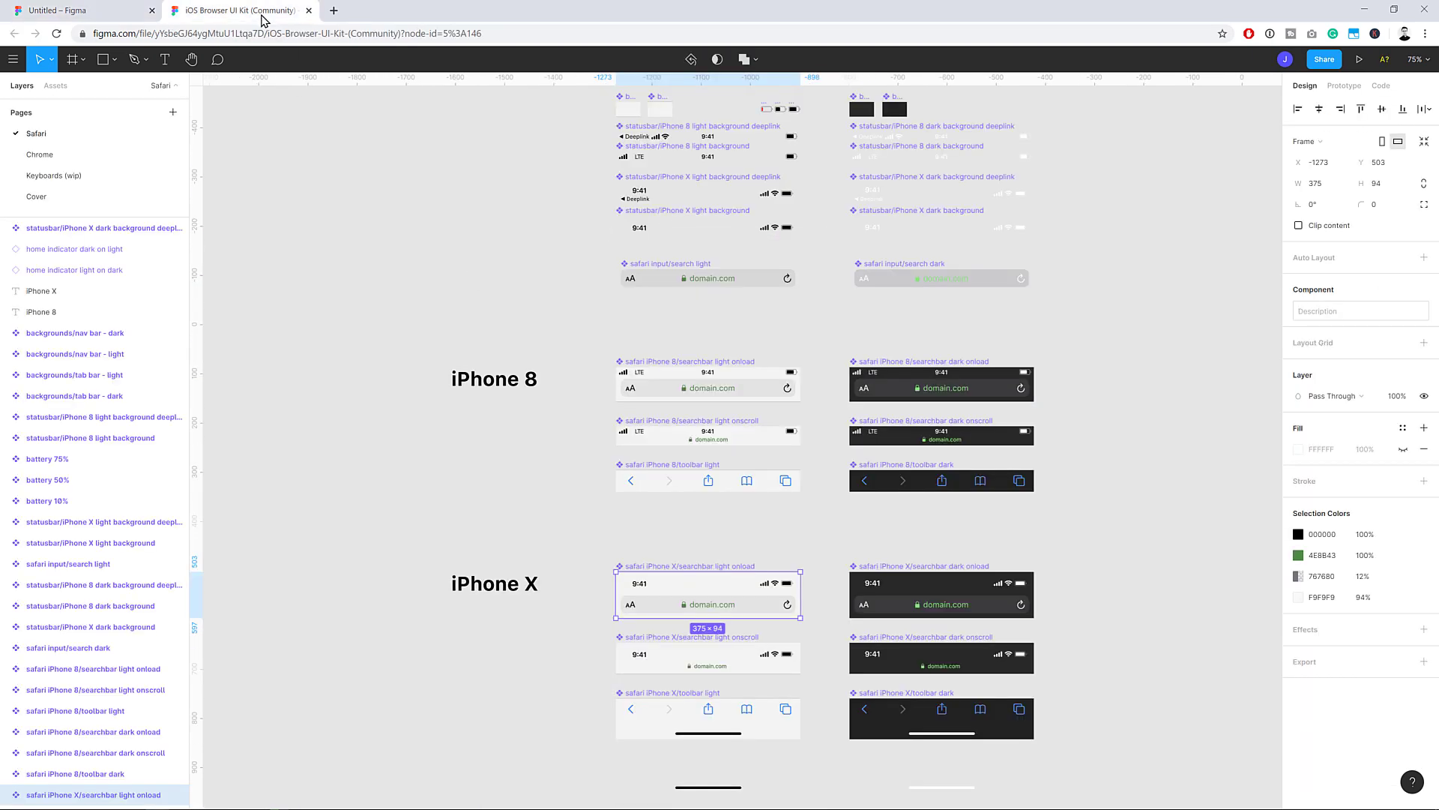
click(707, 718)
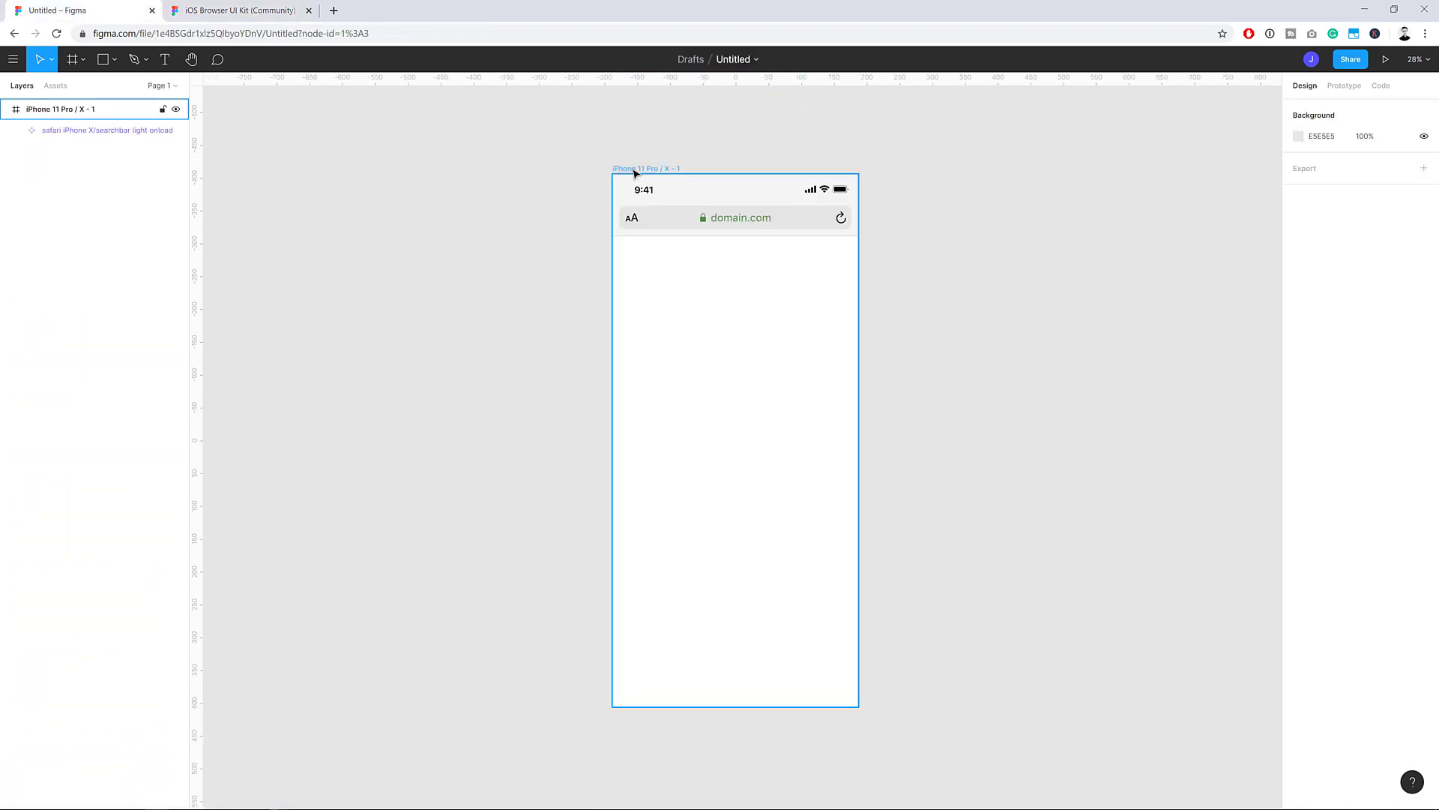
key(ctrl+v)
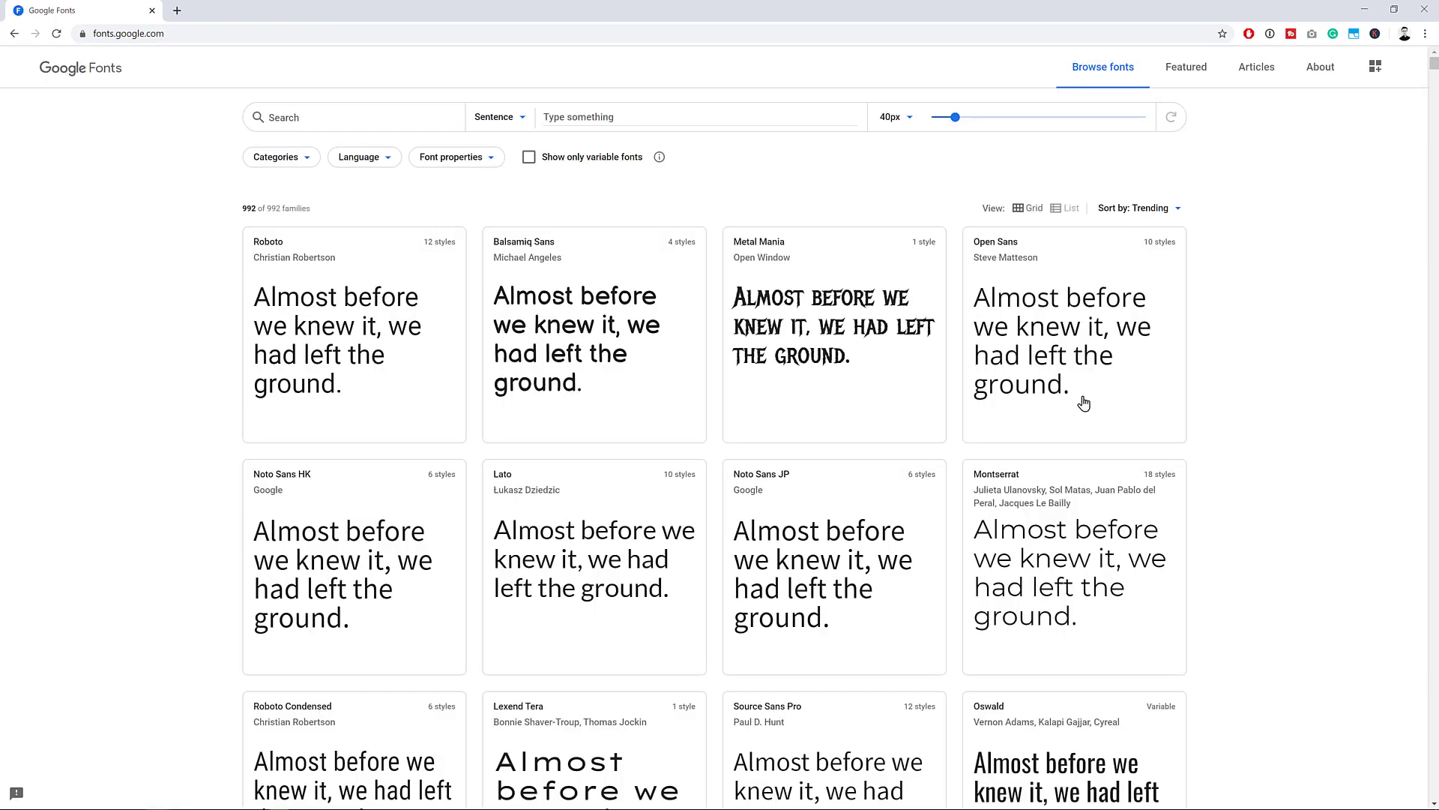
Step: Look at a trending font family on fonts.google.com
click(594, 558)
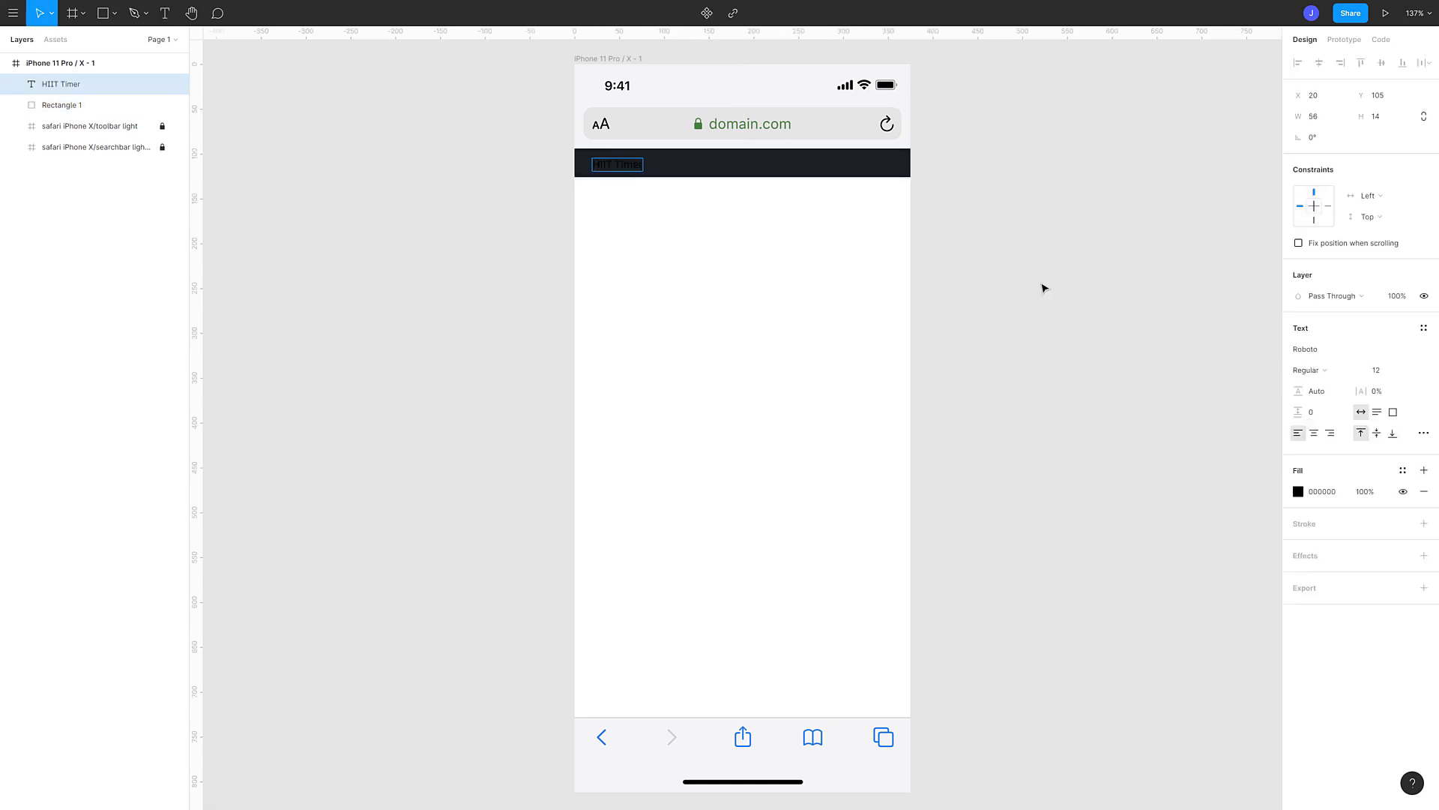
Step: Set the HIIT Timer title to bold white Lato at a new size and centre the REST label
click(58, 105)
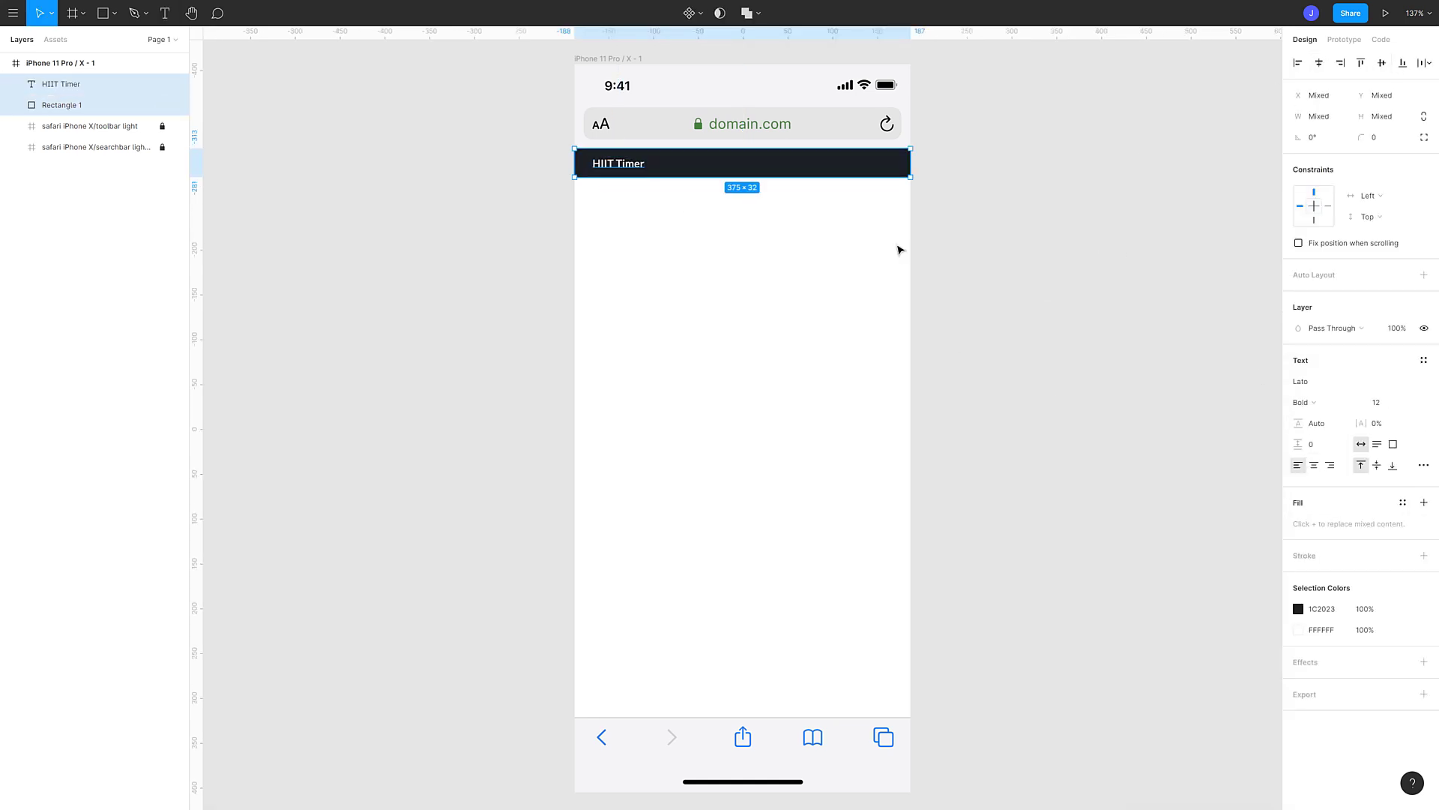
click(1376, 402)
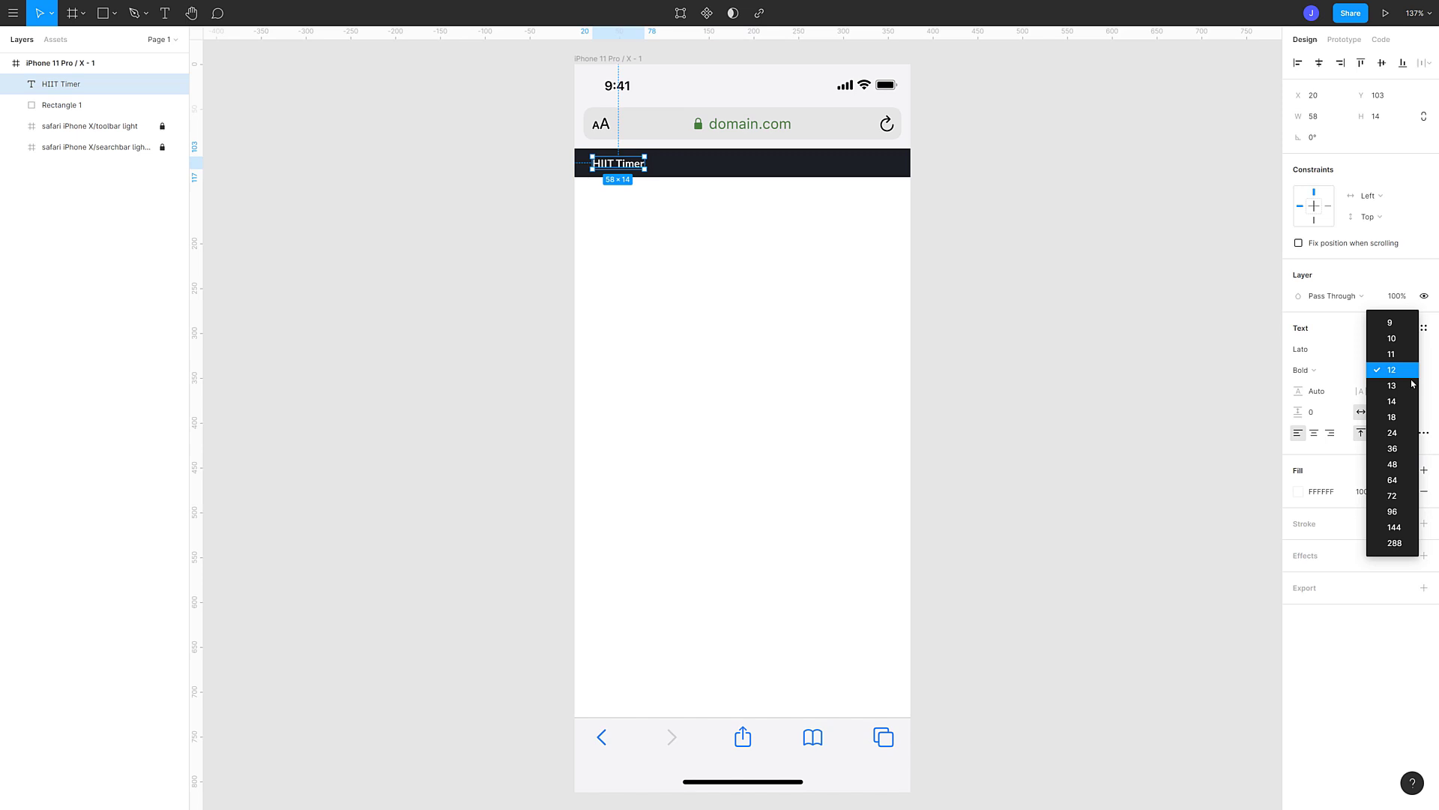
click(999, 365)
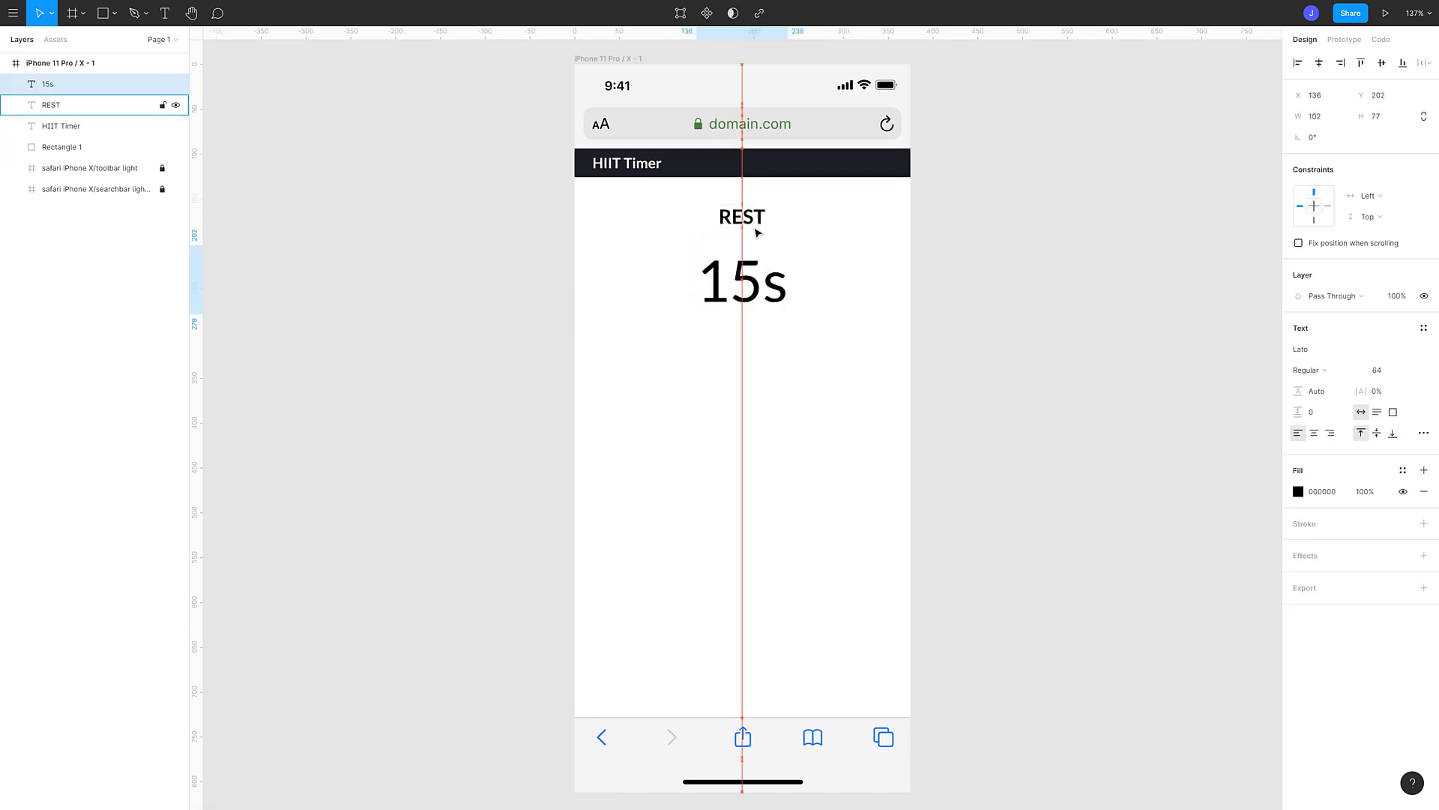
click(489, 331)
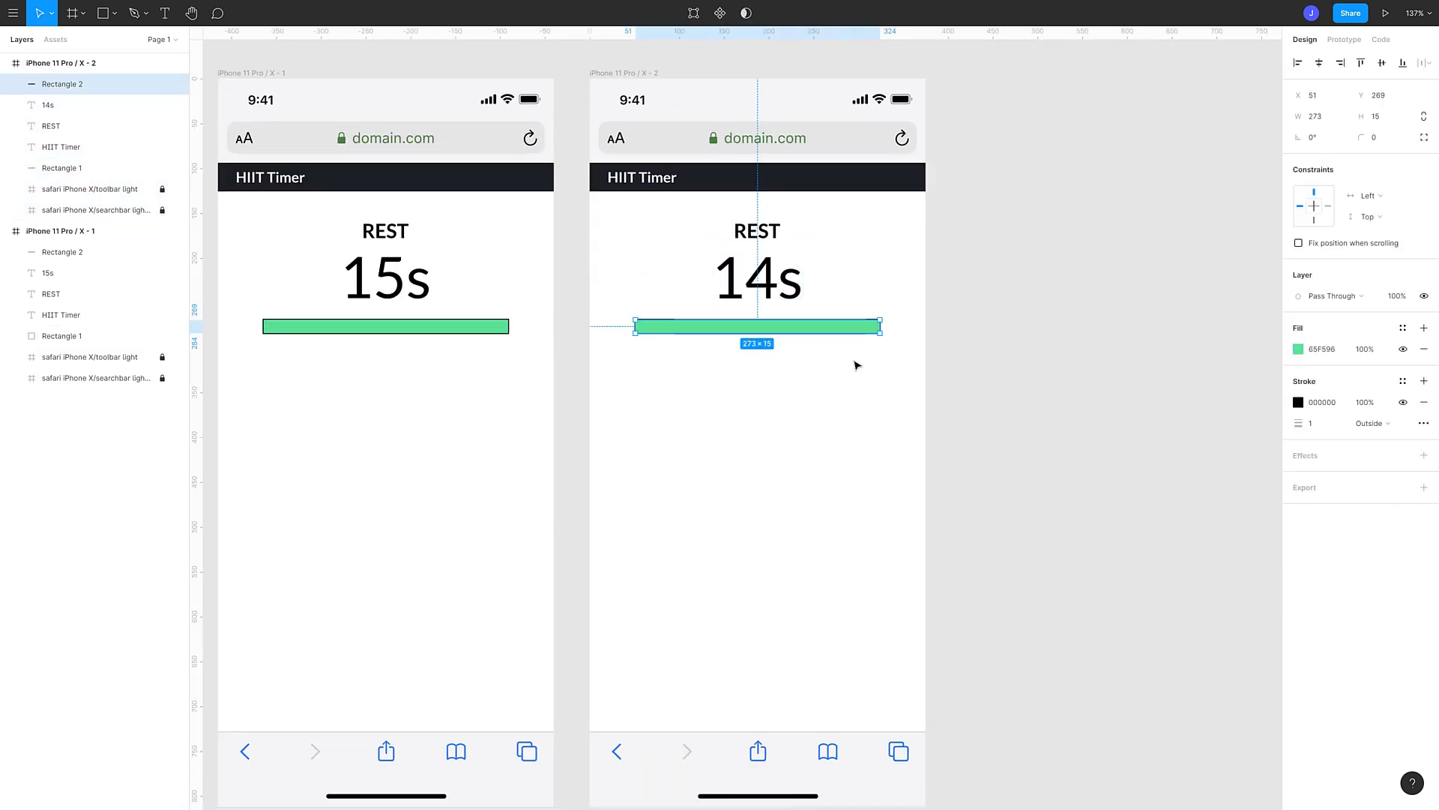
Step: Select the progress bars on the GO screens and change their fill colour
click(1425, 402)
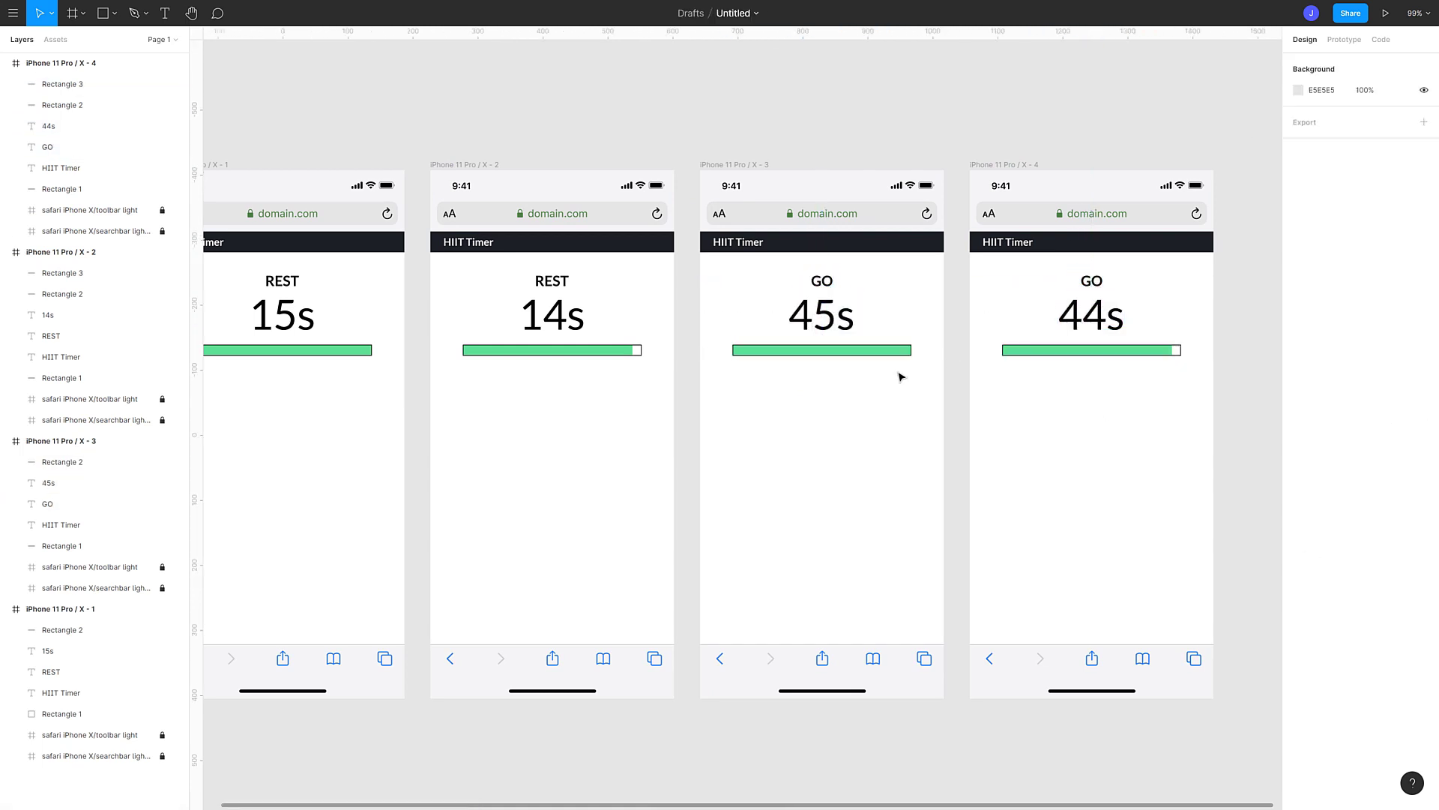
click(1298, 349)
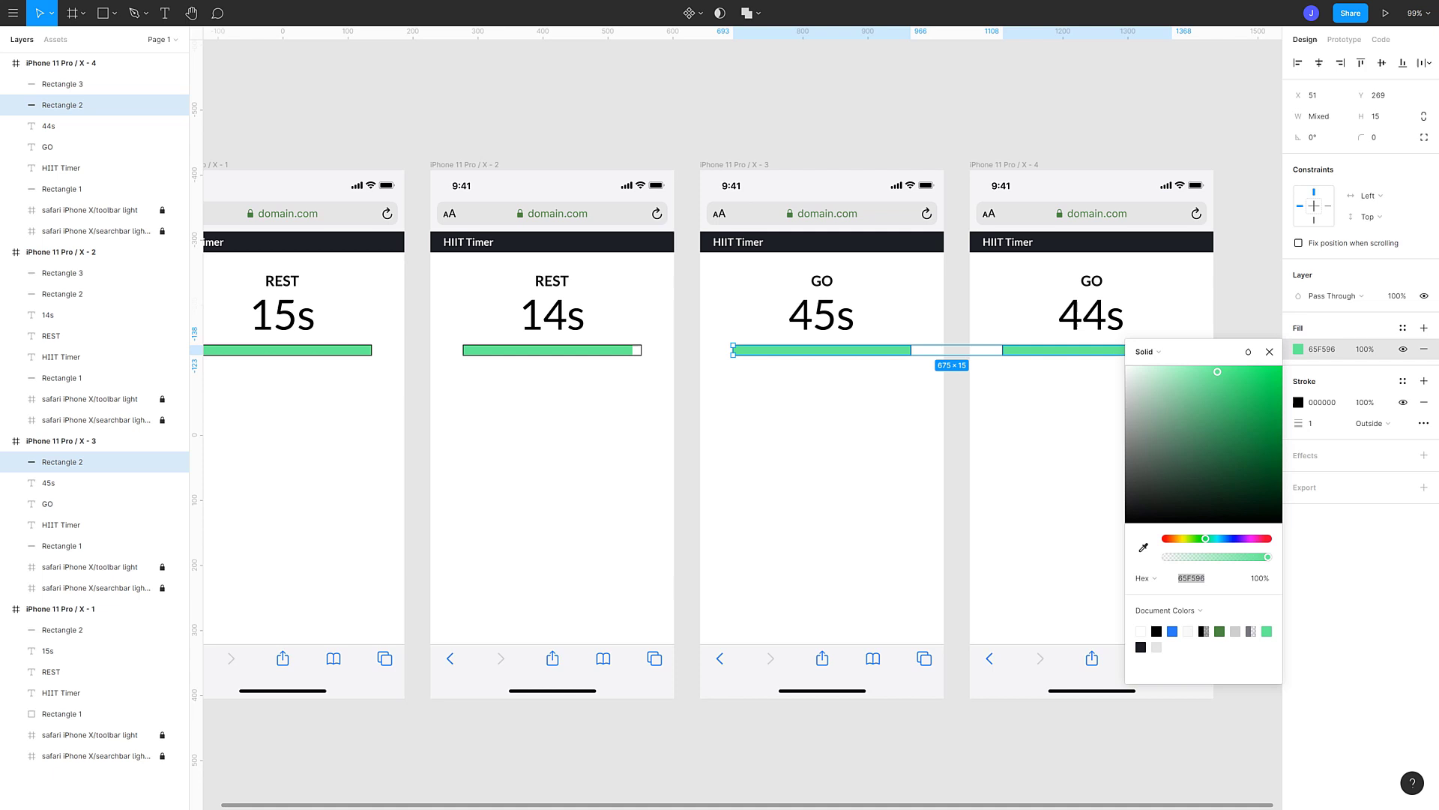
click(1269, 351)
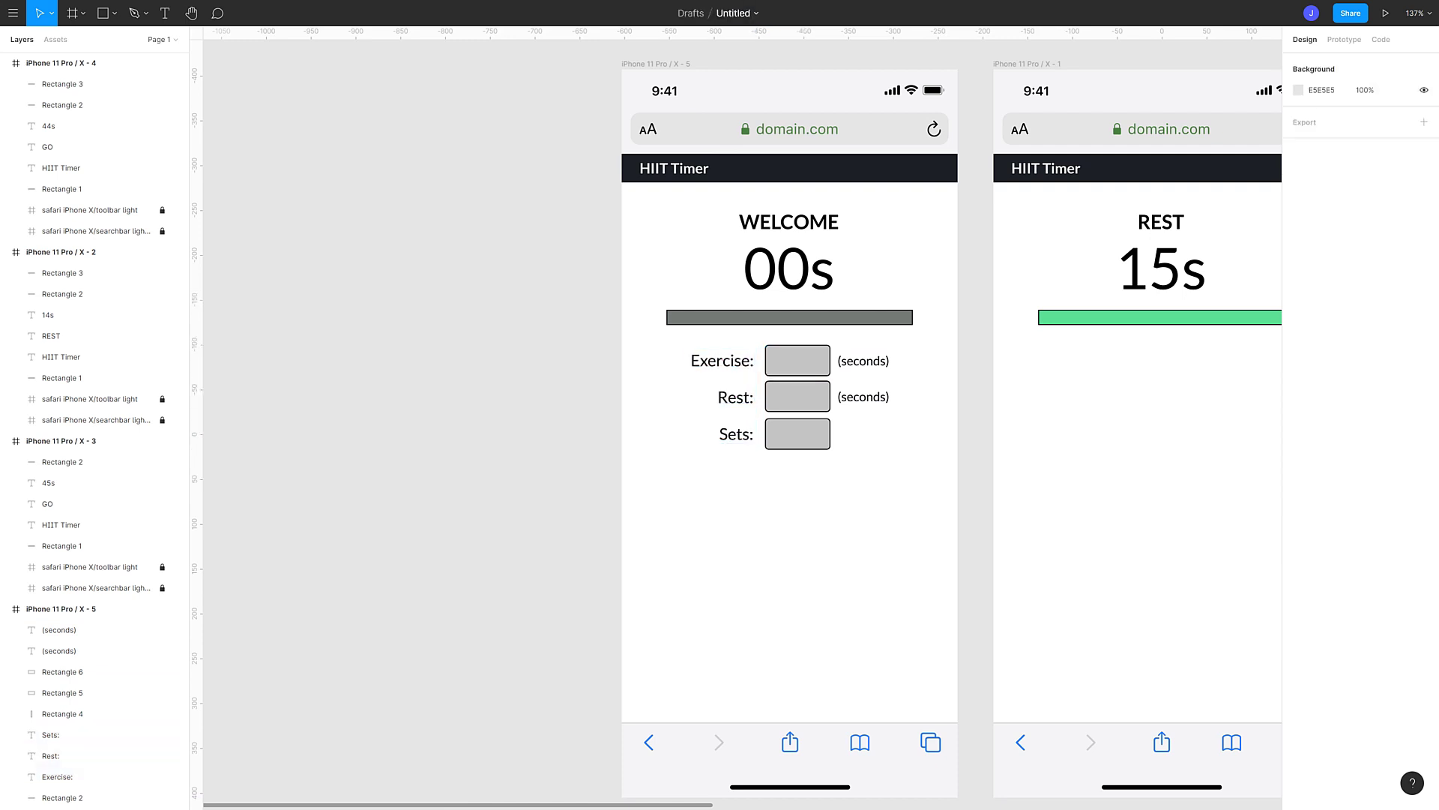
Step: Group the Exercise, Rest and Sets rows and place the Start! label over its light blue button
click(792, 359)
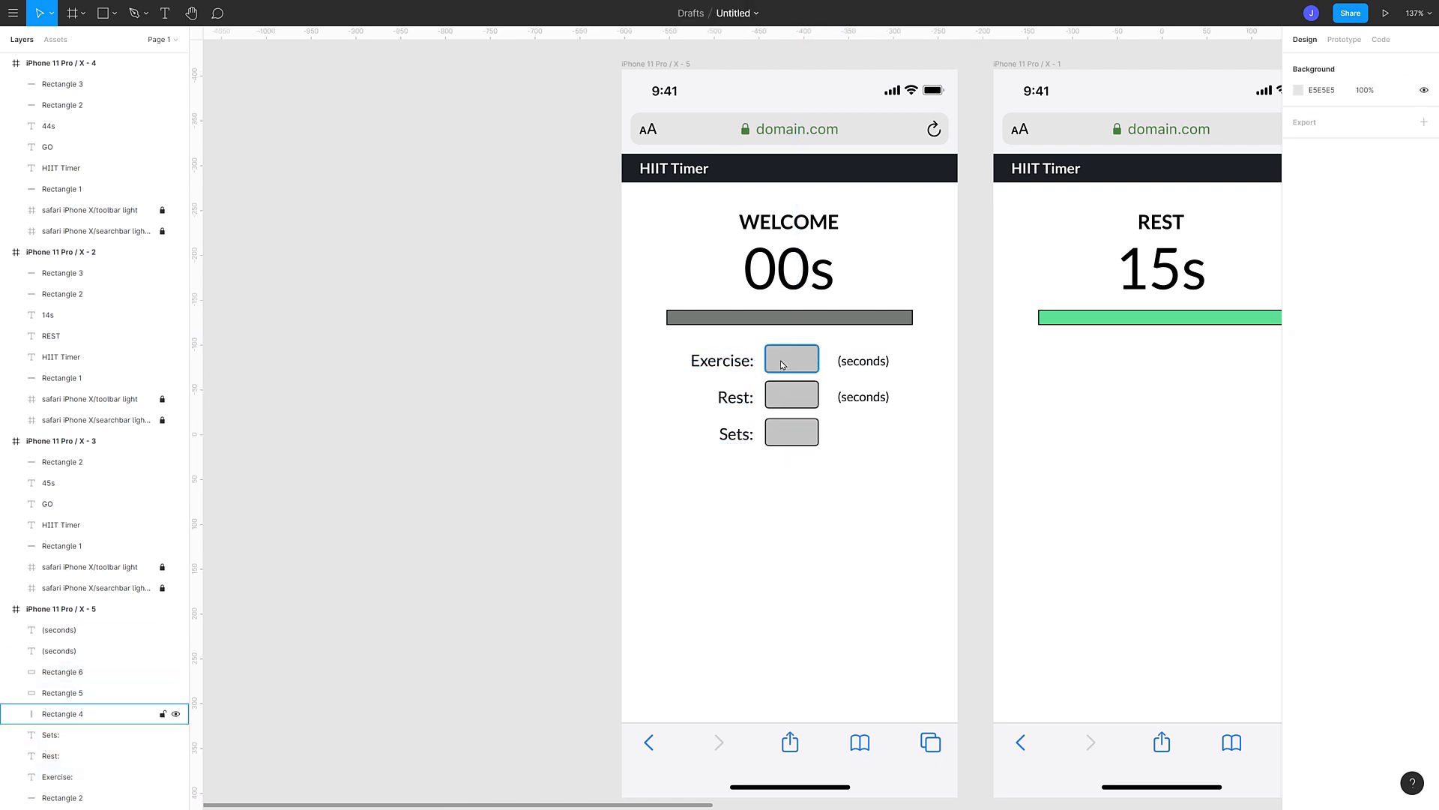
click(851, 548)
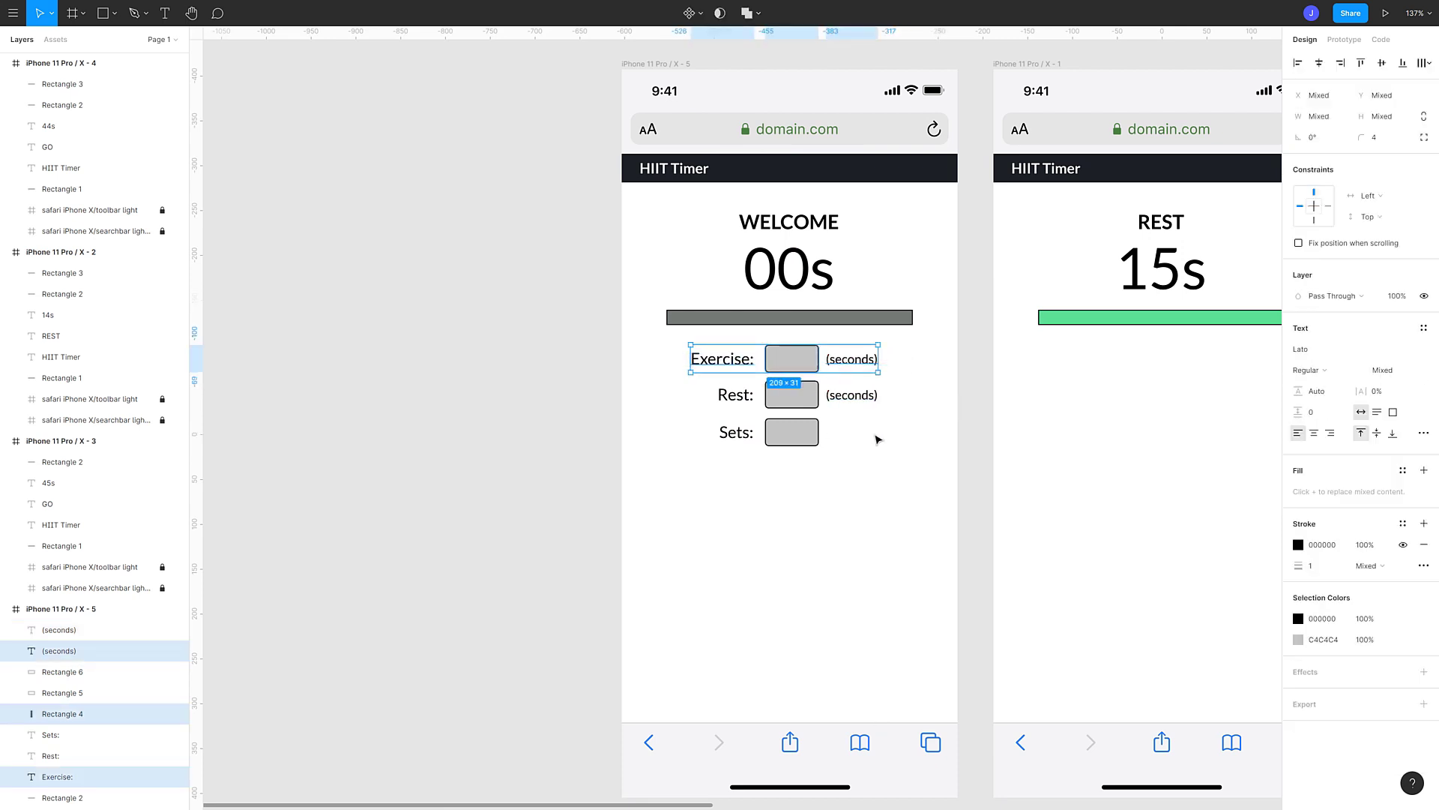
click(735, 395)
text(Start!)
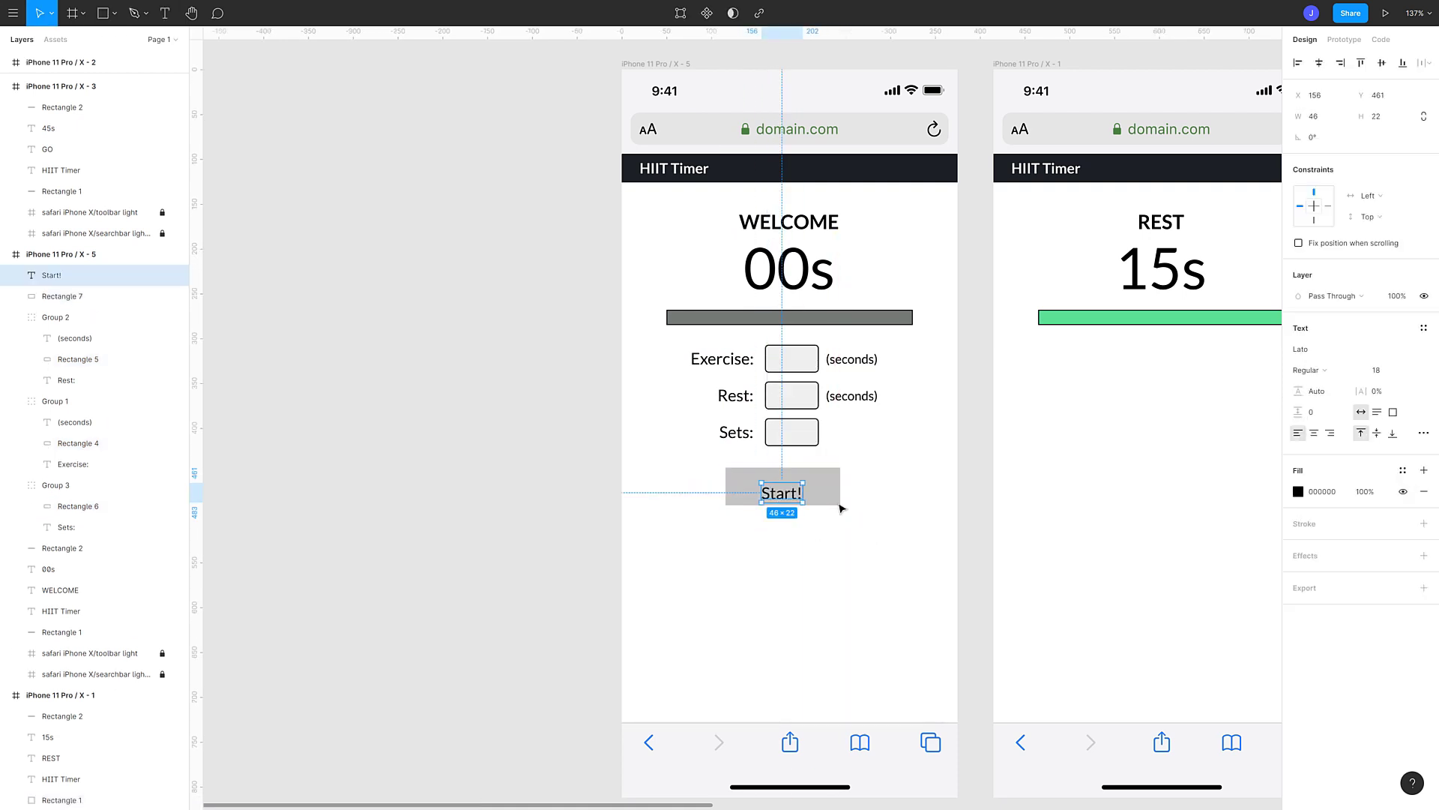
click(780, 482)
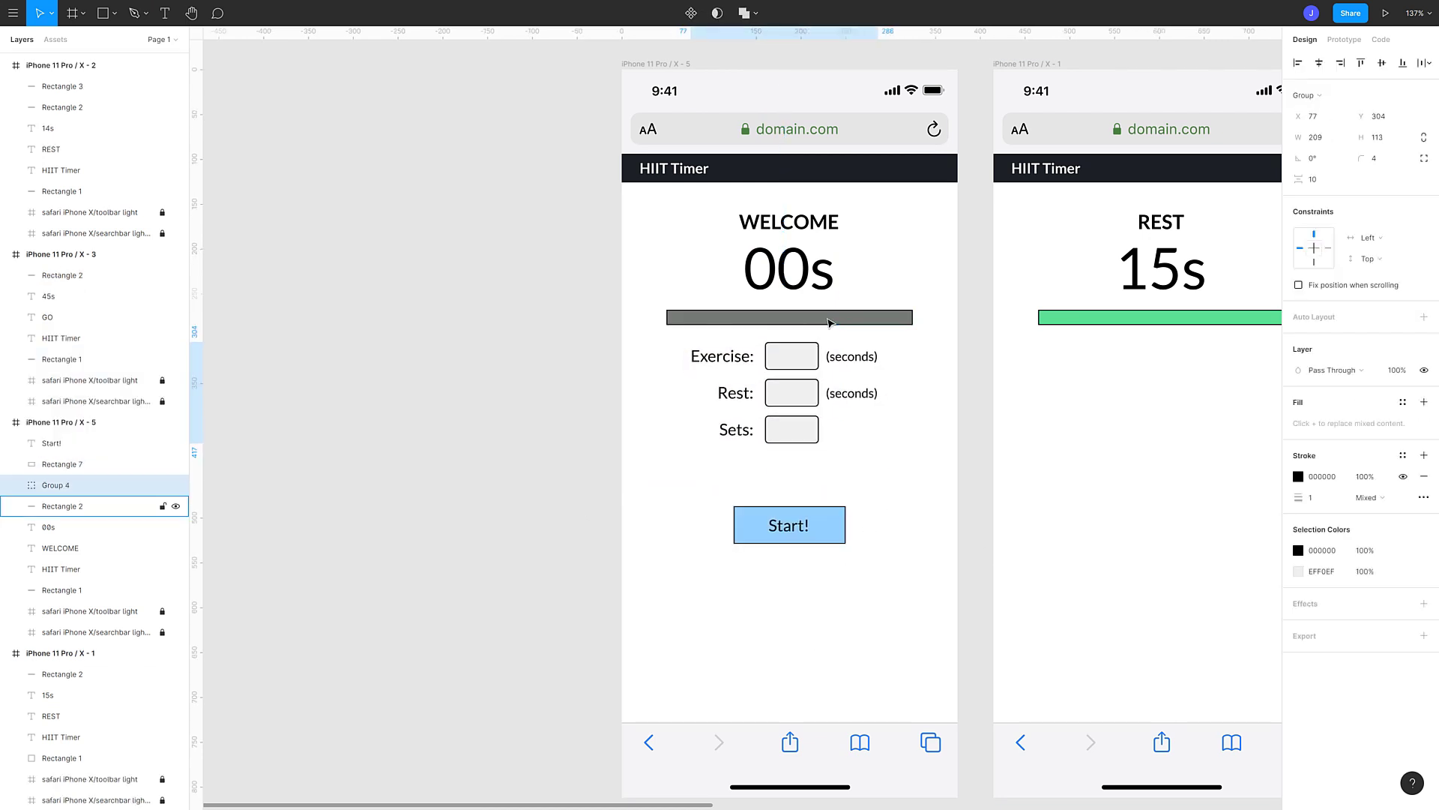
click(788, 221)
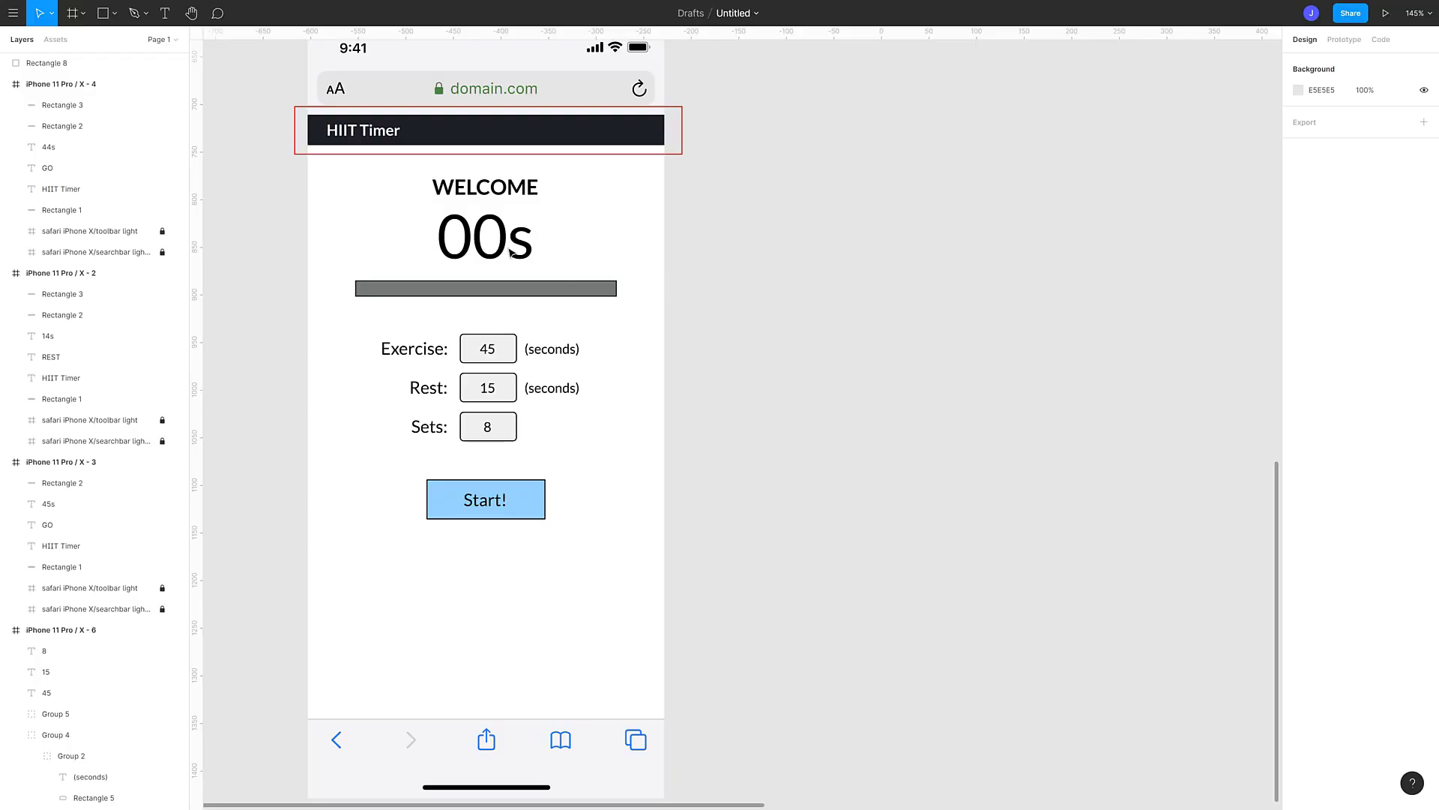
Step: Paste a copy of the red outline box and fit it around the form fields
click(105, 13)
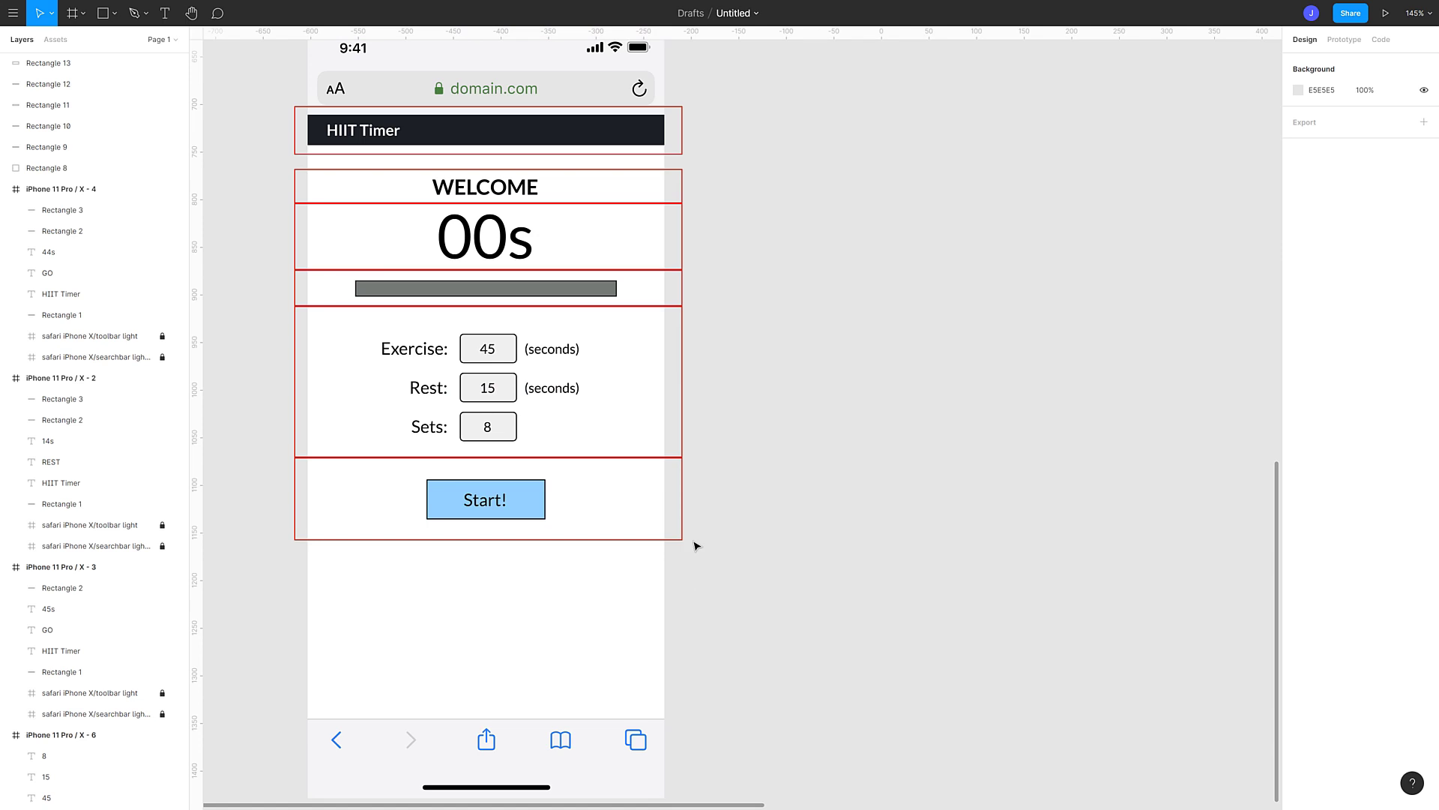
key(ctrl+v)
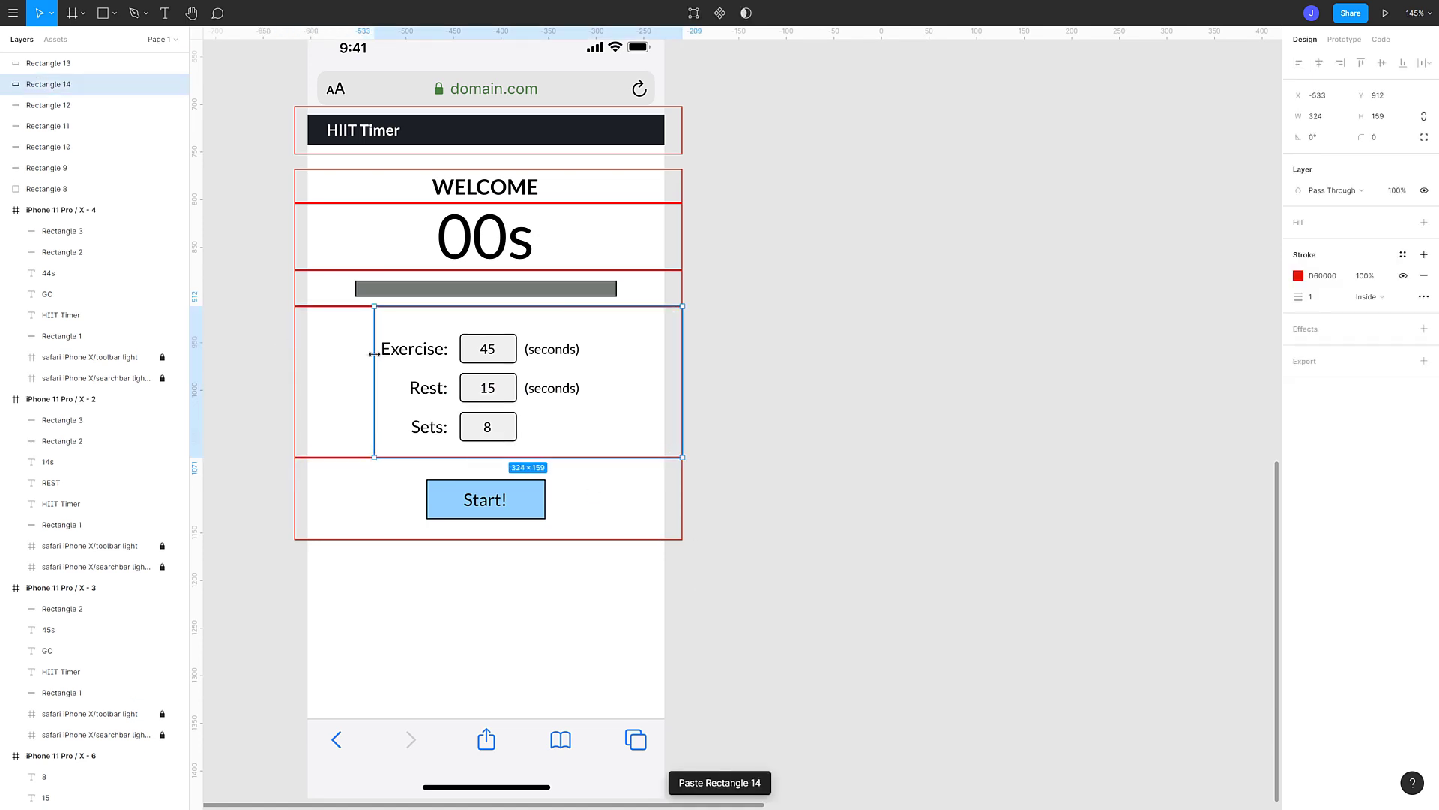
click(486, 348)
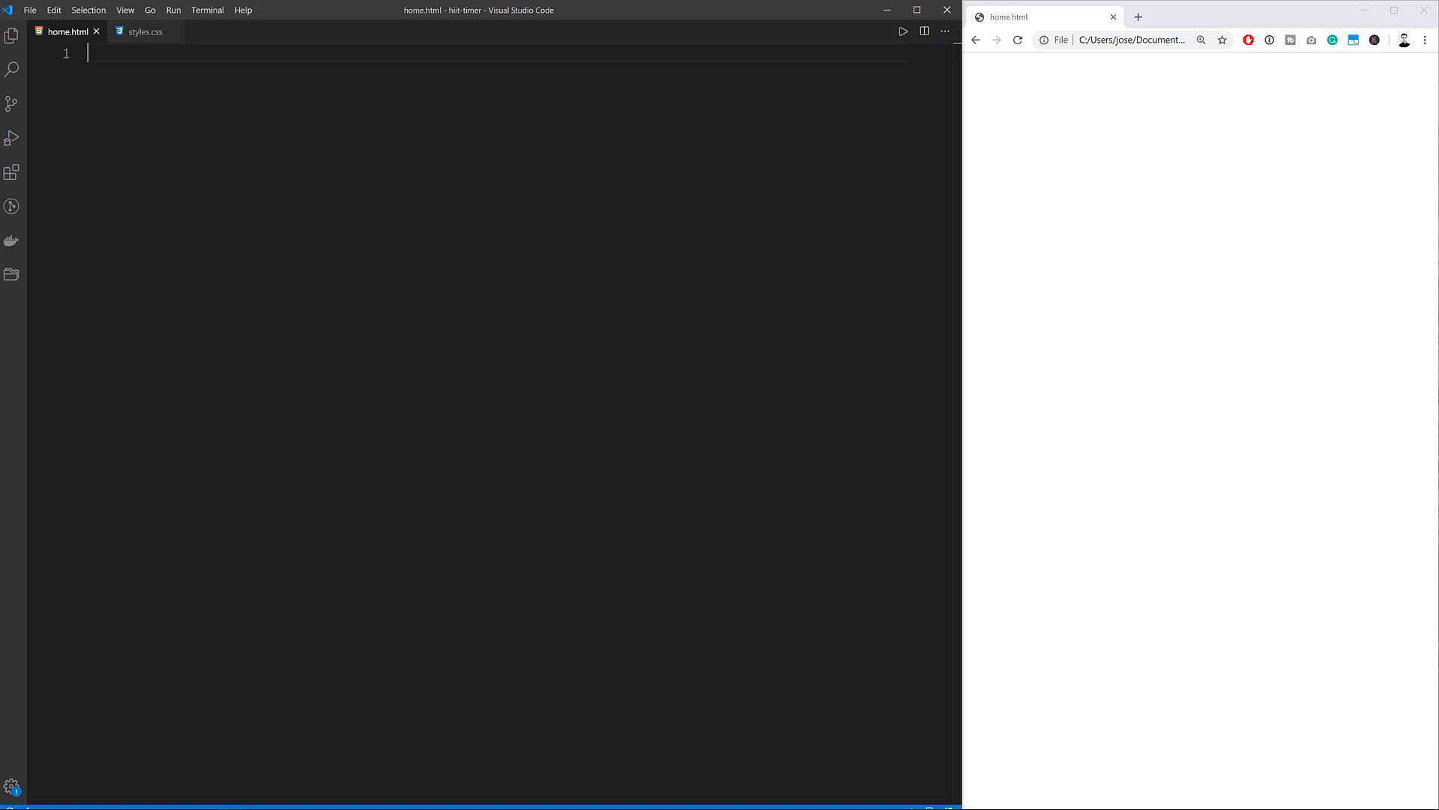
Step: Write the doctype and head with a 'HIIT Timer' title and stylesheet link
text(<!DOCTYPE html>)
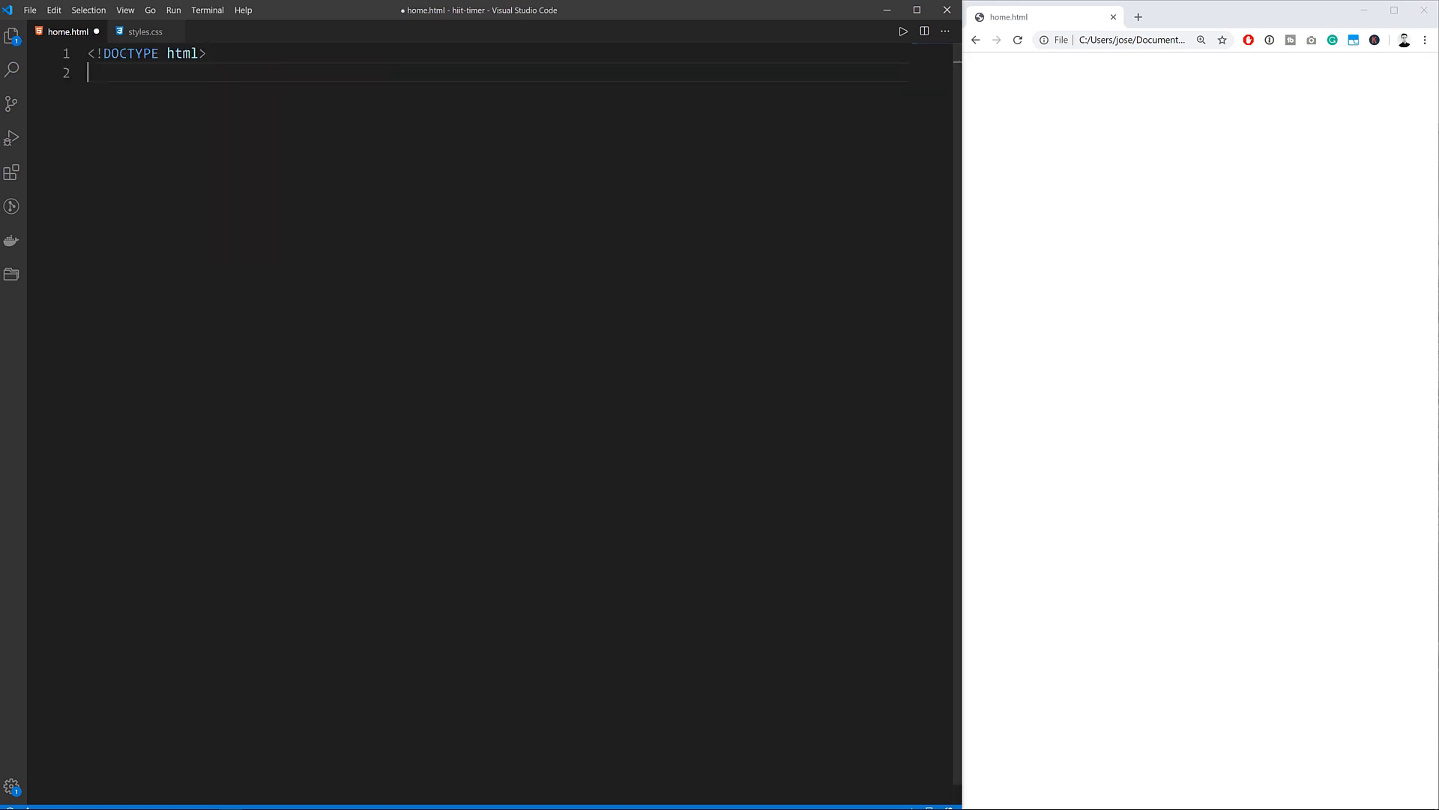
text(<head>)
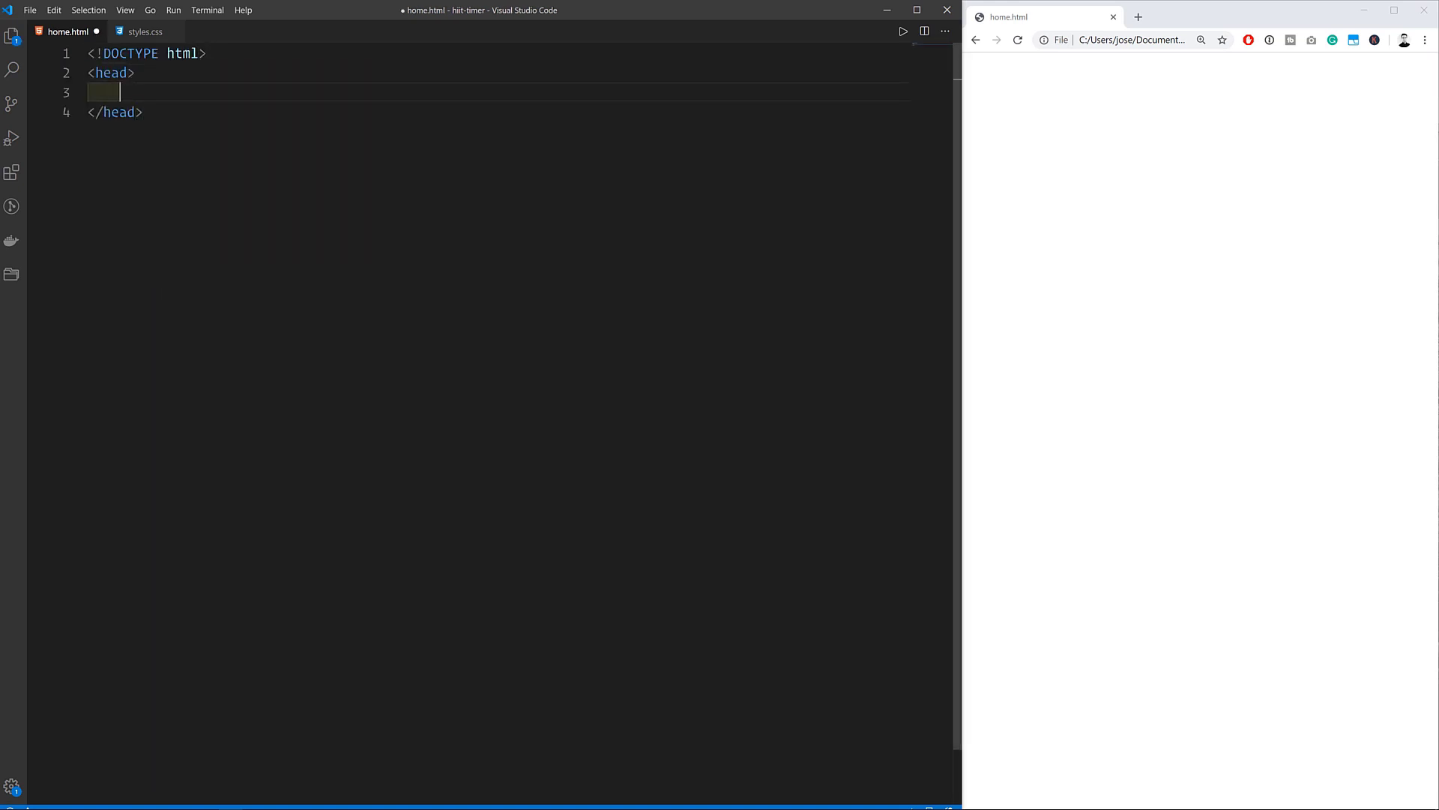
text(<title>HIIT</title>)
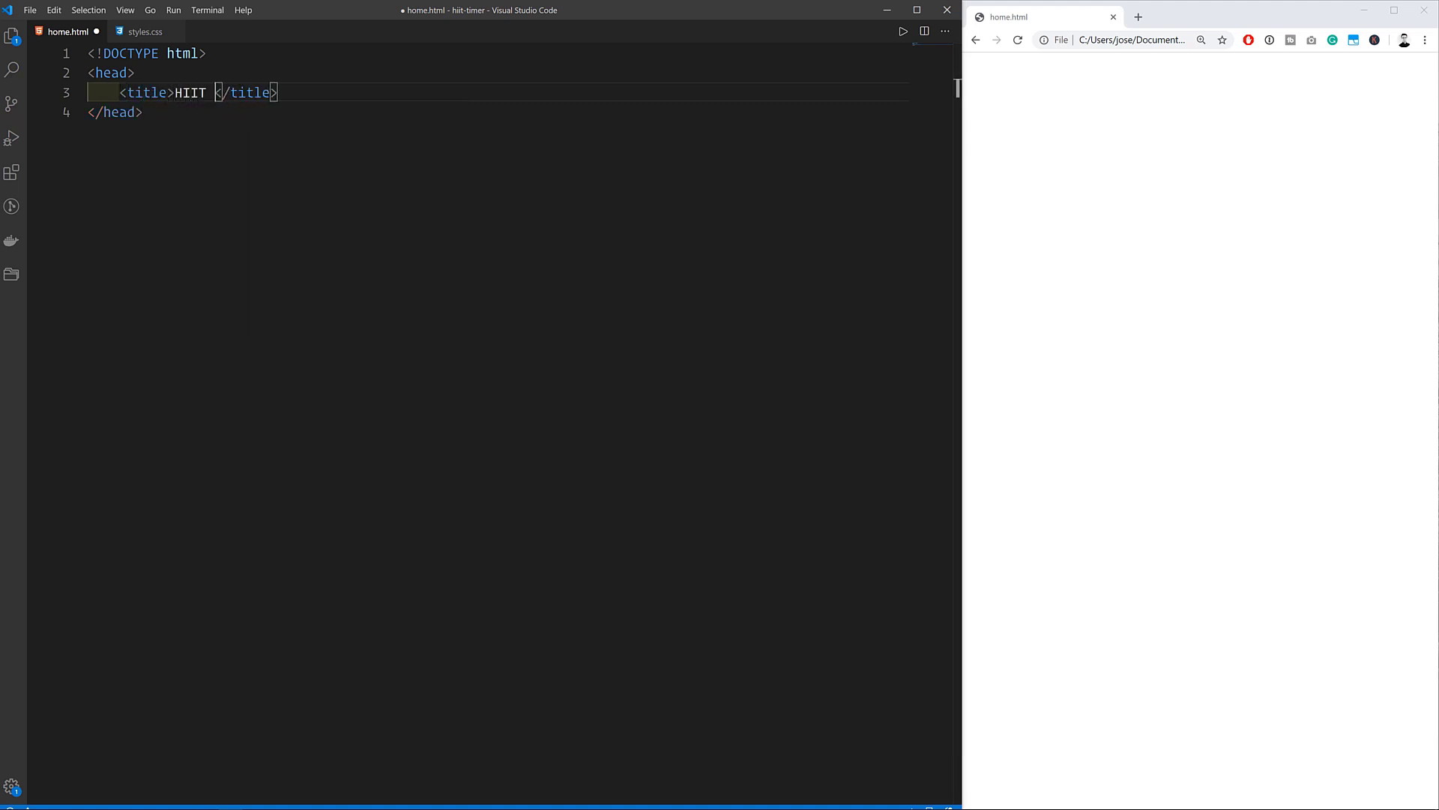
text(Timer)
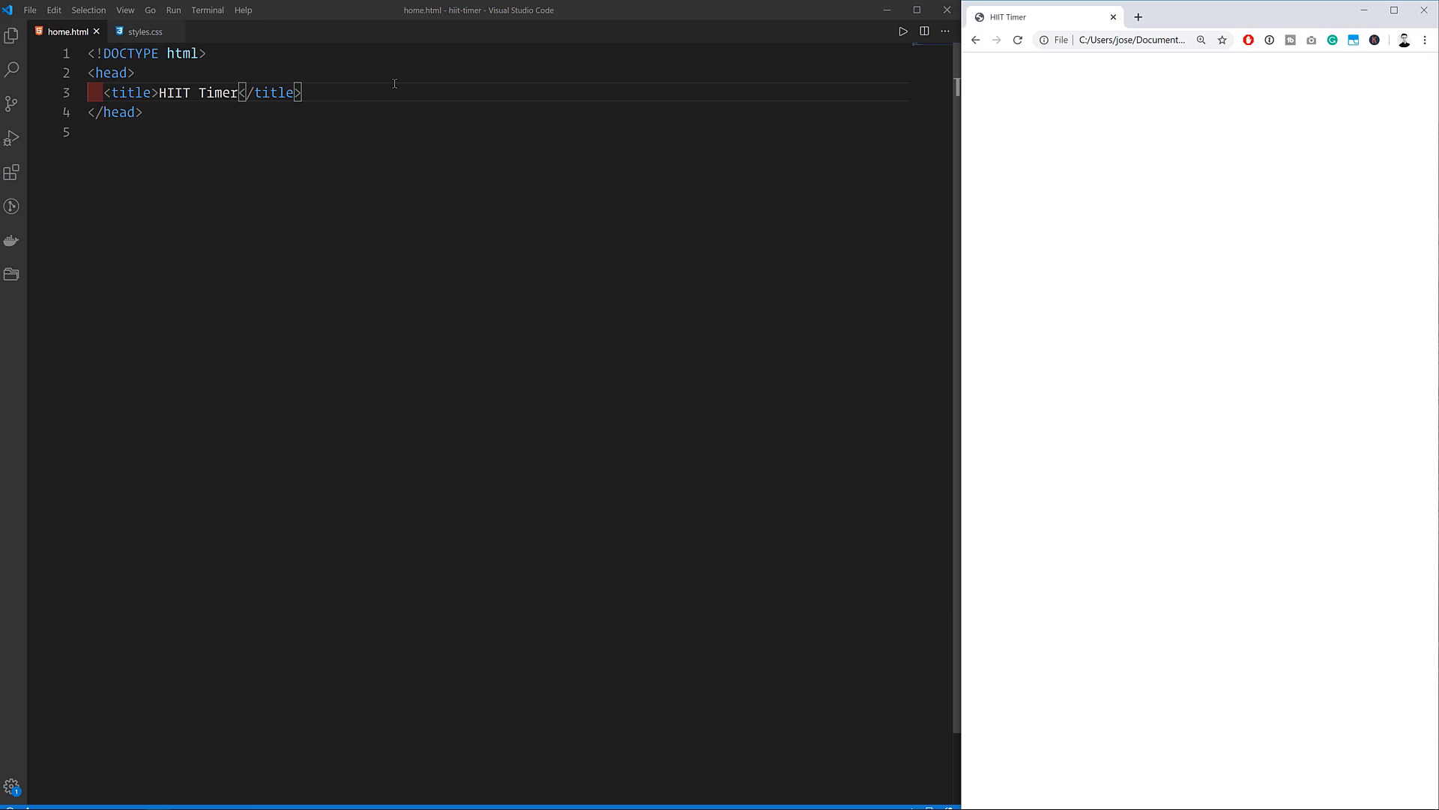
text(<link rel="styl)
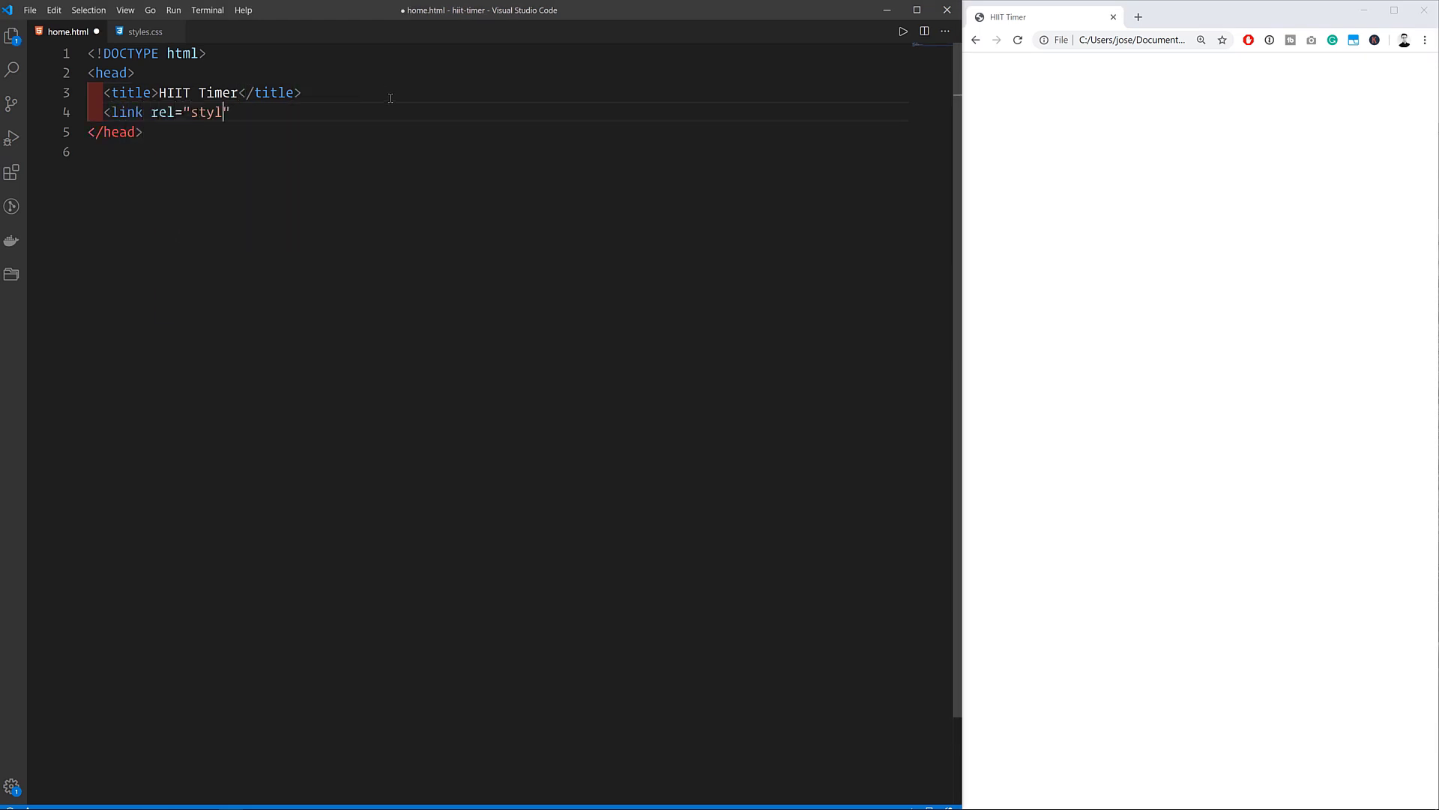
text(esheet" href="static/css/styles.css")
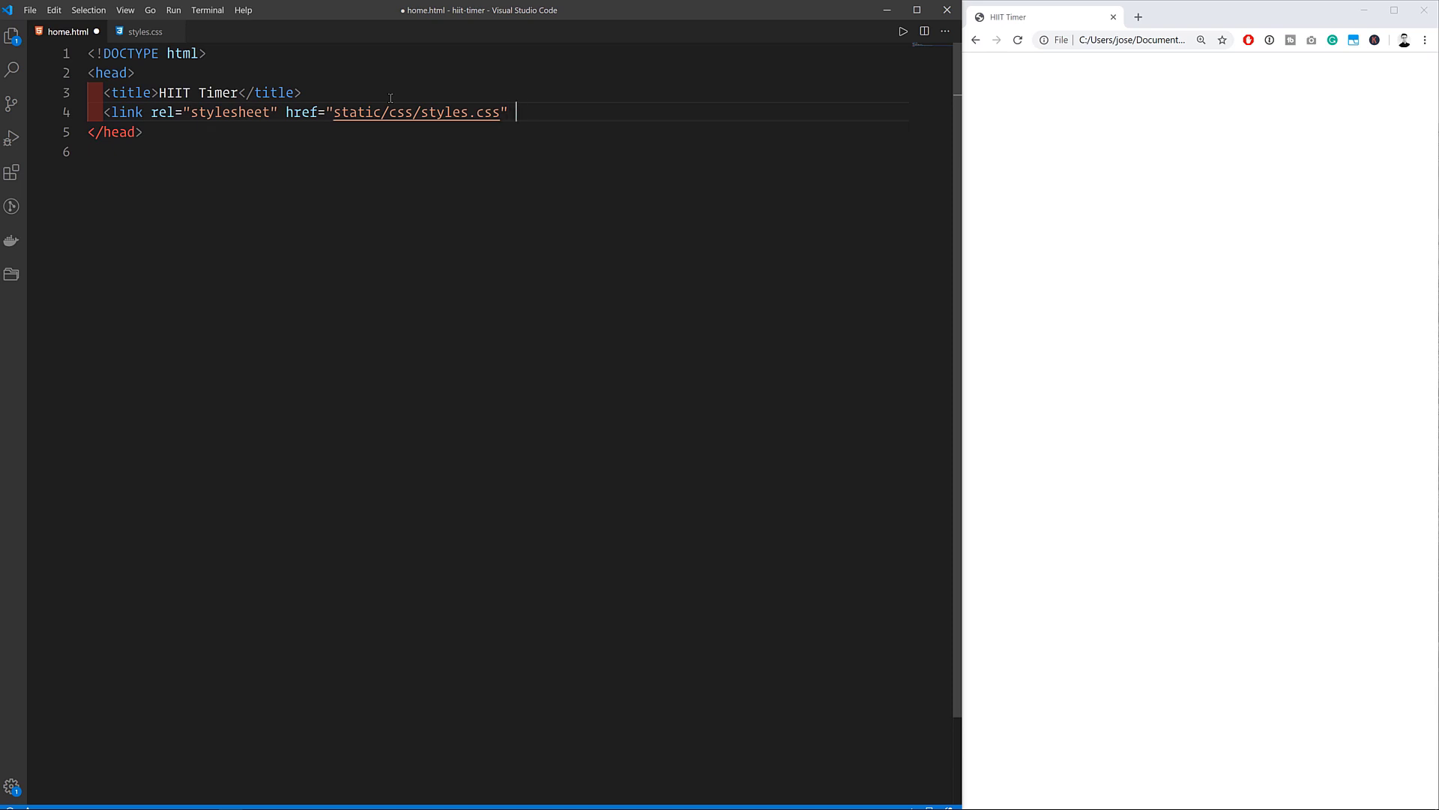
Step: Add the device-width viewport meta, save, and start the body with a div
text(<meta name="viewport" content="widt")
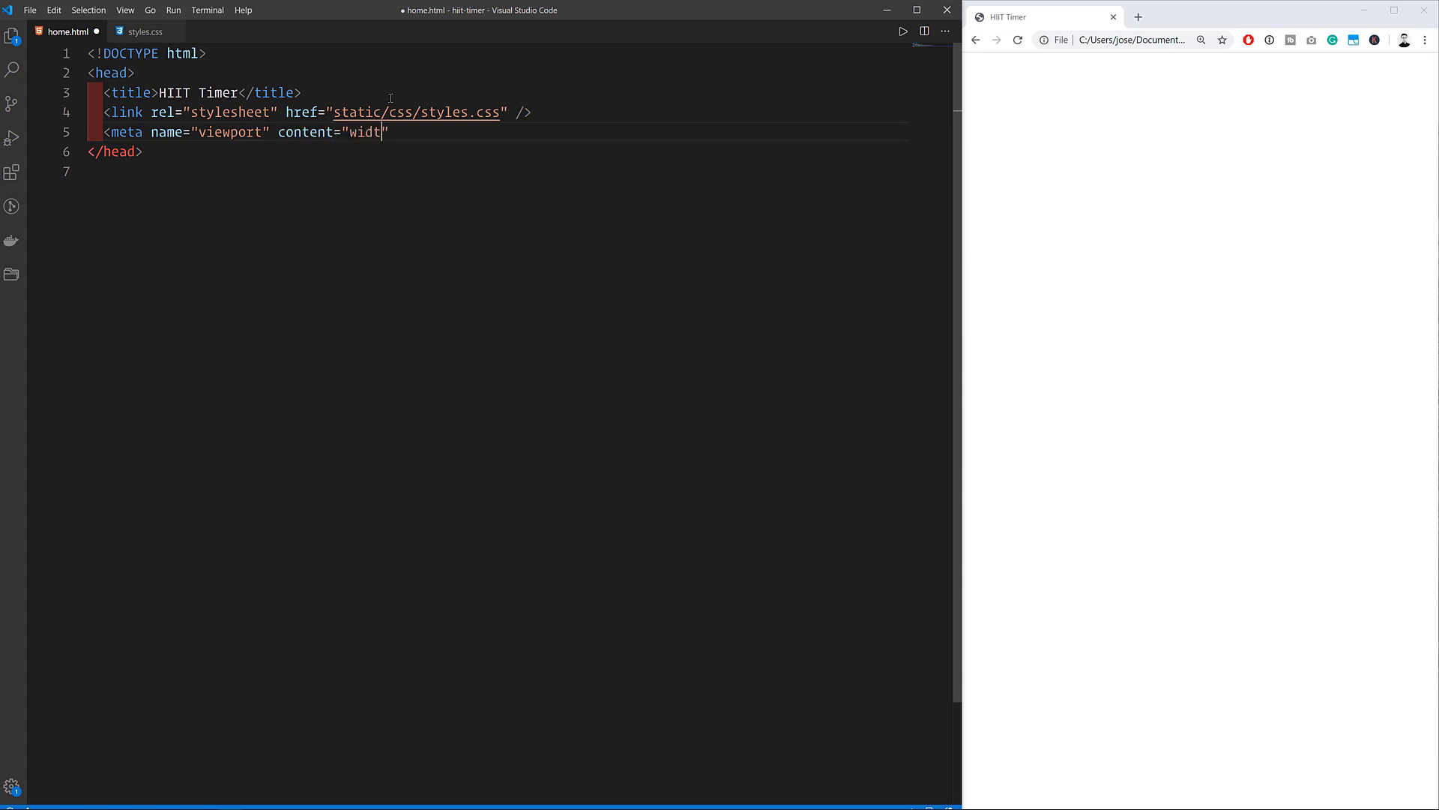
text(=device-width, init)
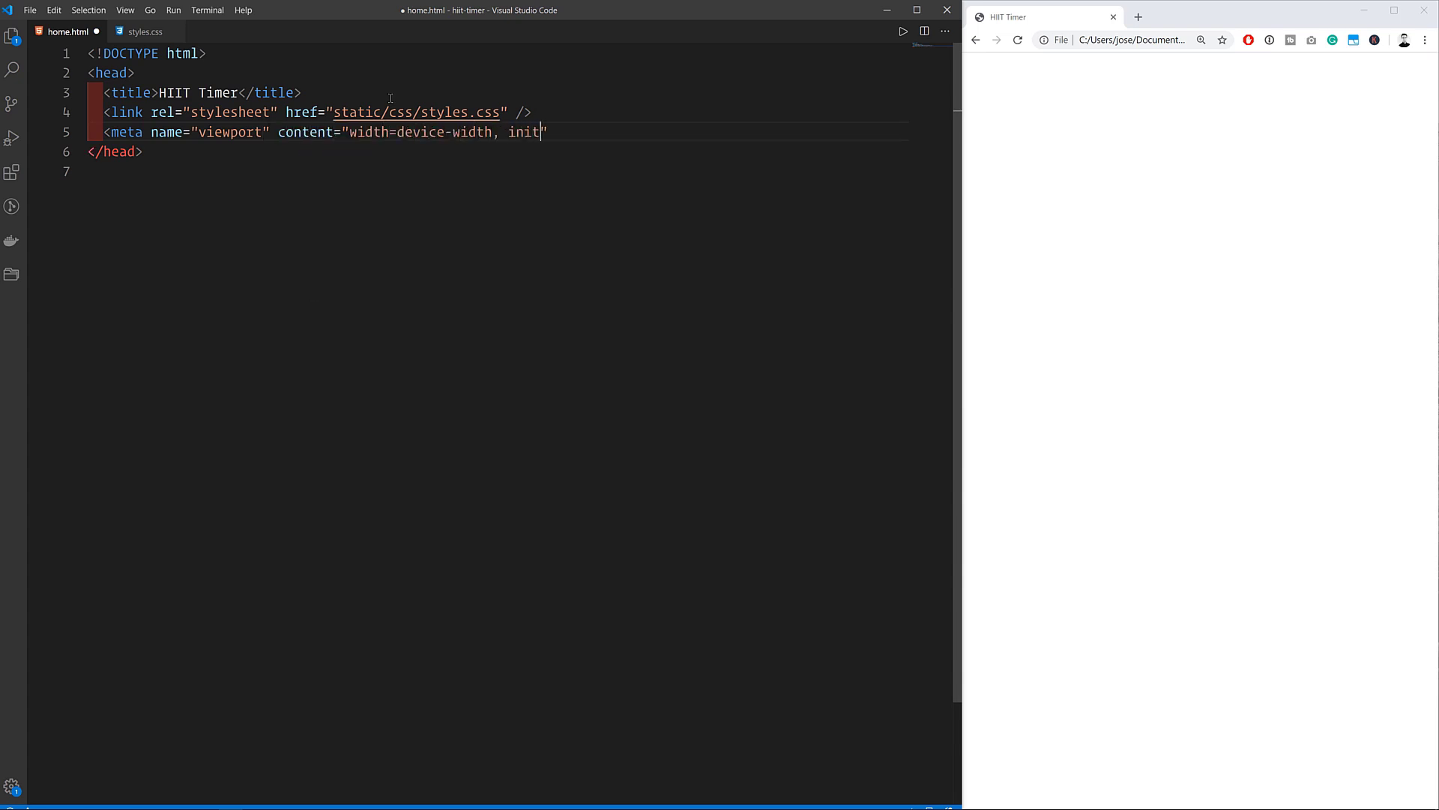
text(ial-scale=1")
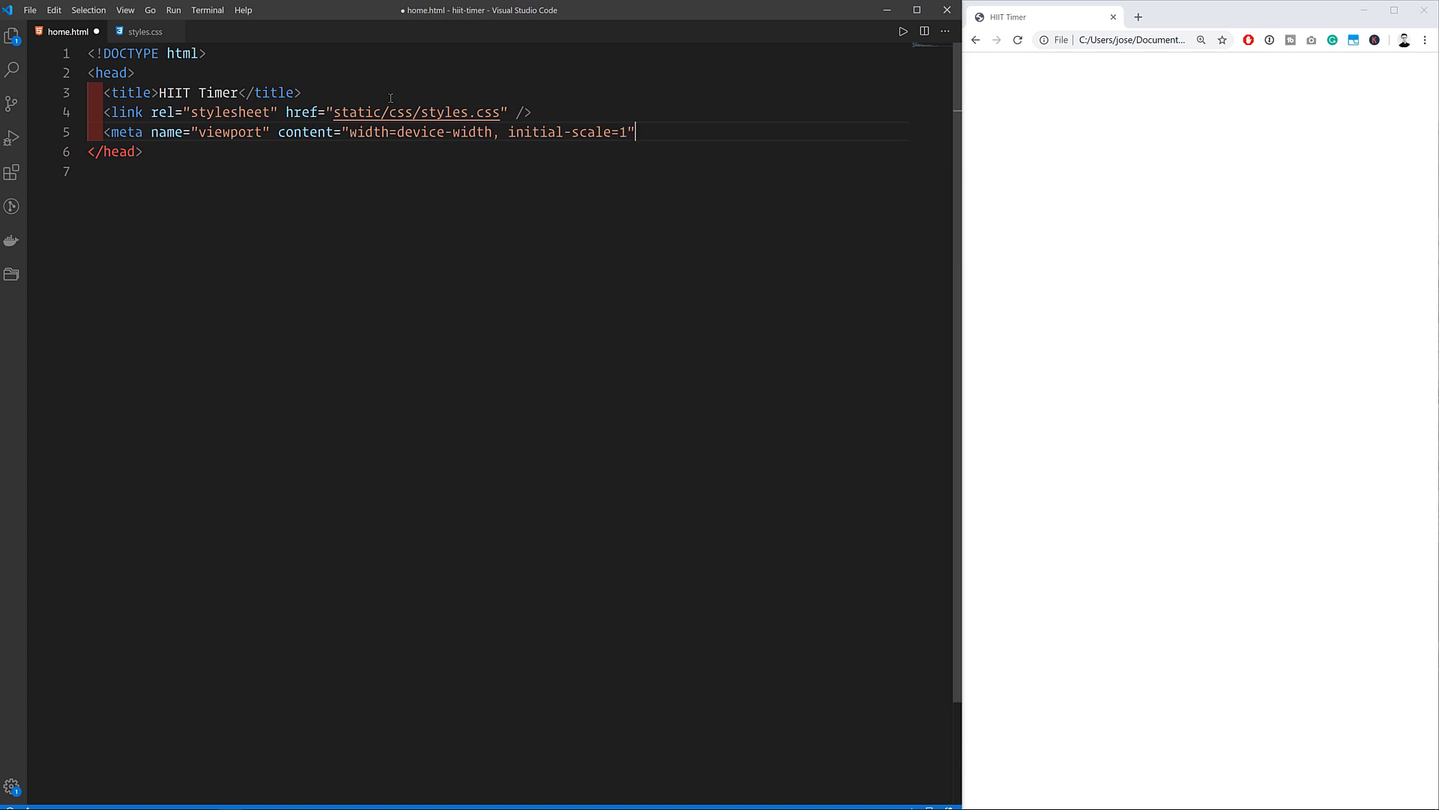
key(ctrl+s)
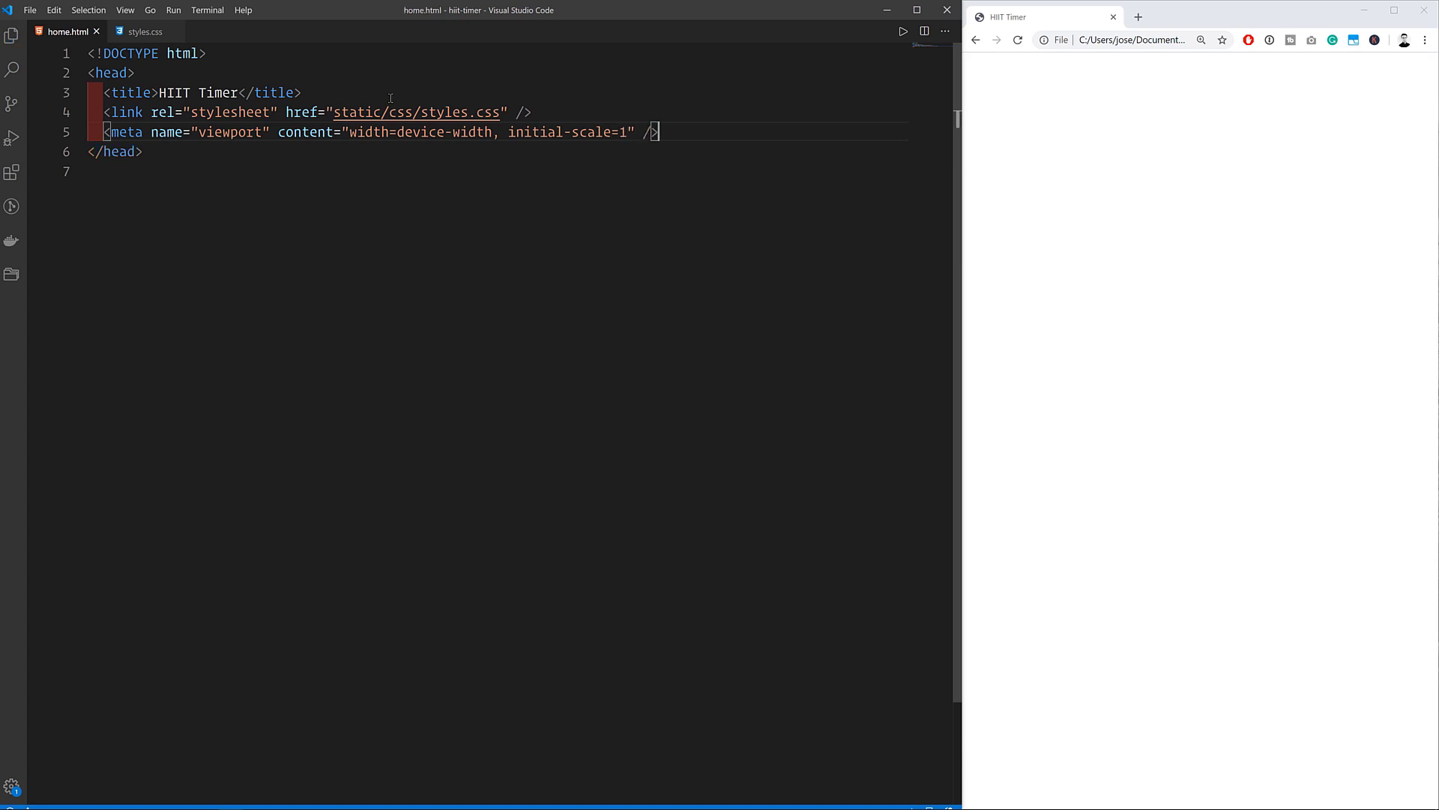
text(<body></body>)
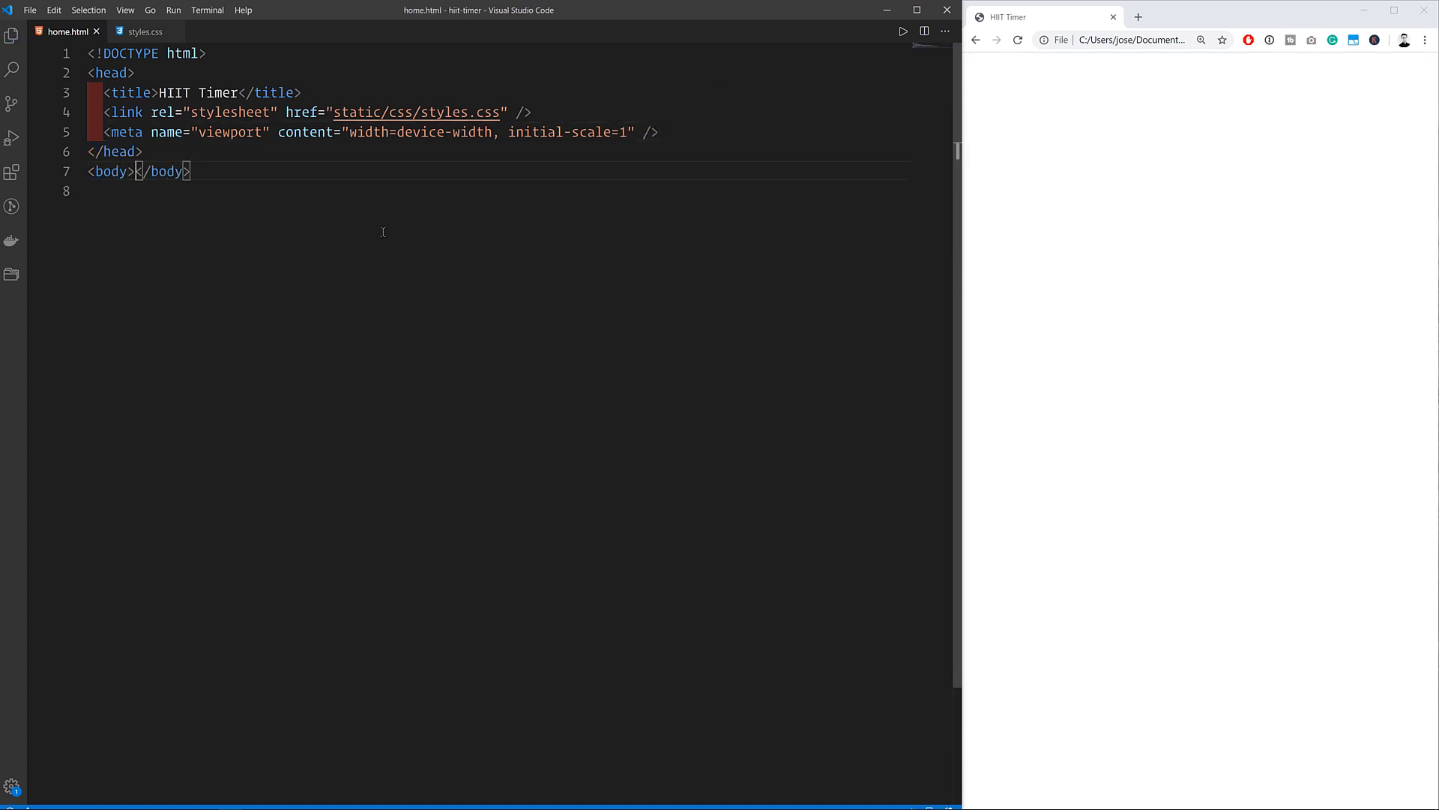
text(<div class="header"><h1 class="header__logo">HIIT Timer</h1)
text(<main)
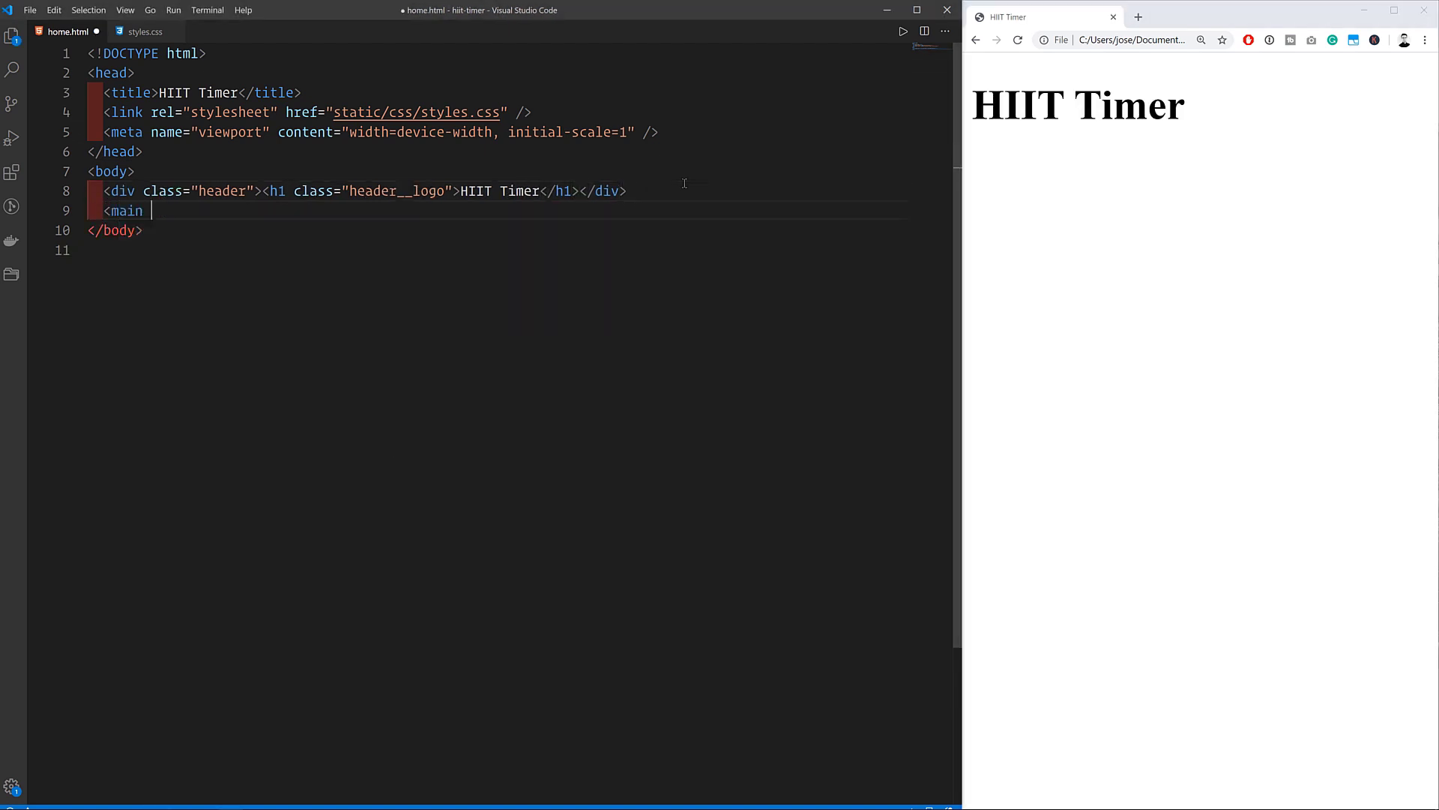
Step: Write the main section with a Setup h2, a 00s timer span and a progress element with max 10
text(class="main">)
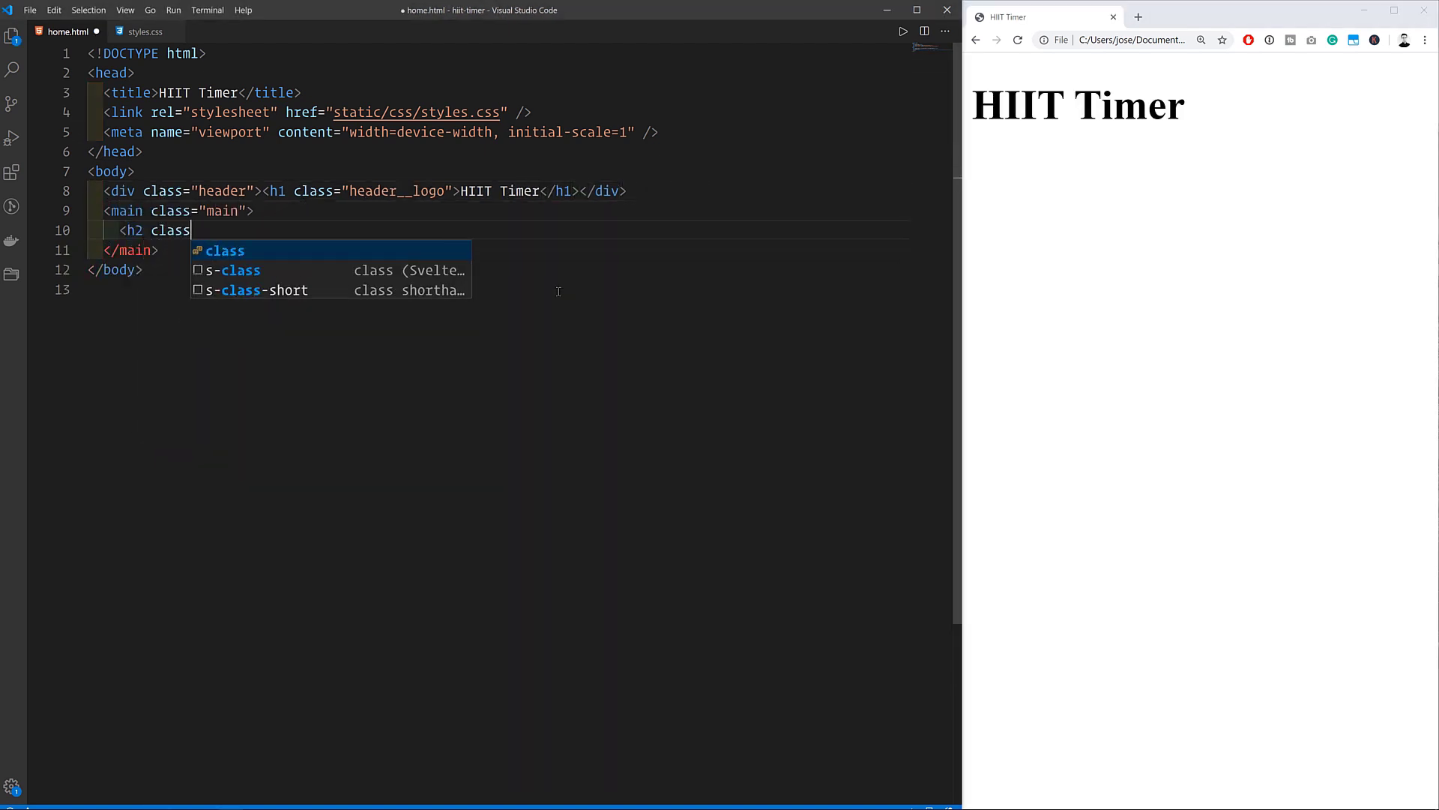
text(="heading">Setup</h2>)
text(<span class="timer" id =)
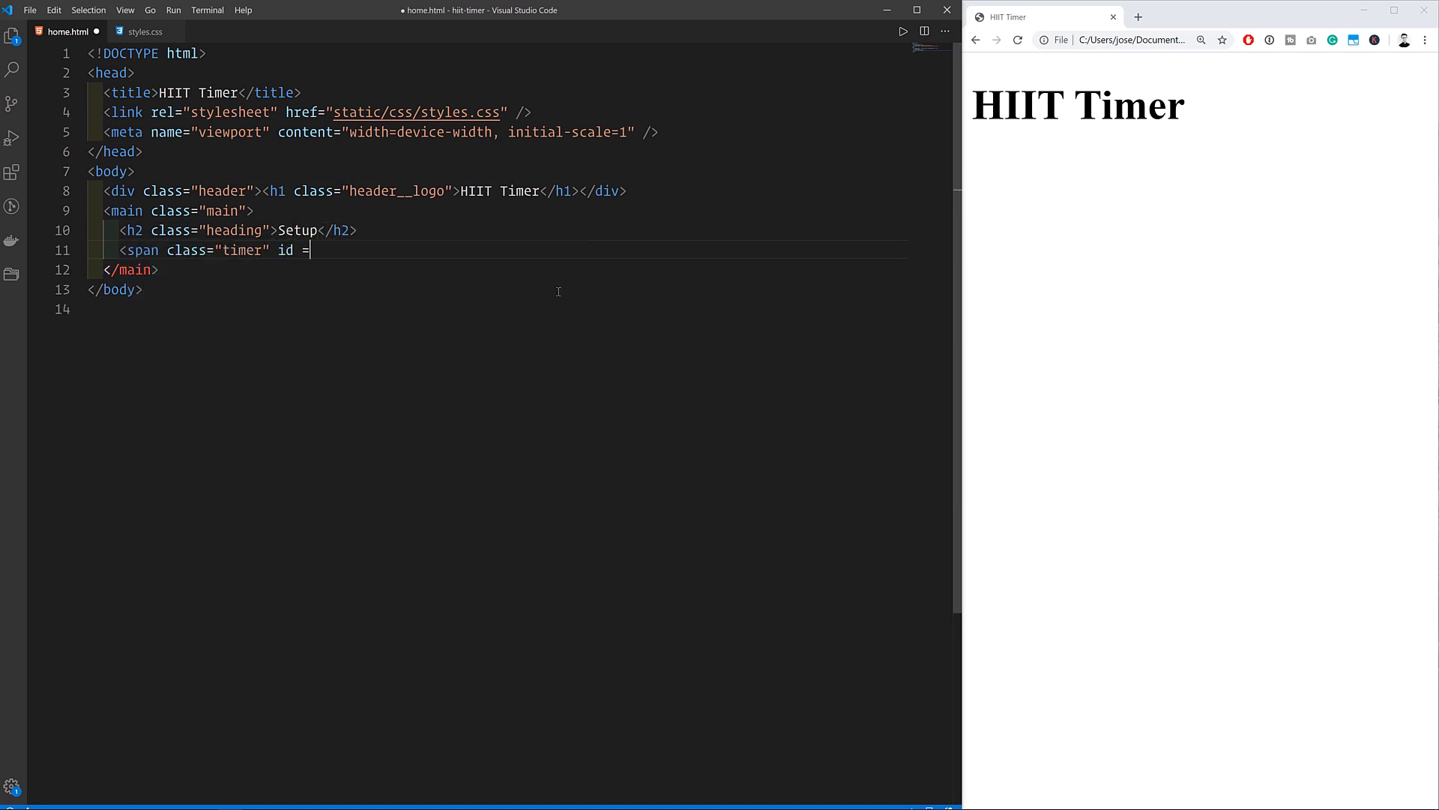
text("timer">00s</span>)
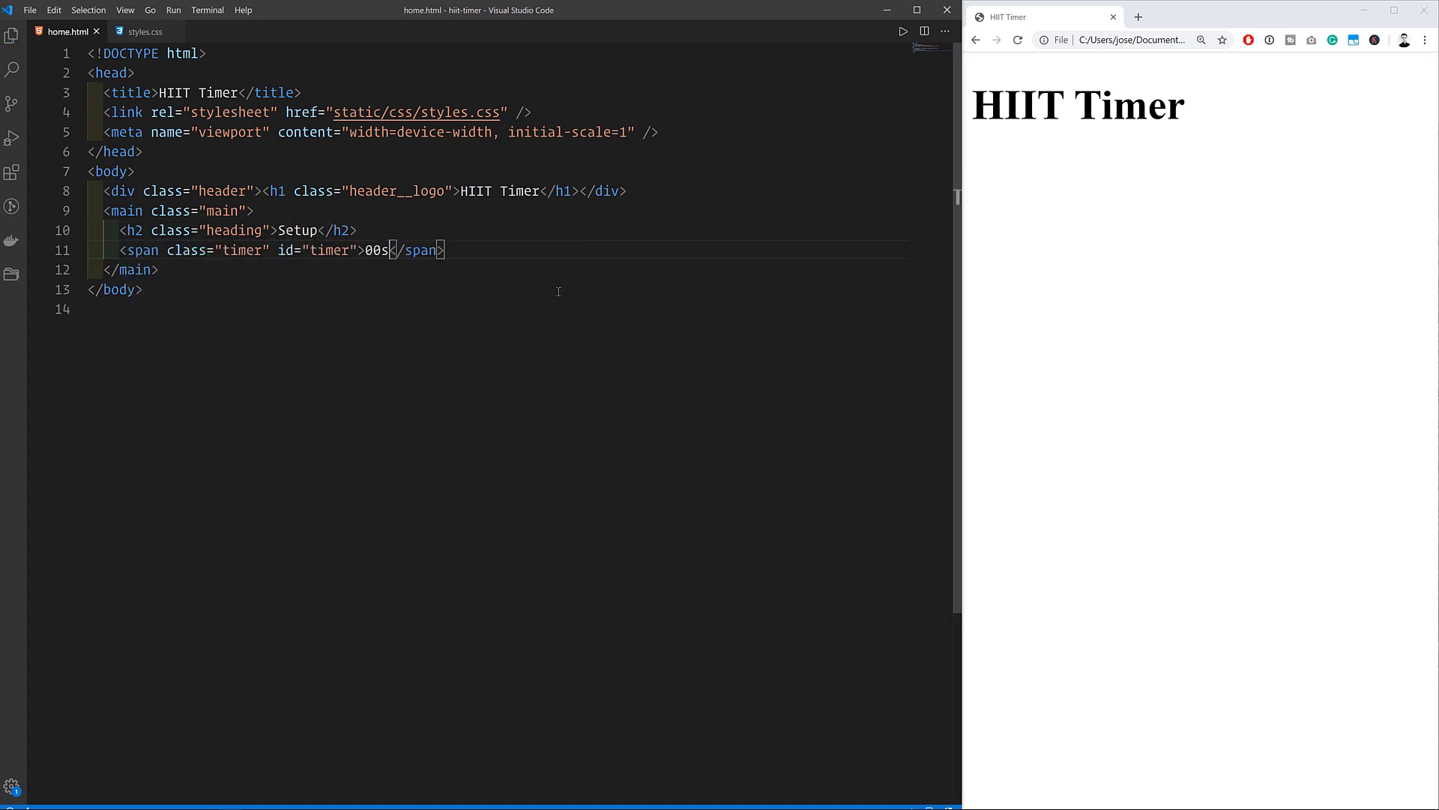
text(<progress)
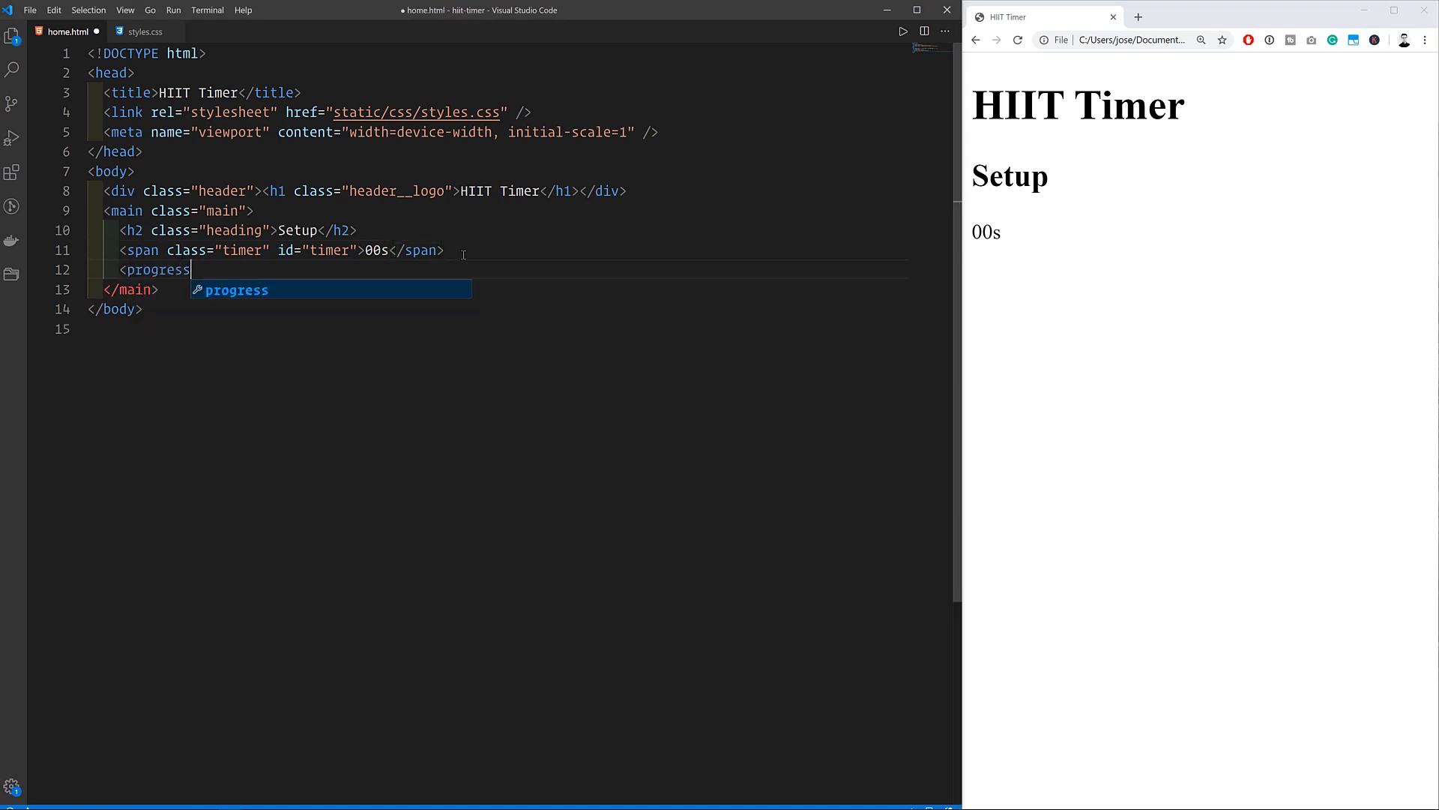
text(max="10" value=")
text(id="progresBar")
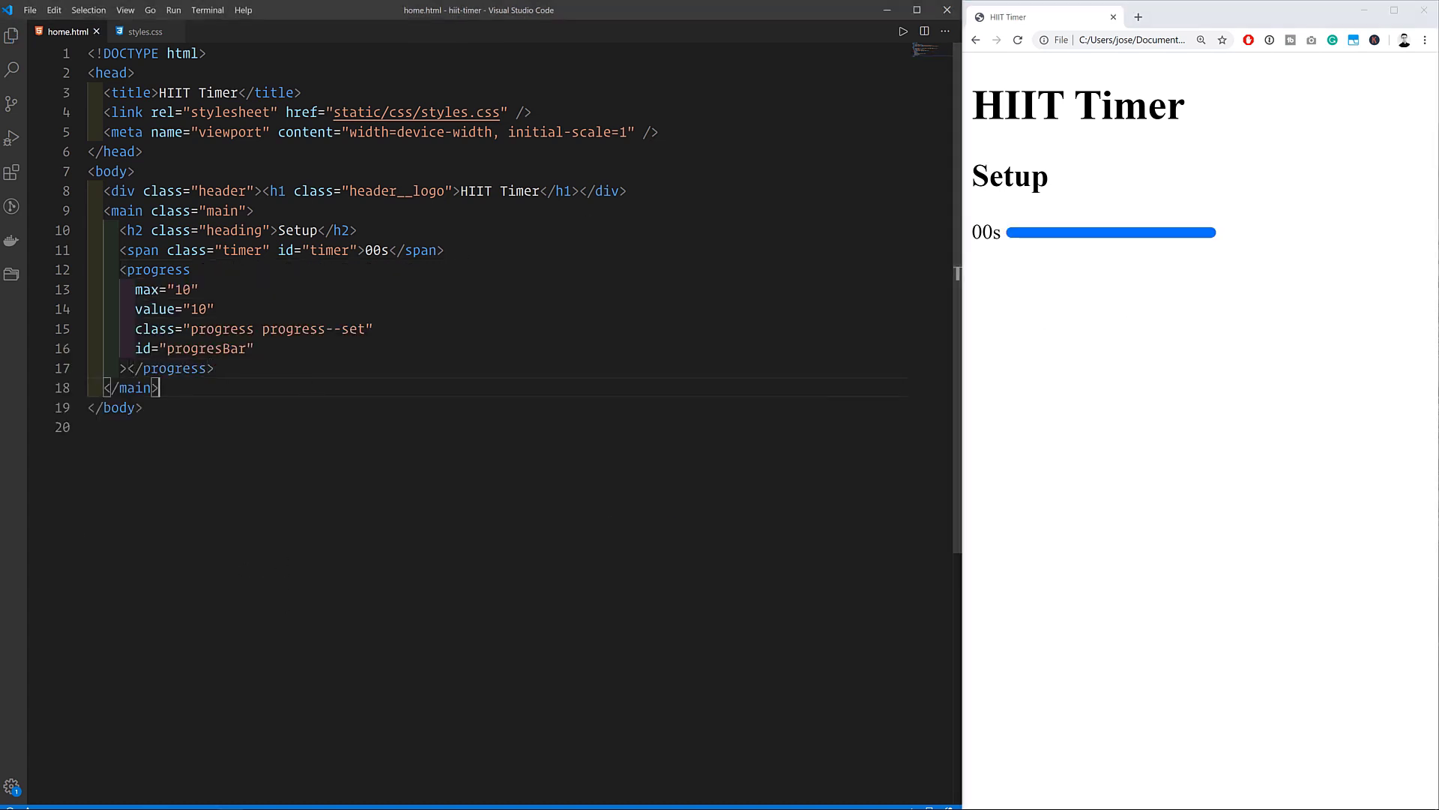
click(213, 368)
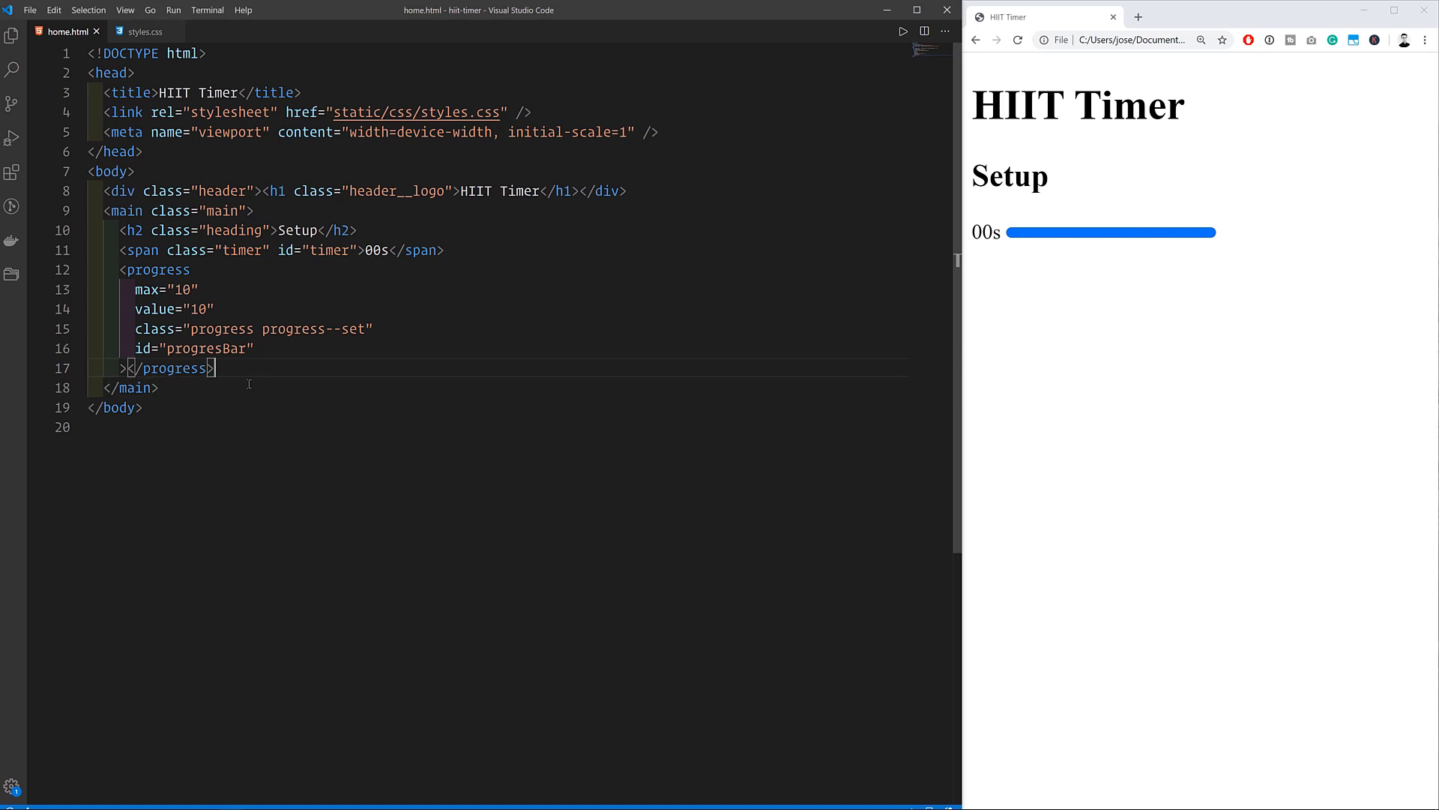
Step: Start a post form with an Exercise number input and a (seconds) units span
text(<form class=)
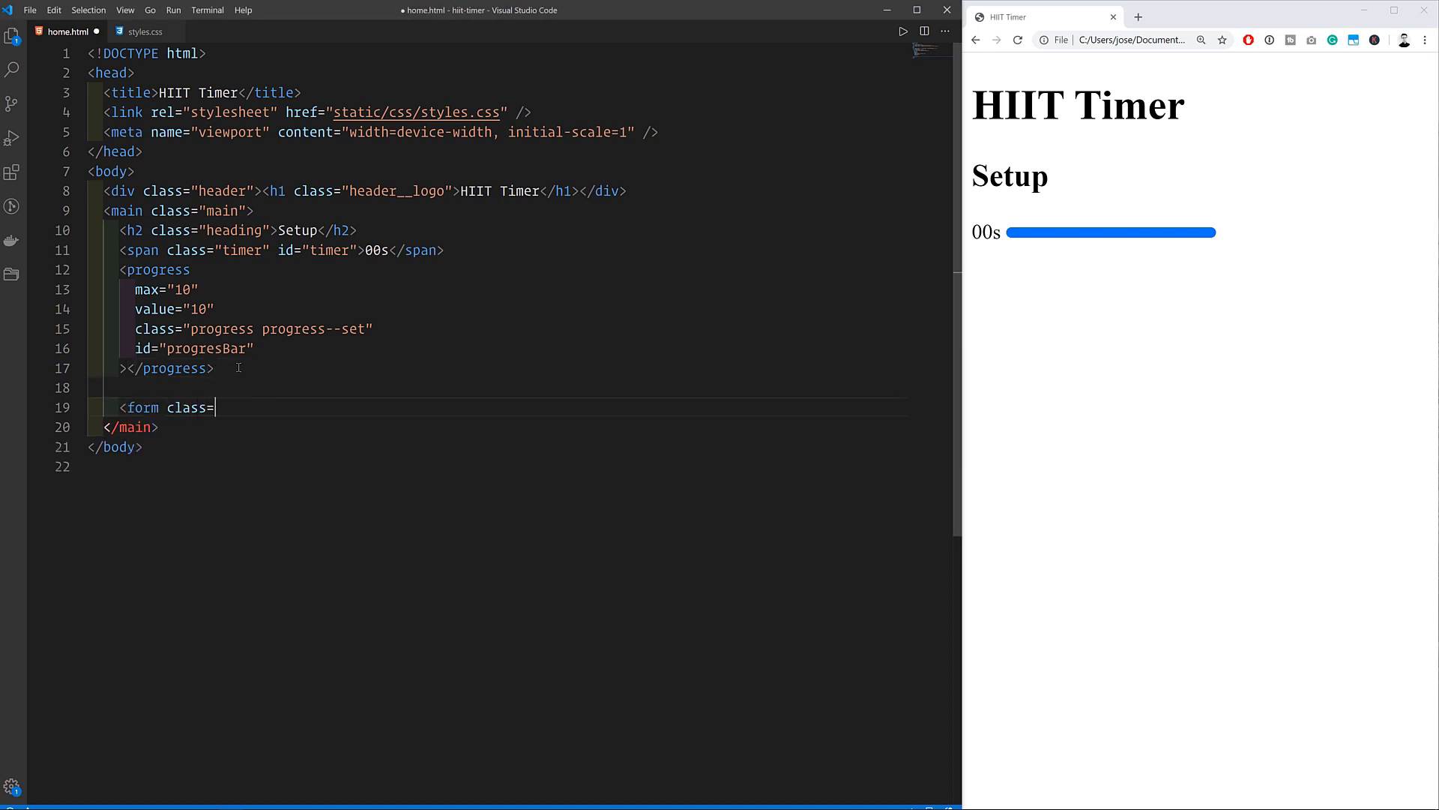
text("form" method="post">)
text(<input class="form__input)
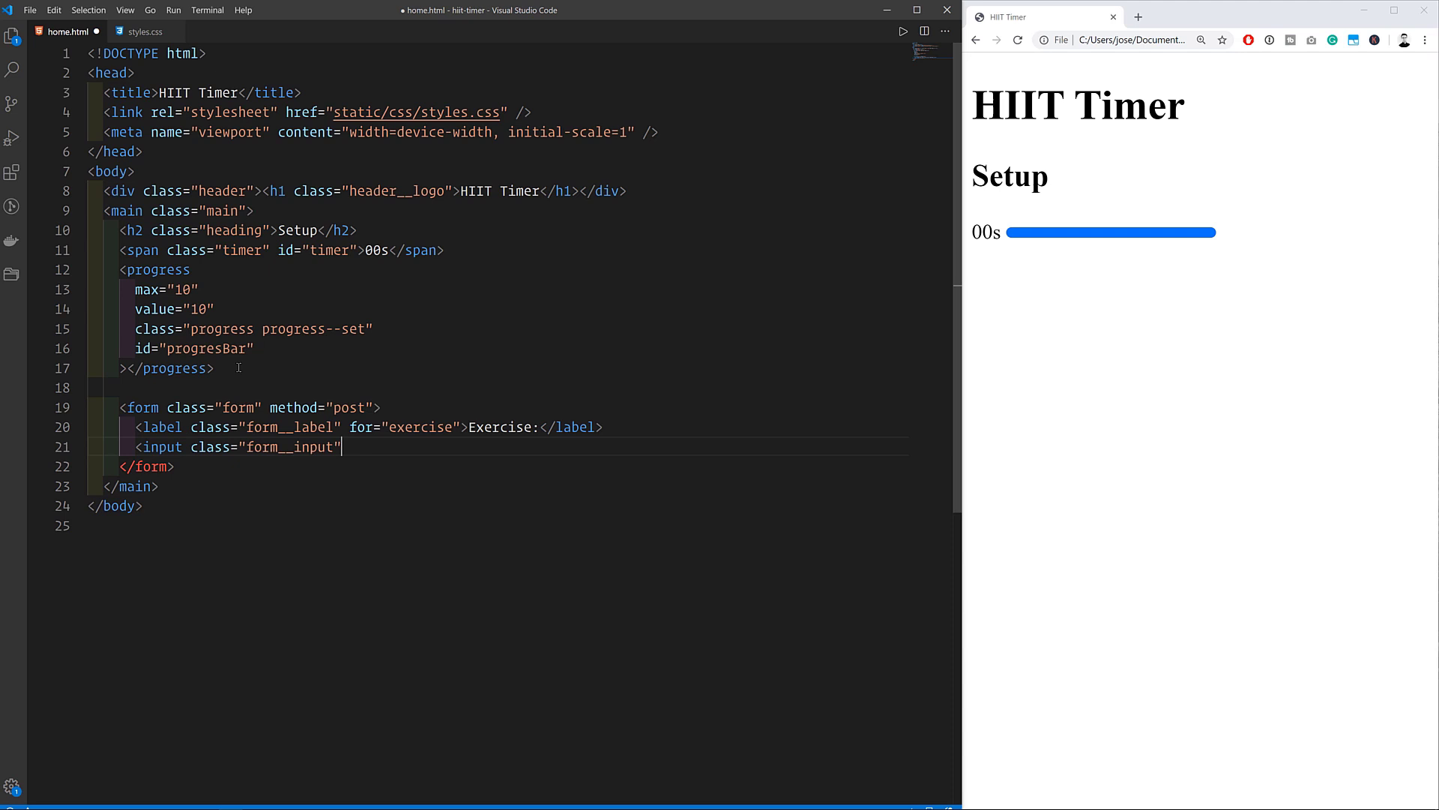
text(type="number" name="exercise")
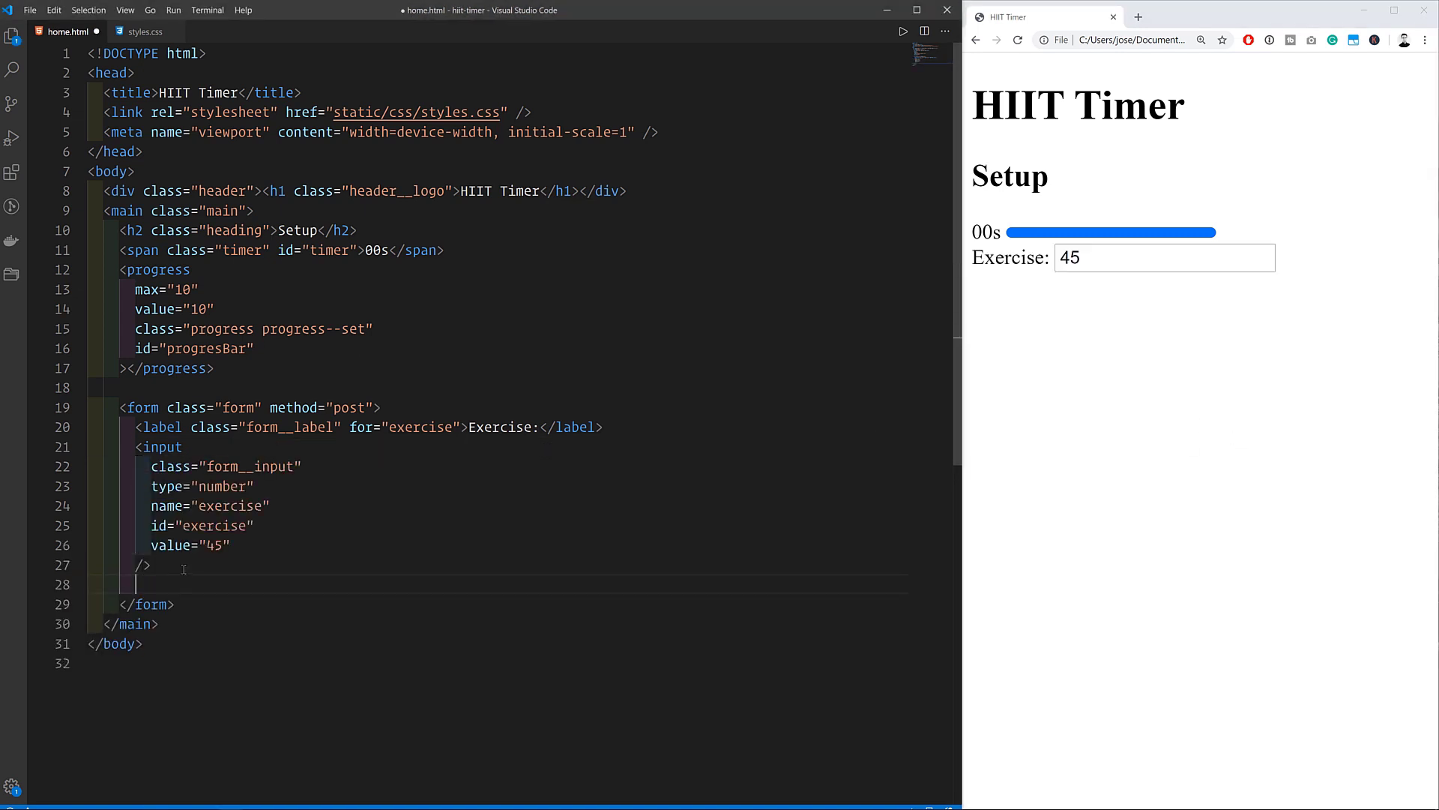
text(<span class="units"></span>)
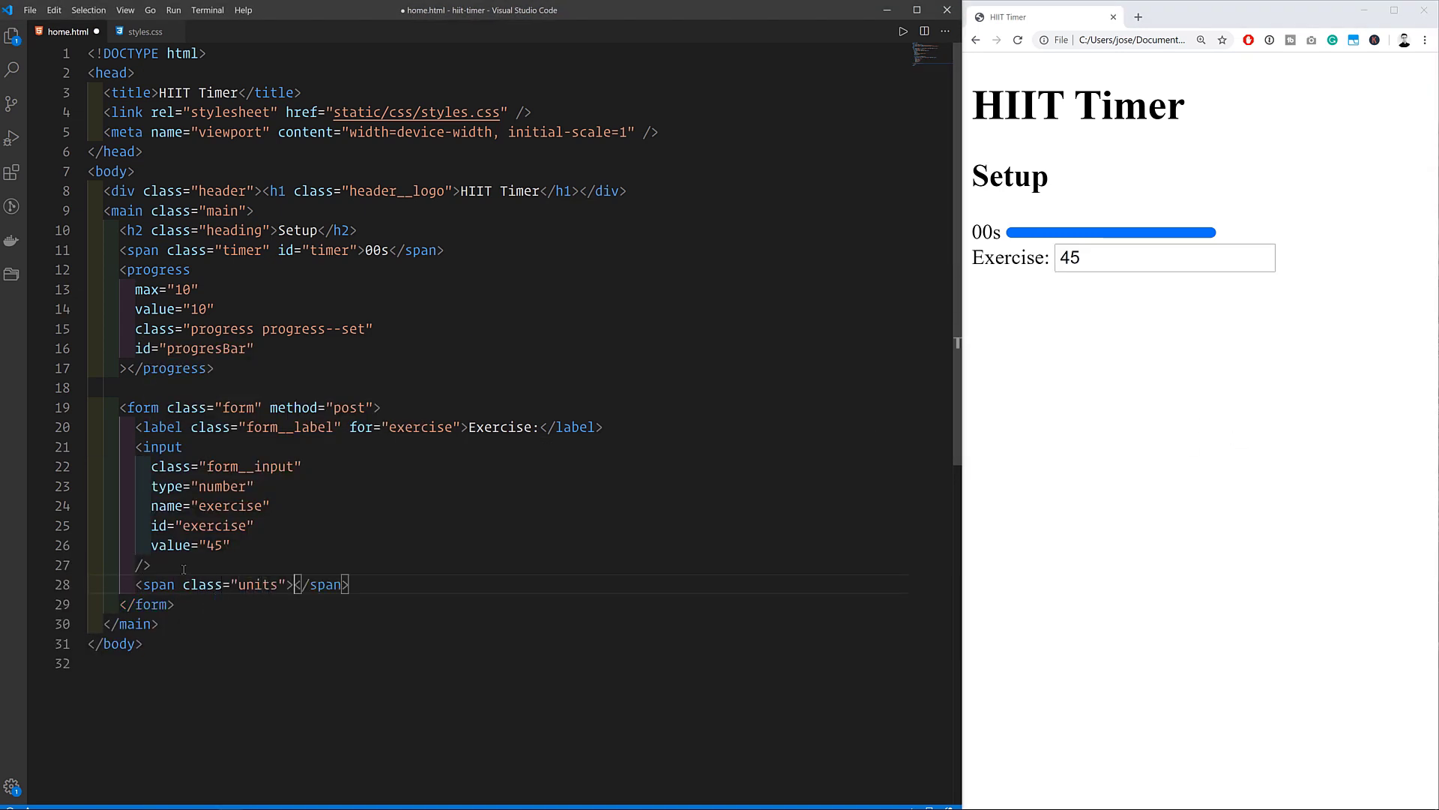
text((seconds))
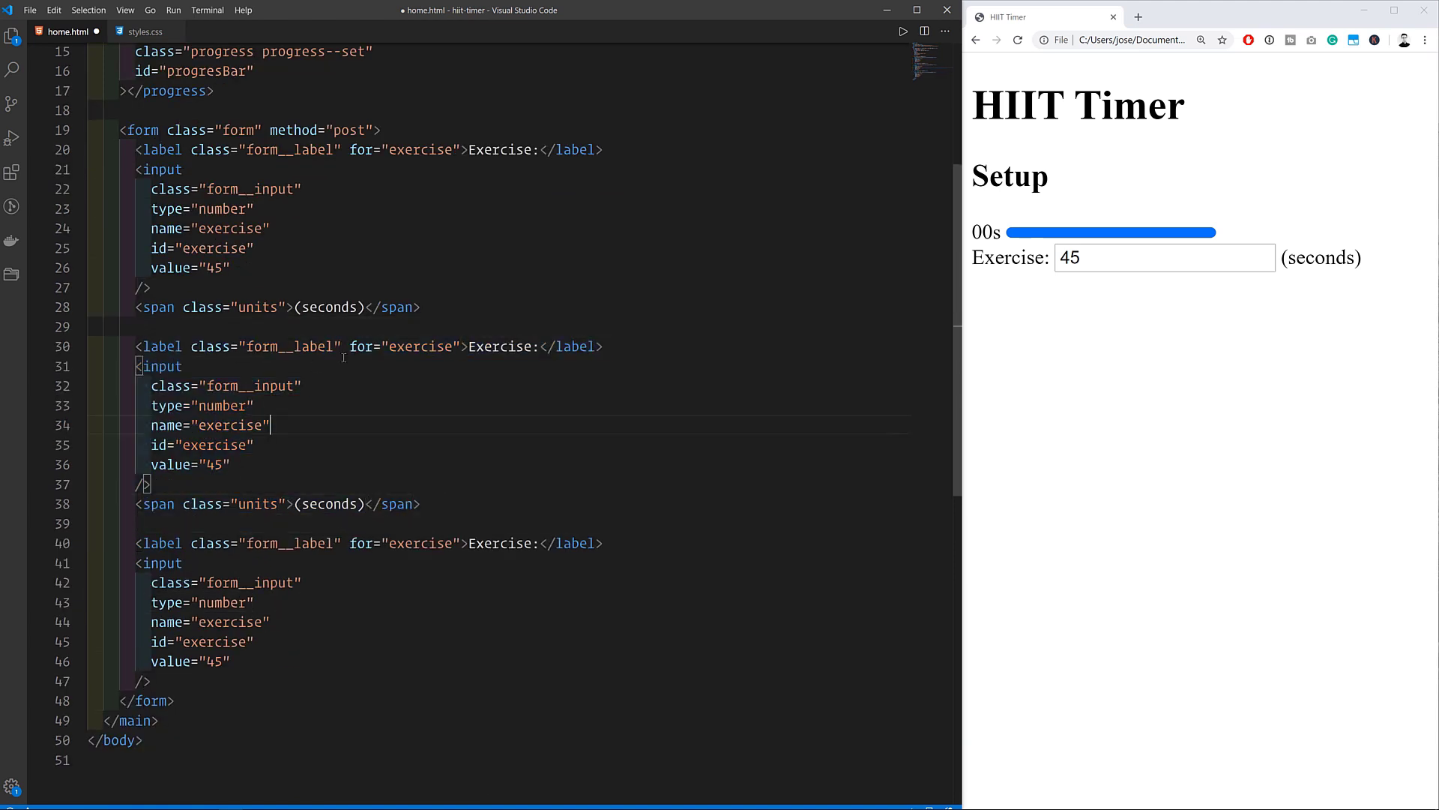
Step: Add the Rest and Sets 6 fields and a Start! button, then move to styles.css
text(rest)
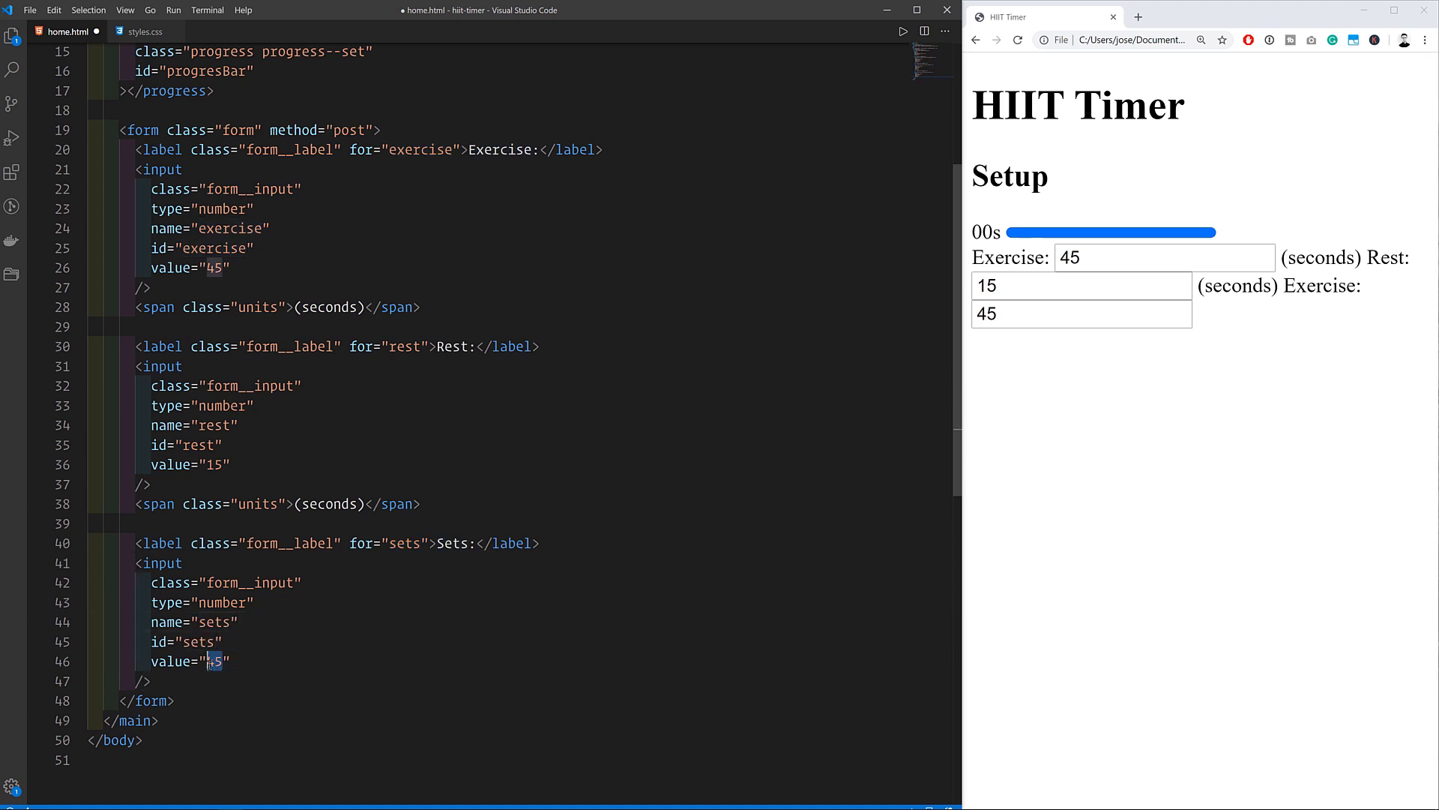
text(6)
text(<div class="form__button-container"></div>)
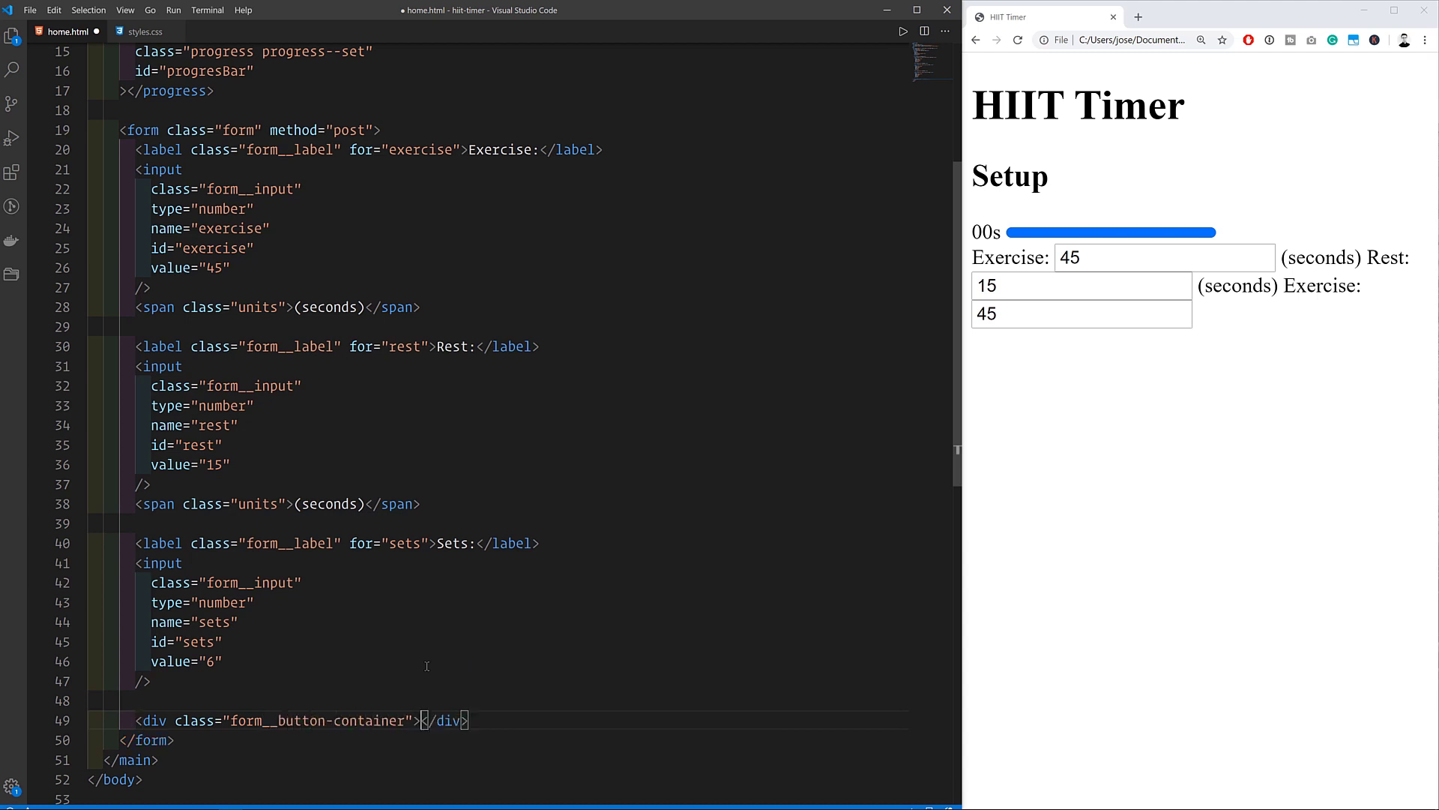
text(<button class="button" type="submit">Start!</button>)
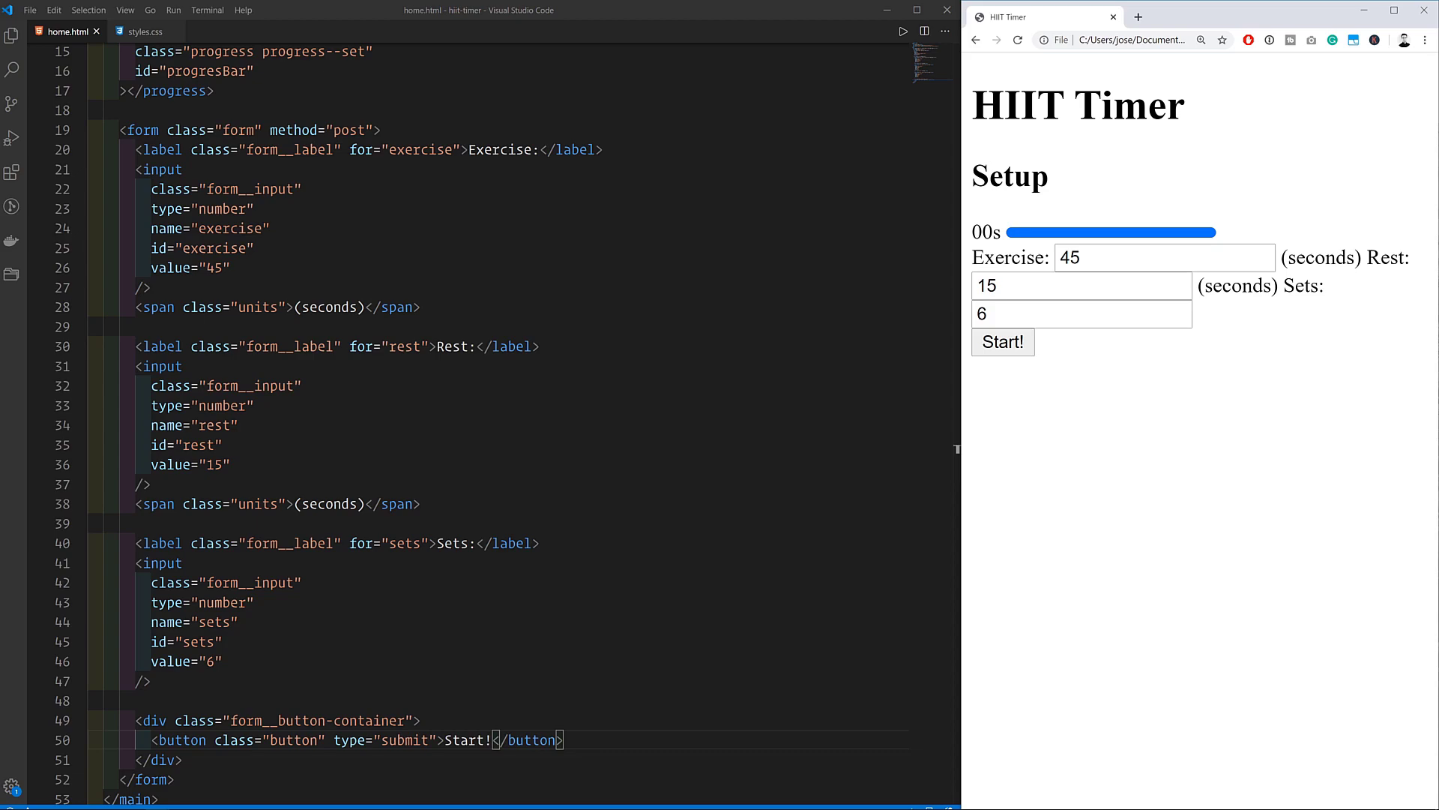
click(147, 32)
text(font-family)
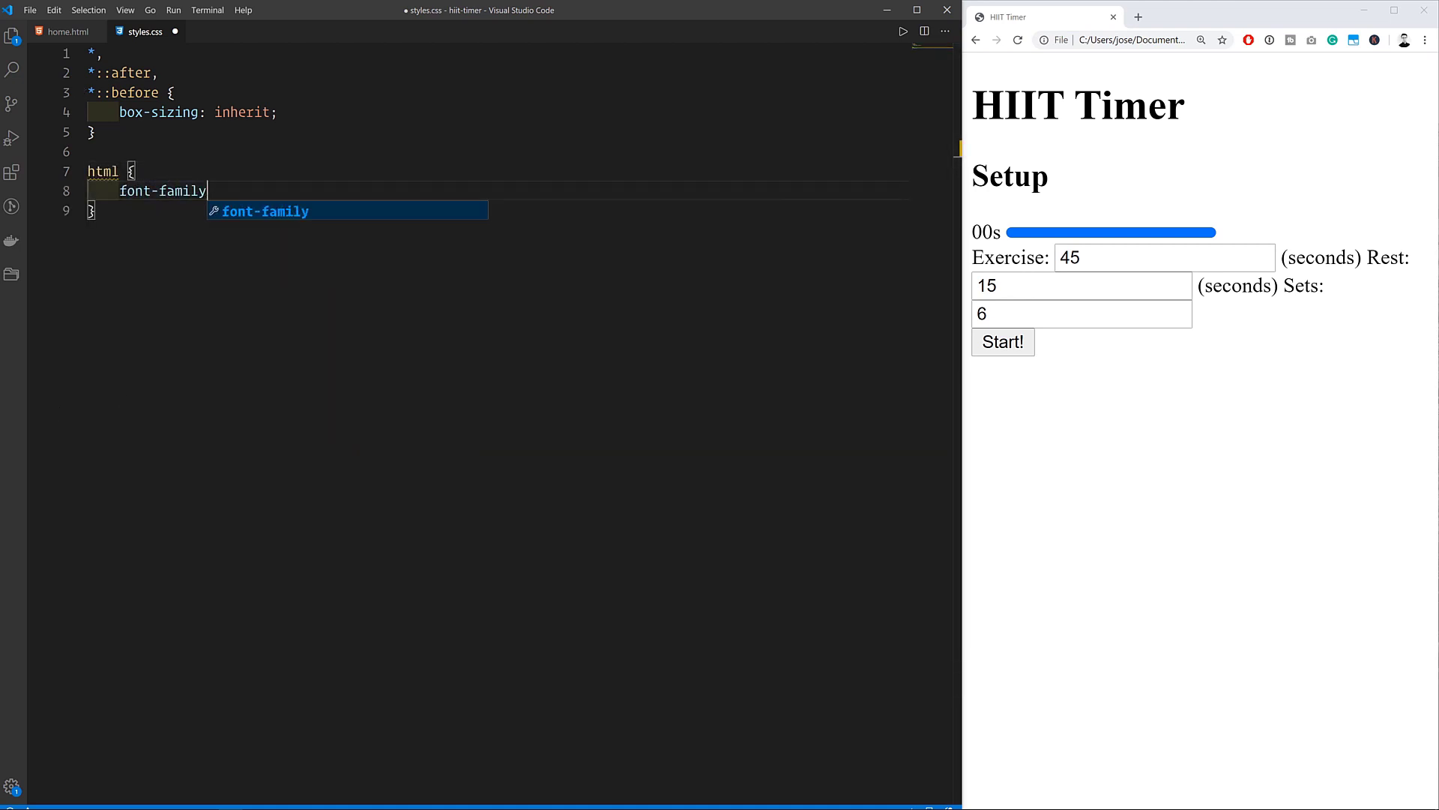
Step: Set the font to Lato, Helvetica, sans-serif and centre the body at max-width 600px
text(: "Lato",)
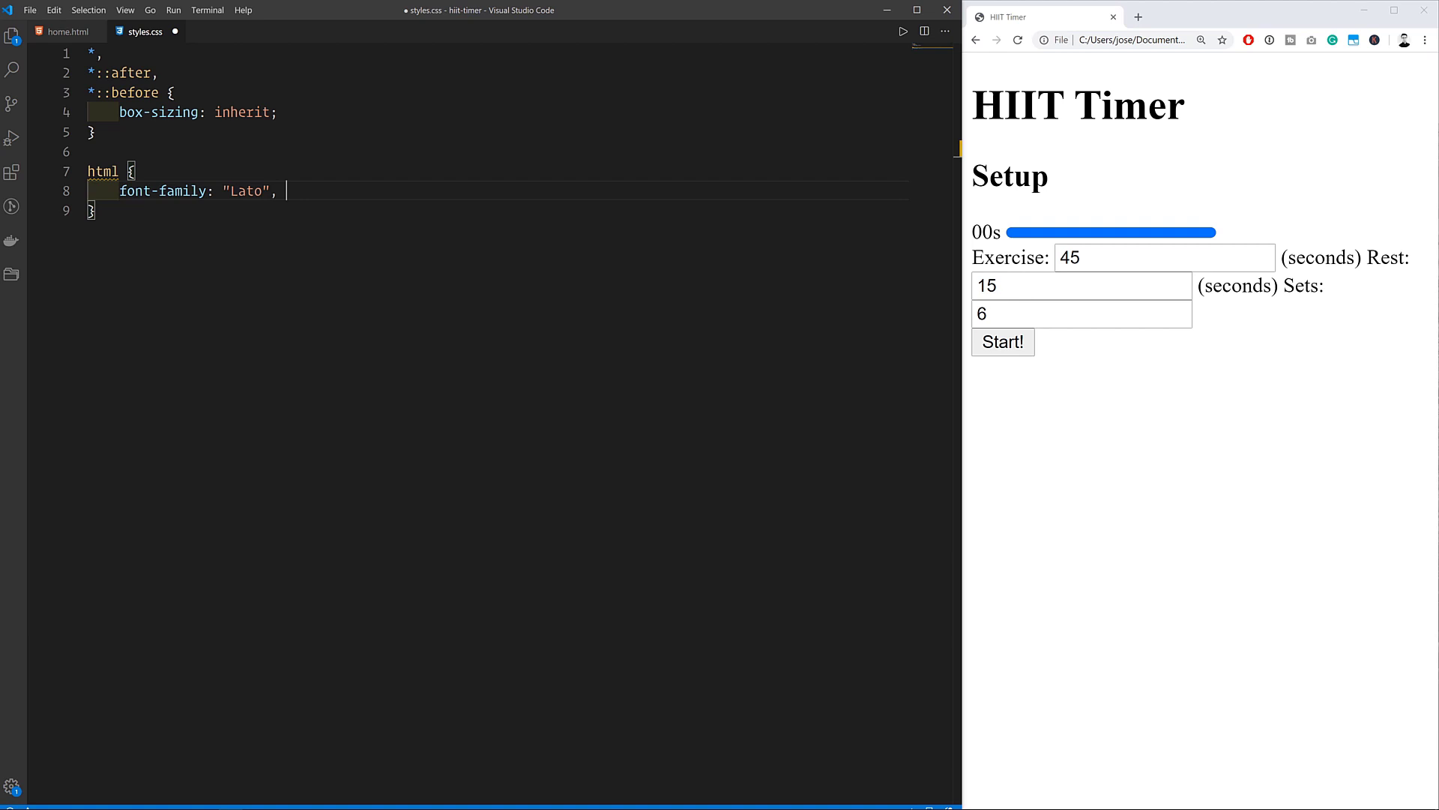
text(Helverica, sans-serif;)
text(box-sizing: border-box;)
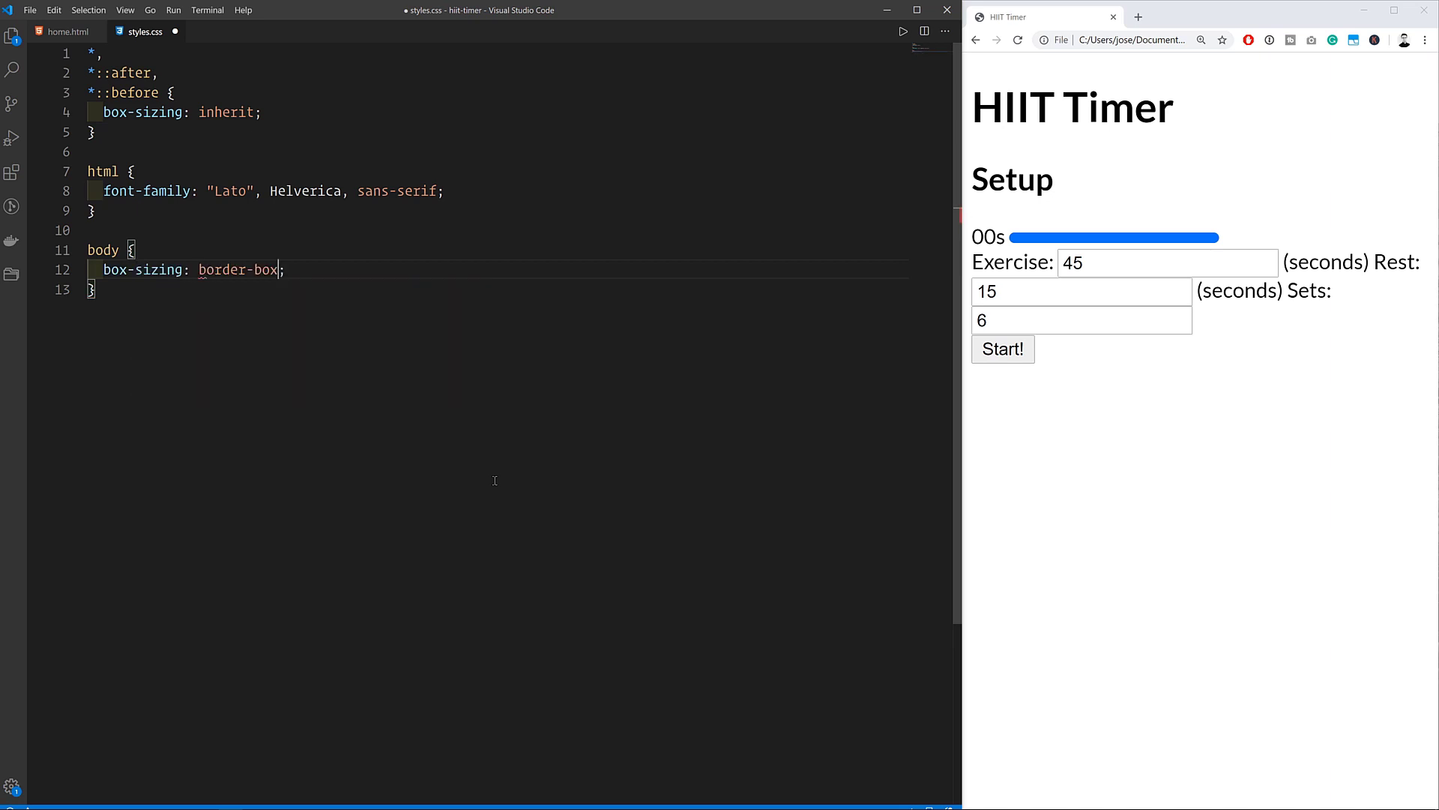
text(max-width: 600px;)
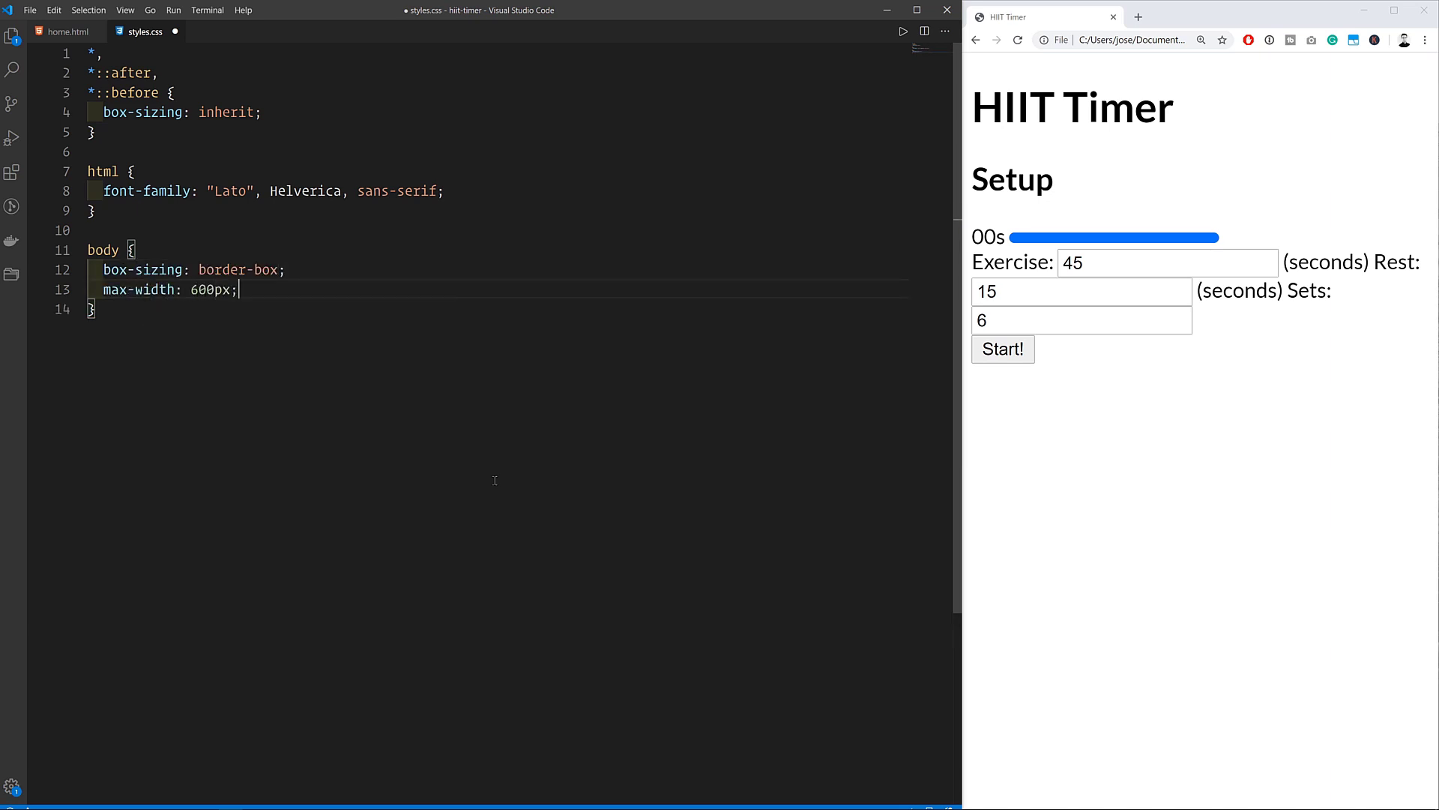
text(margin: 0 auto;)
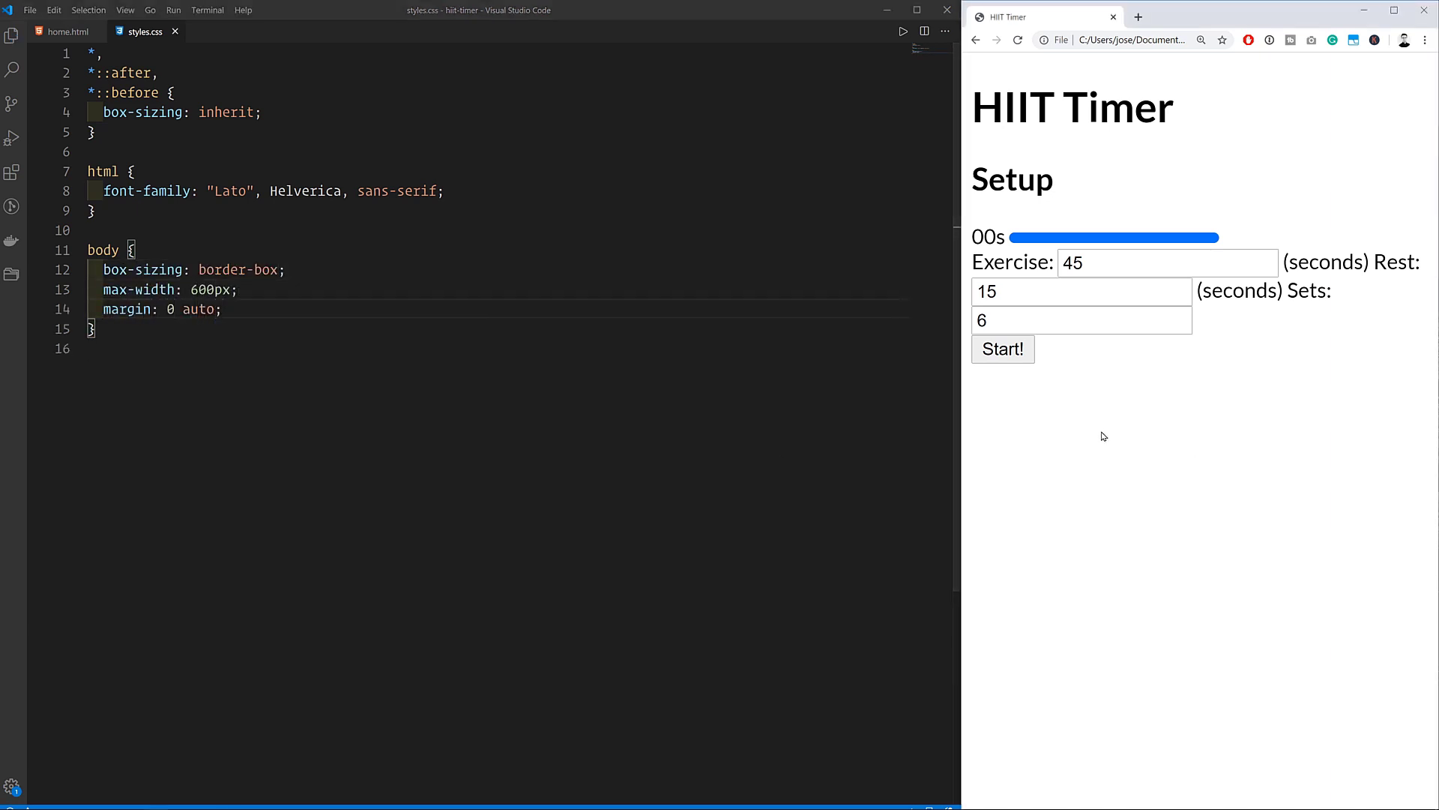
key(enter)
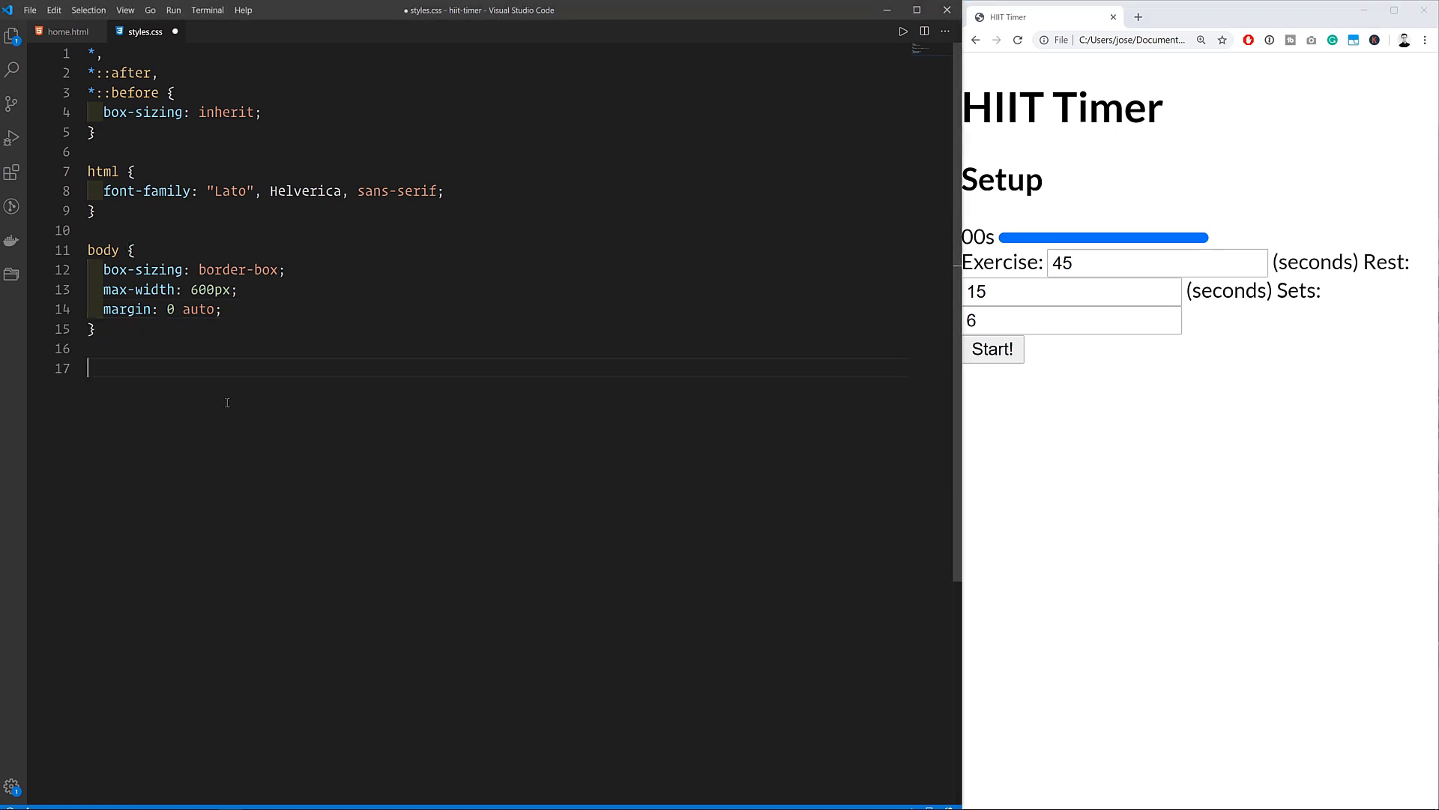
Step: Begin a .header rule with a background-color, checking class names in home.html
text(.hea)
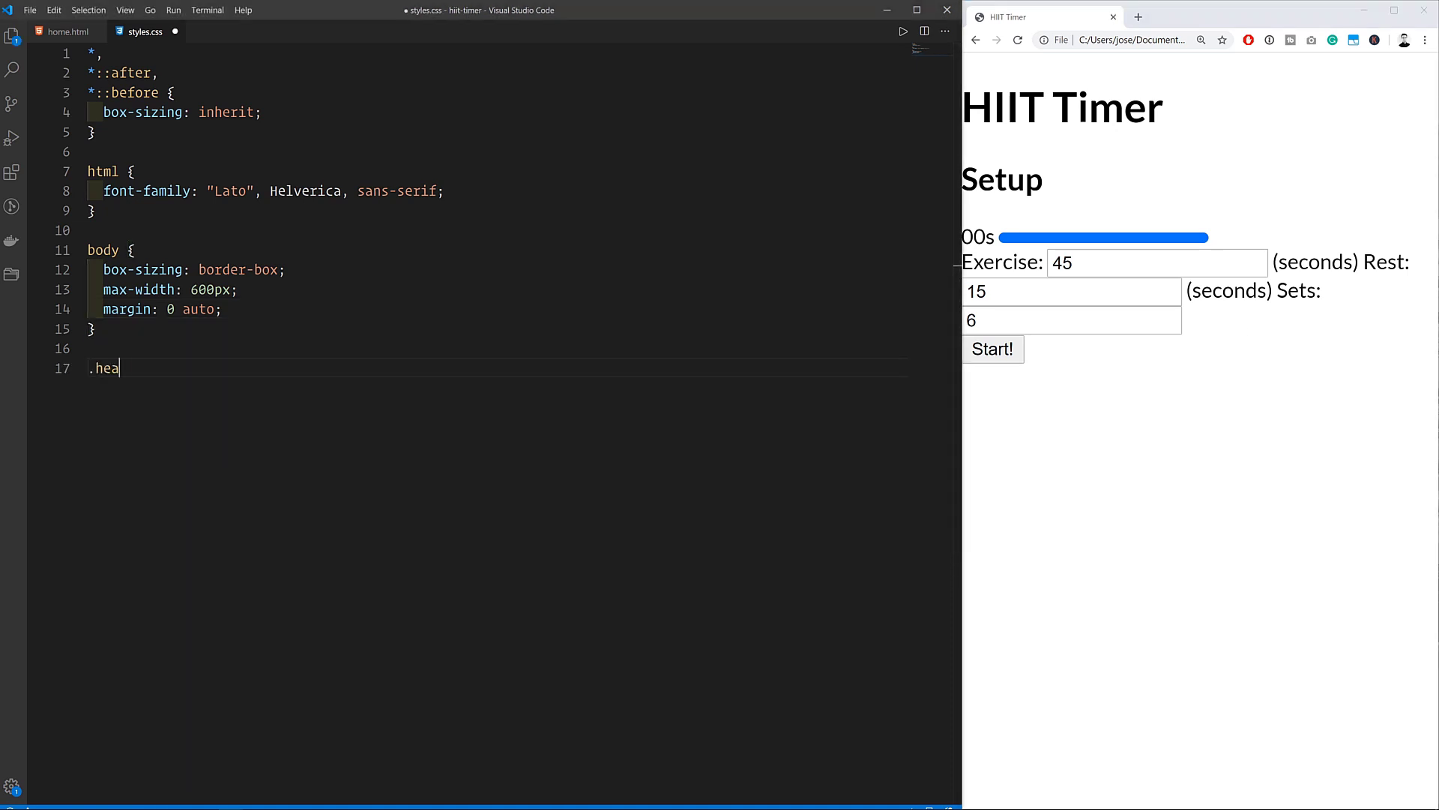
click(65, 32)
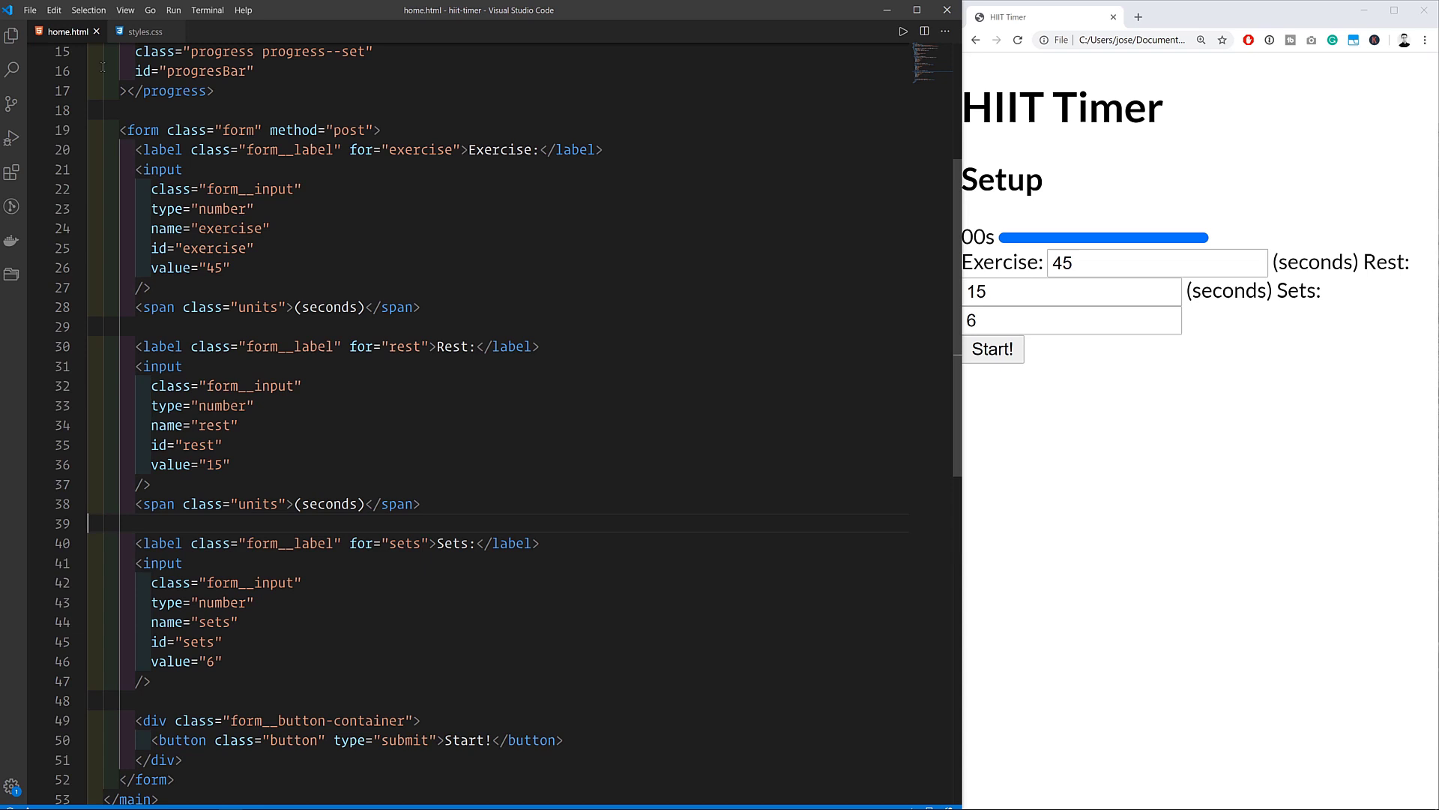
click(144, 31)
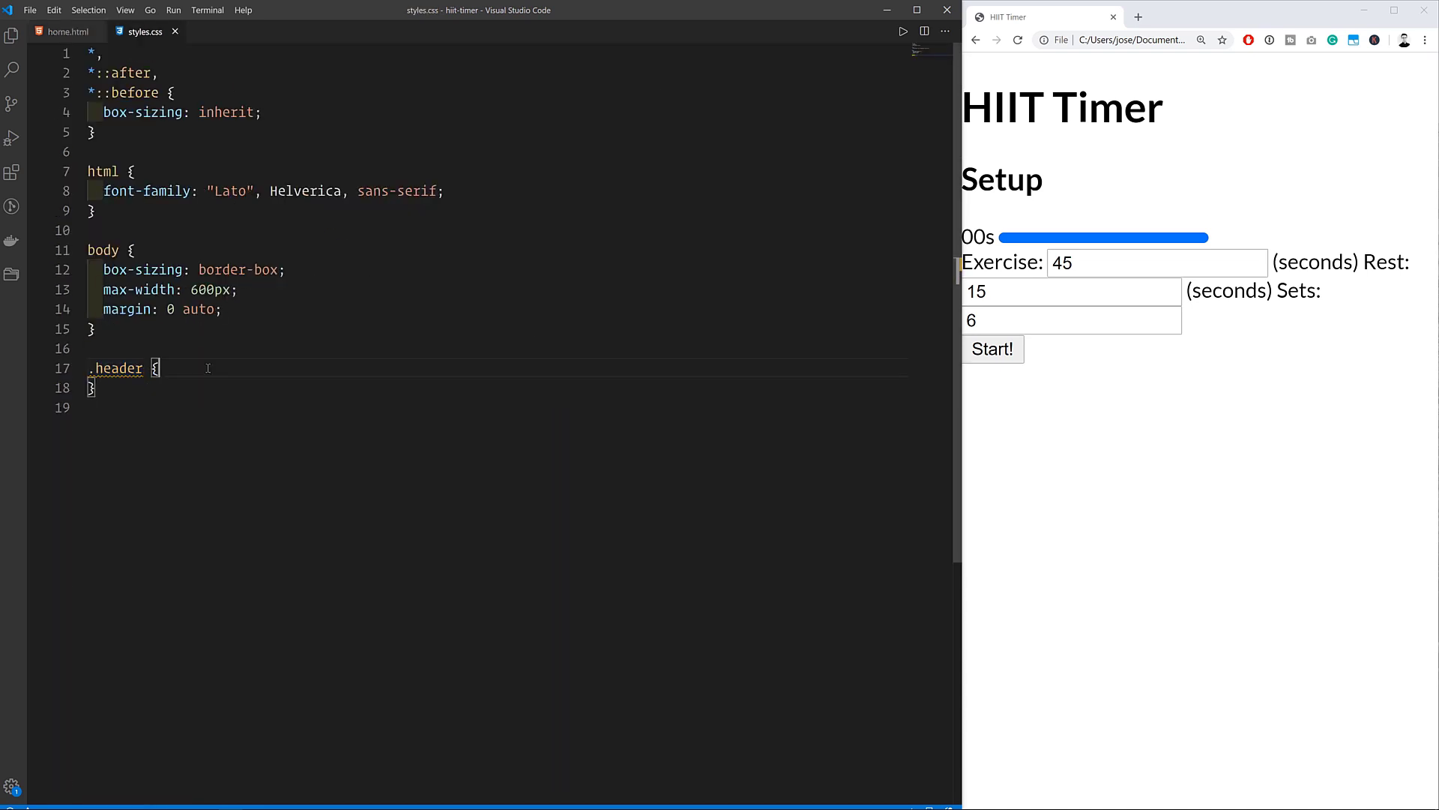
text(background-color: #1c2023;)
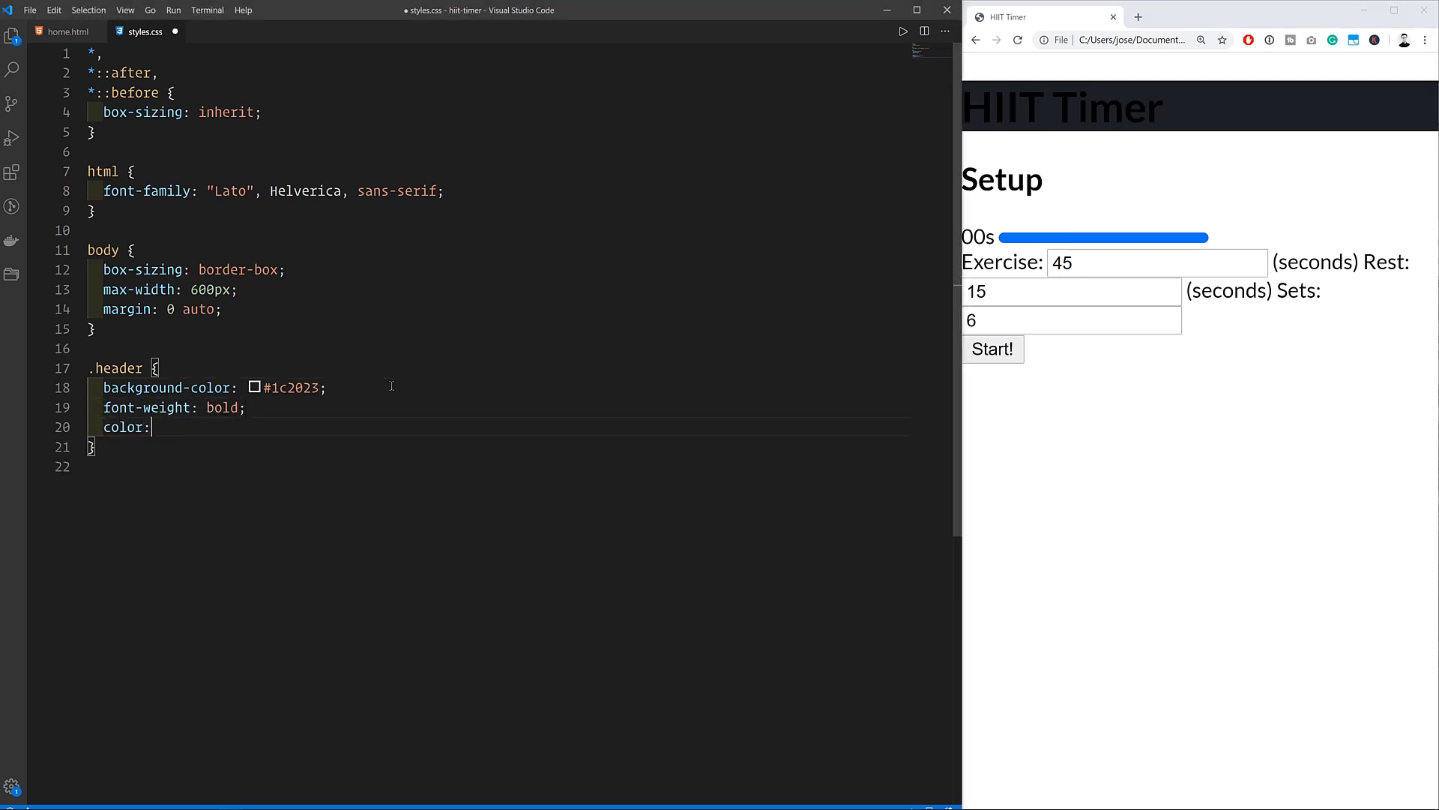
Step: Finish the white 1rem logo rule and start a display declaration for the heading
text(white;)
text(font-size:)
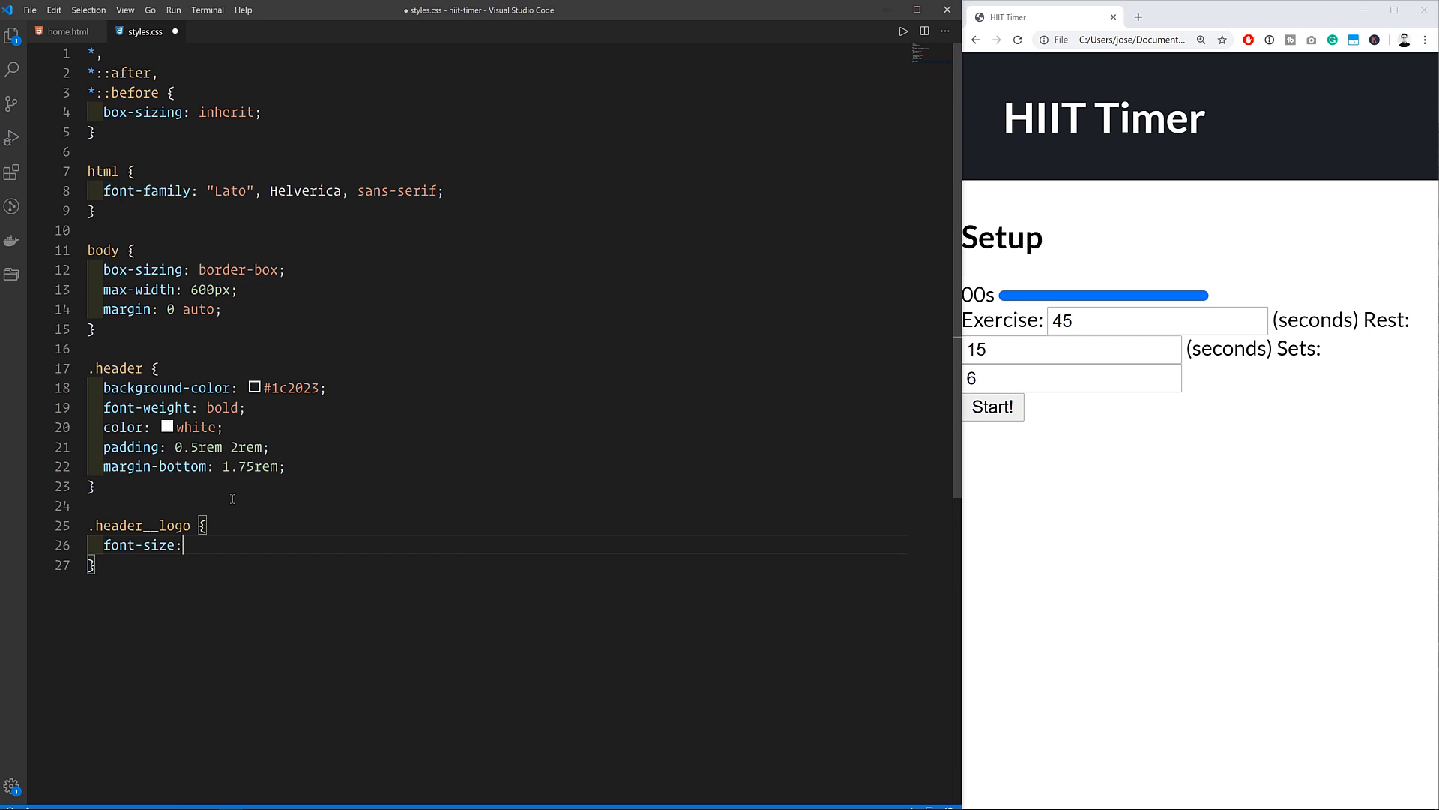
text(1rem;)
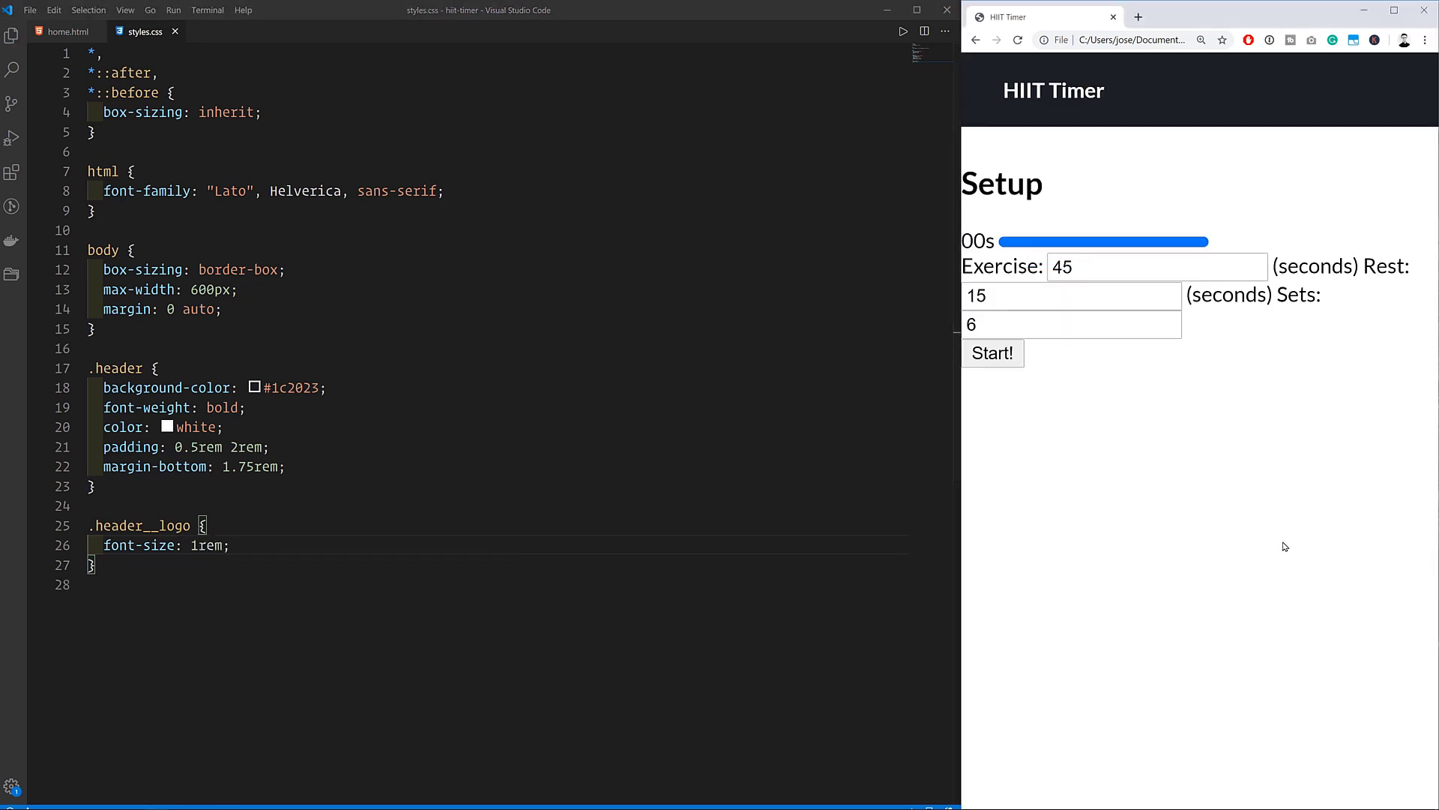
key(enter)
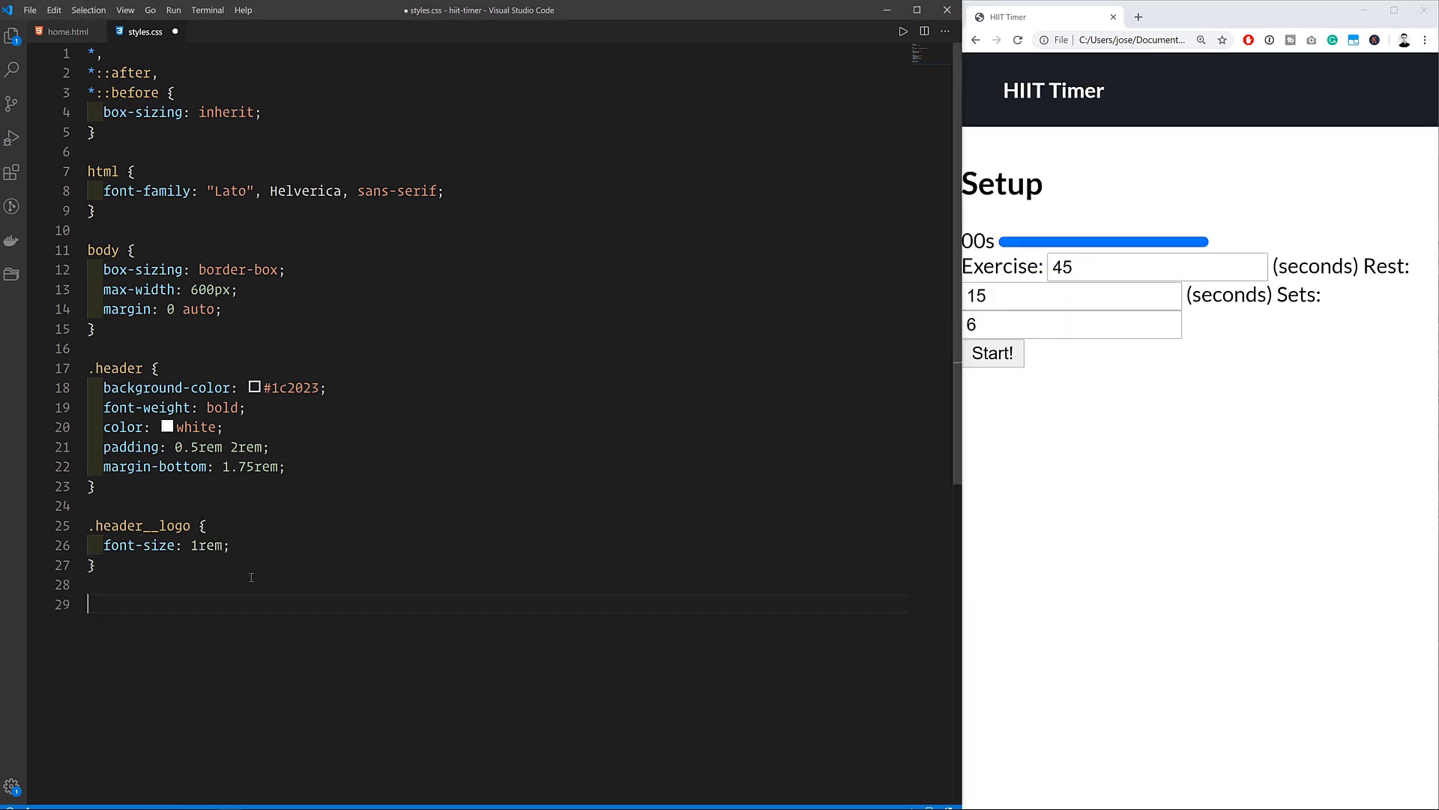
text(dis)
text(fon)
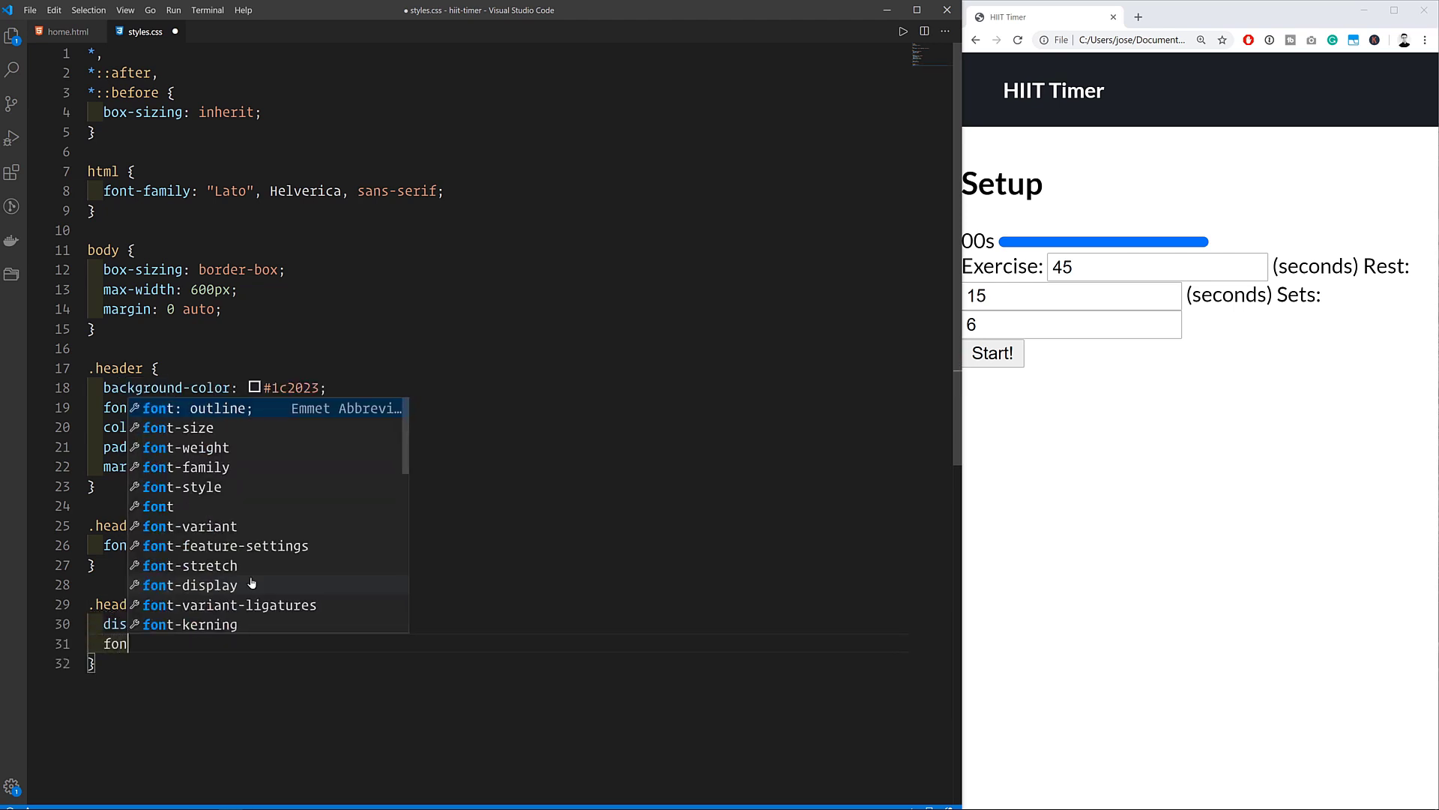
key(Escape)
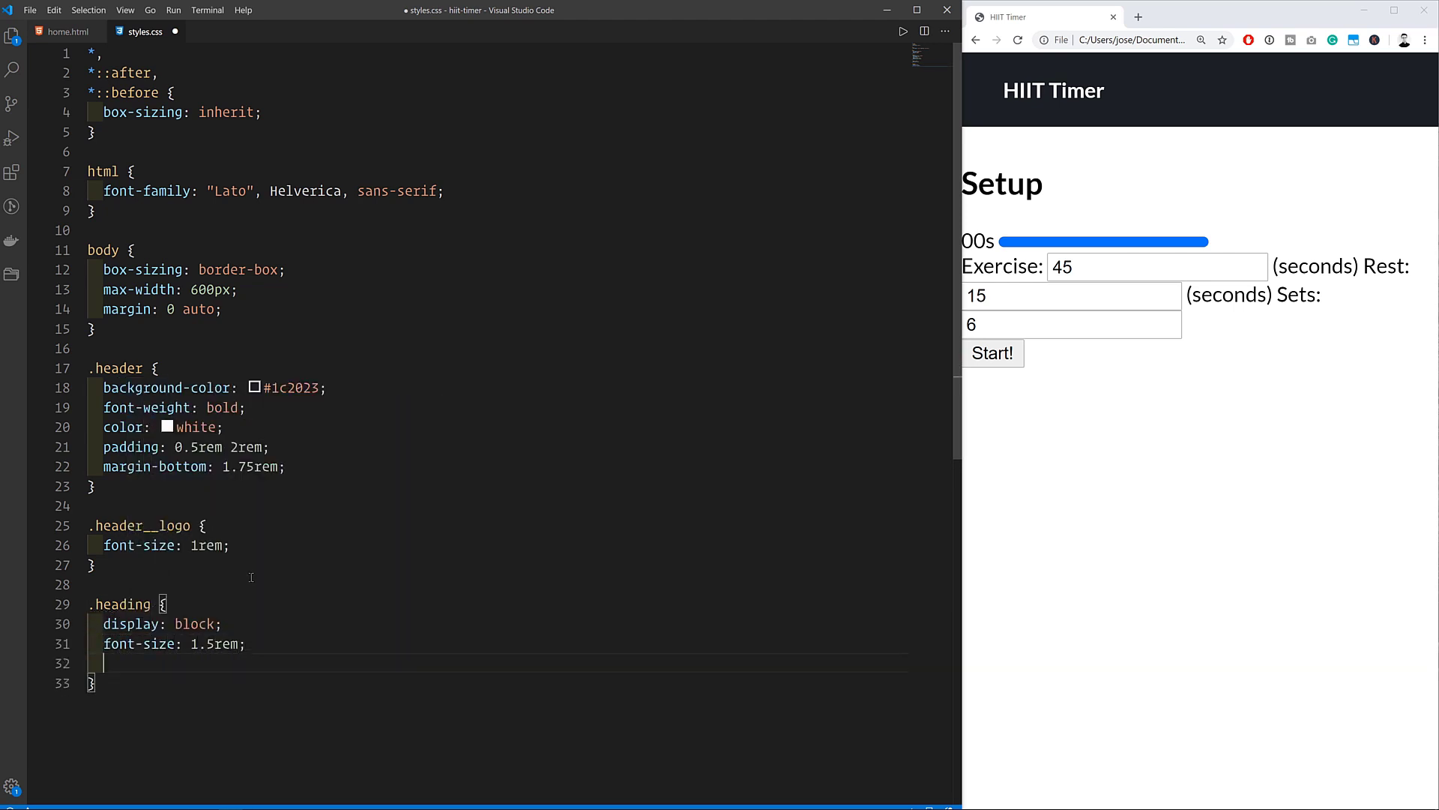
Step: Give .heading centered text, 2rem bottom margin and uppercase transform, plus a 0.75rem timer margin
text(text-align: cente)
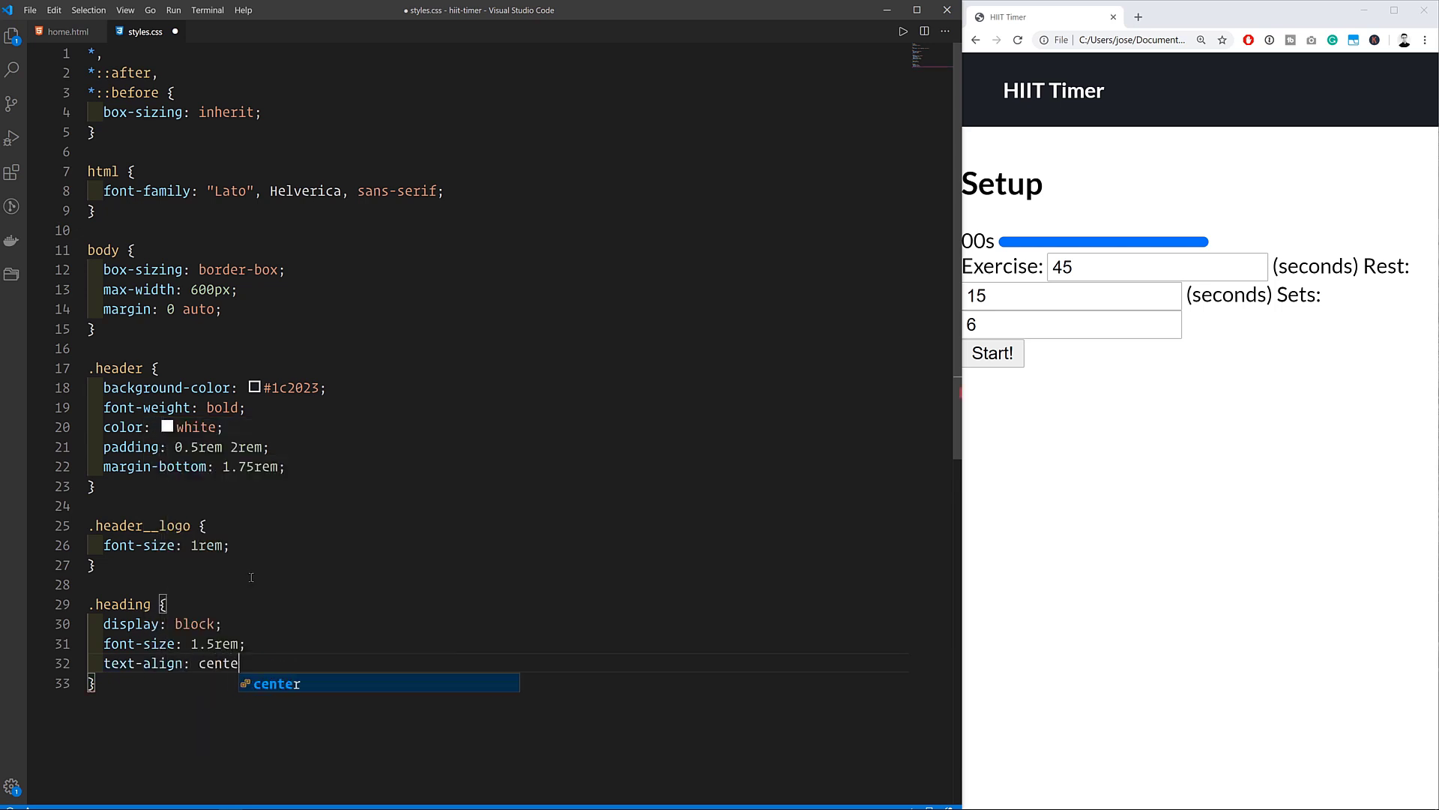
text(margin-bottom: 2re)
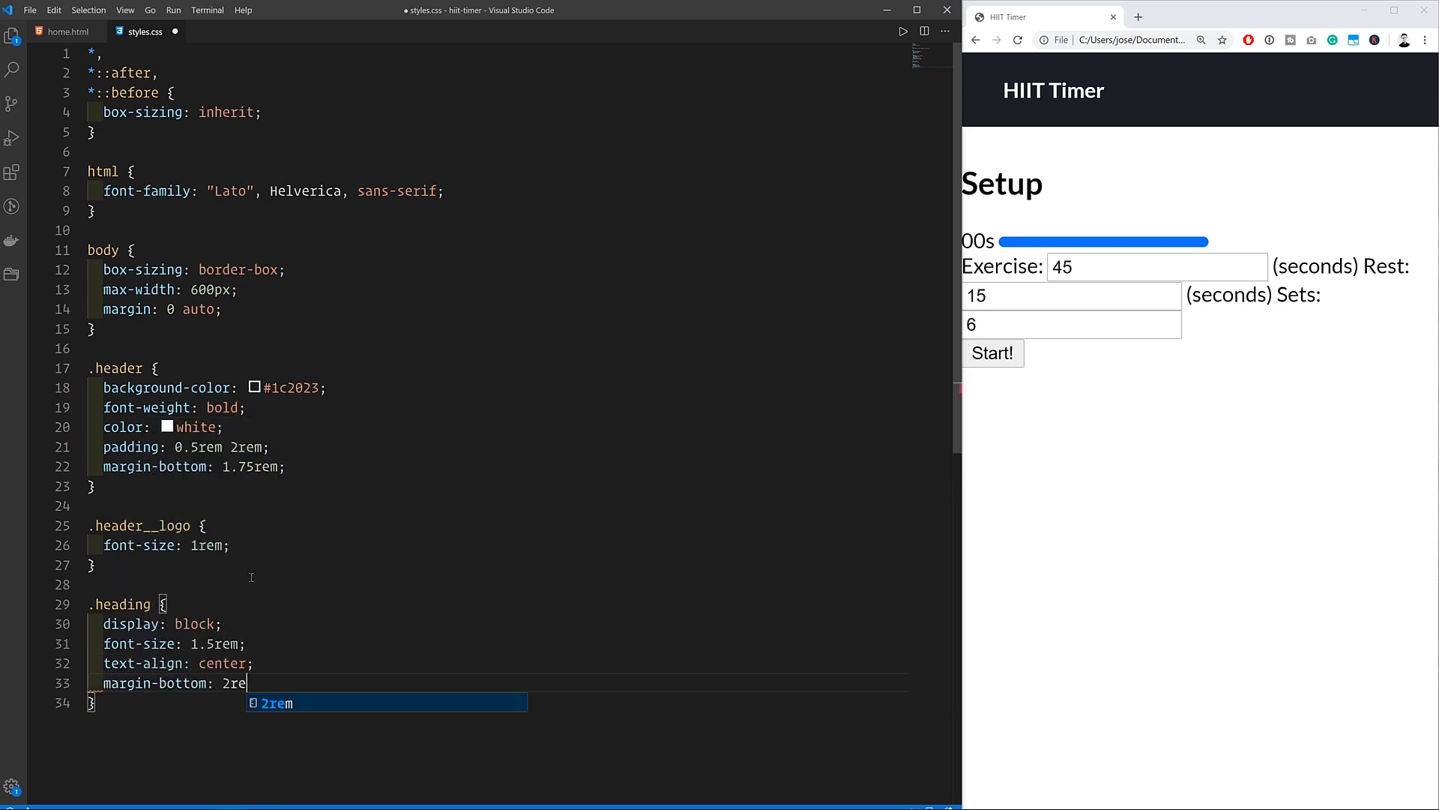
text(text-transform: uppercase;)
text(text-align: center;)
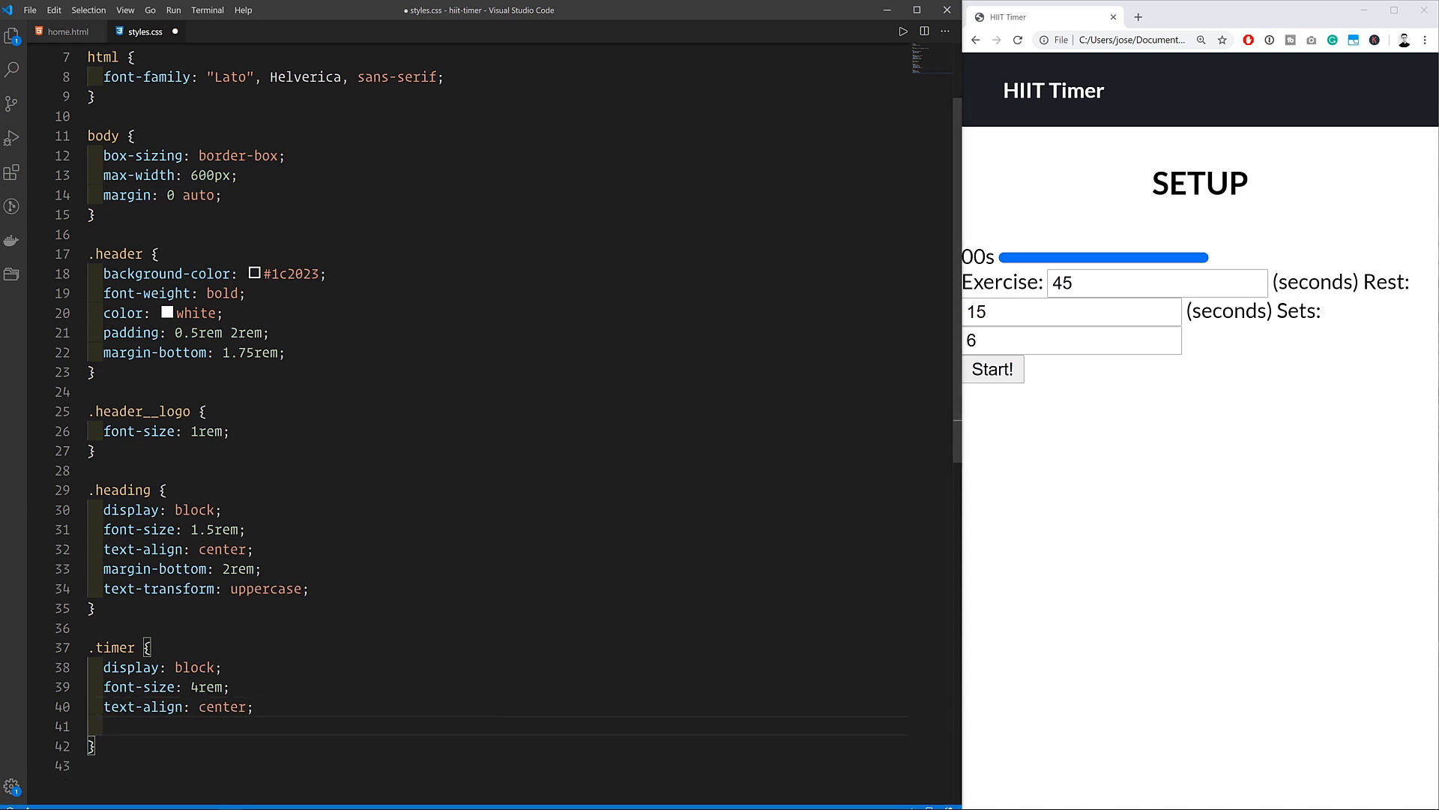
text(margin-bottom: 0.75rem;)
text(padding:)
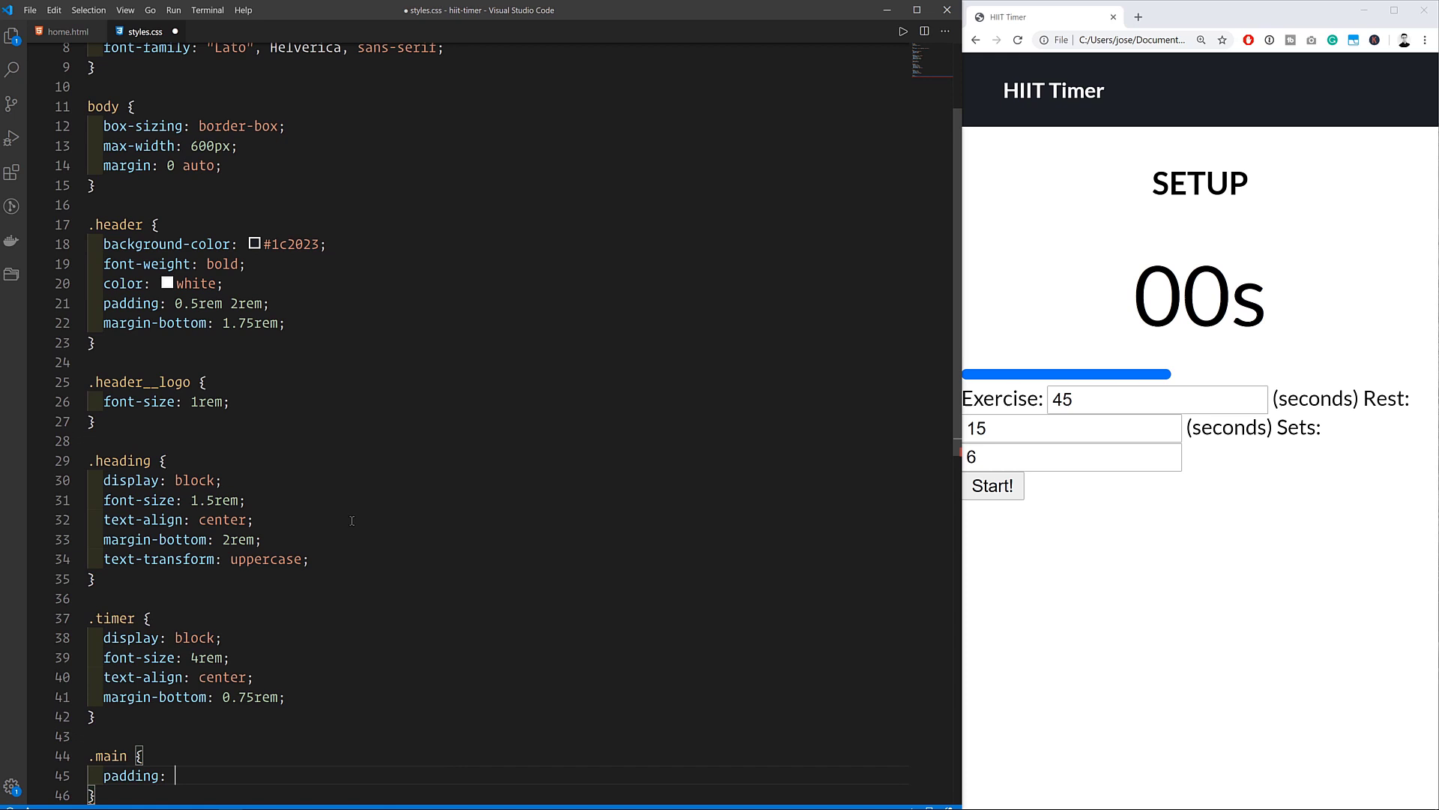
Step: Pad .main with 0 1.25rem, set .form font-size 0.9rem and start the button background
text(0 1.25rem;)
text(.form {)
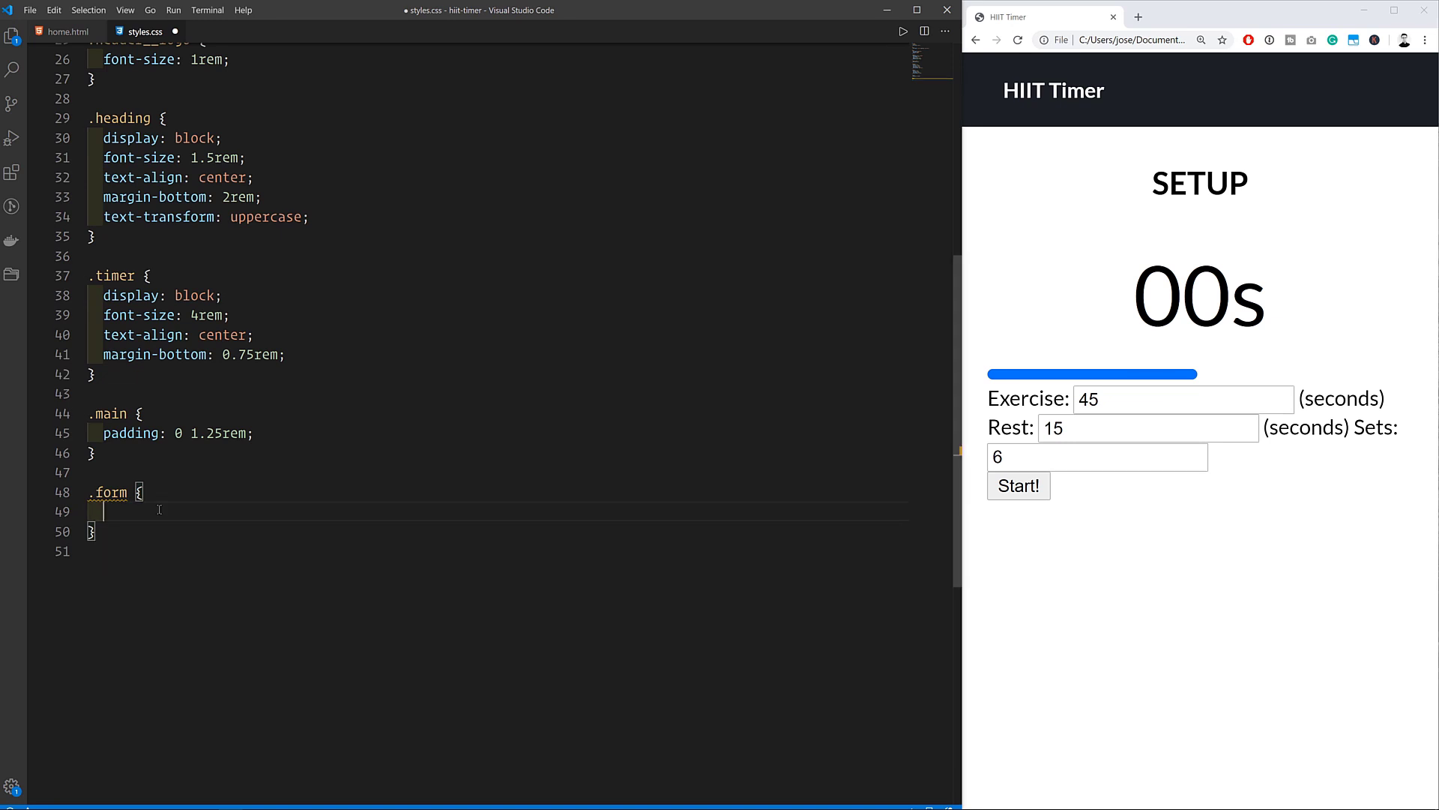
text(font-size: 0.9rem;)
text(border)
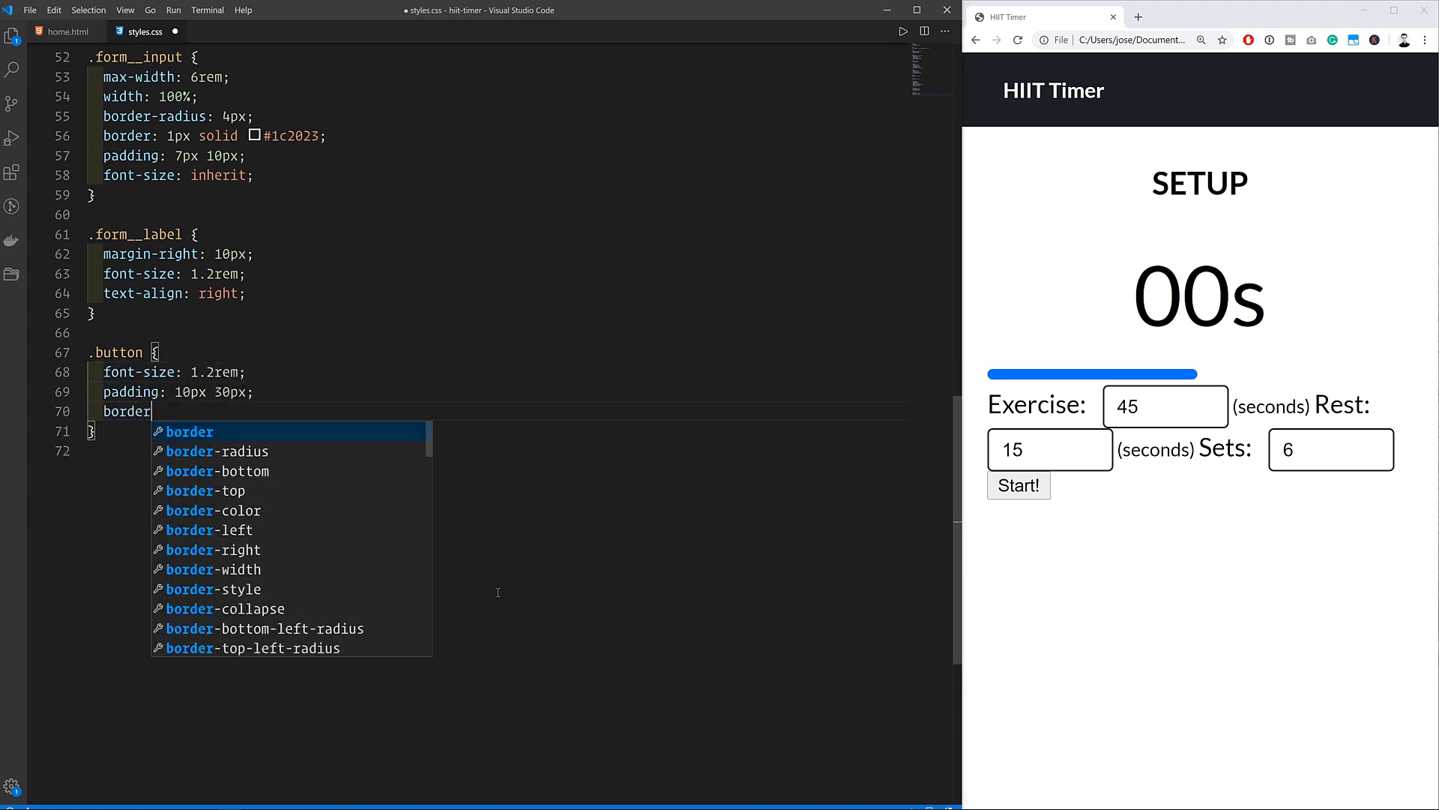
text(background-color: #98d4ff;)
text(cursor: pointer;)
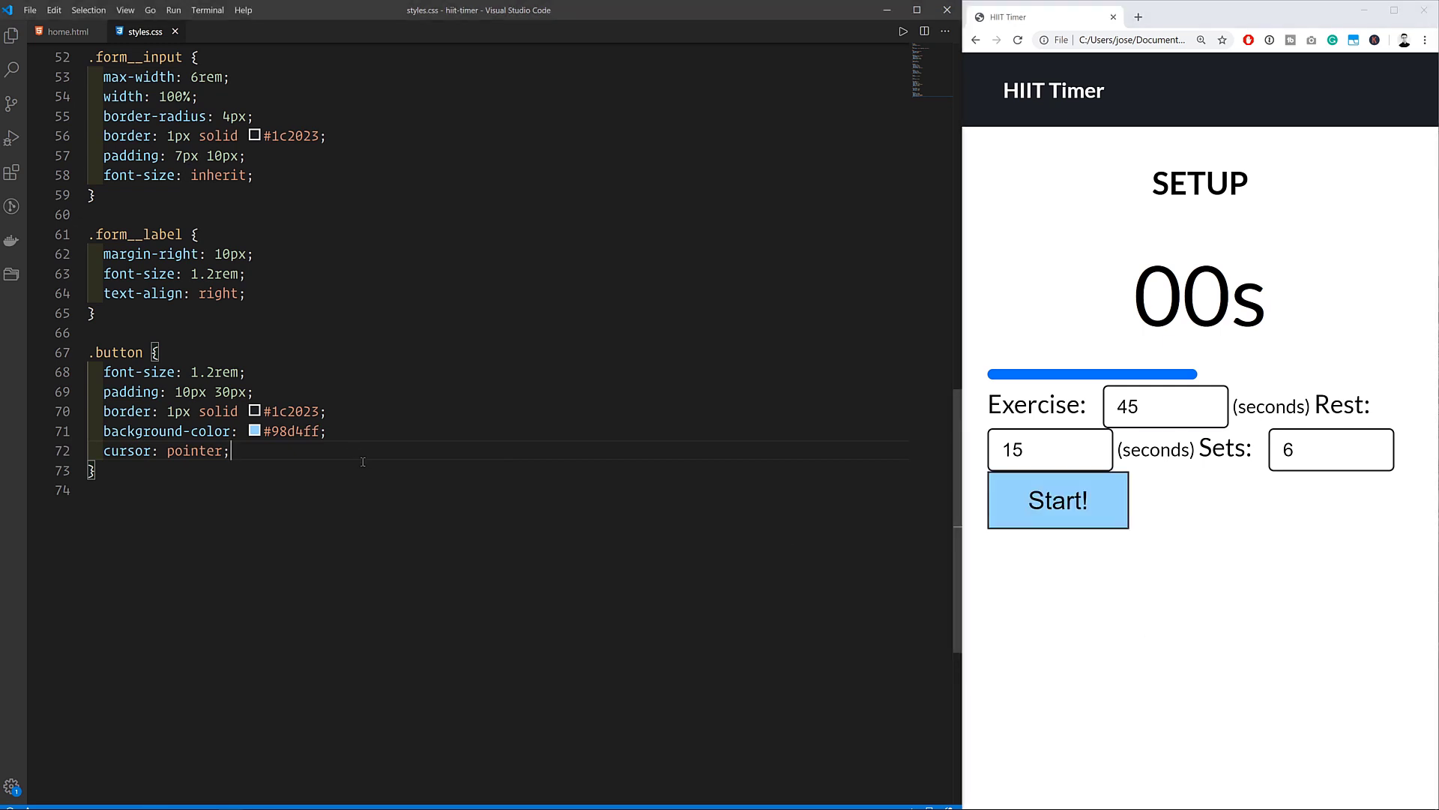
Step: Give the button a #75bdf1 hover colour and begin the .progress rule
text(.button:hover {)
text(background-color: #;)
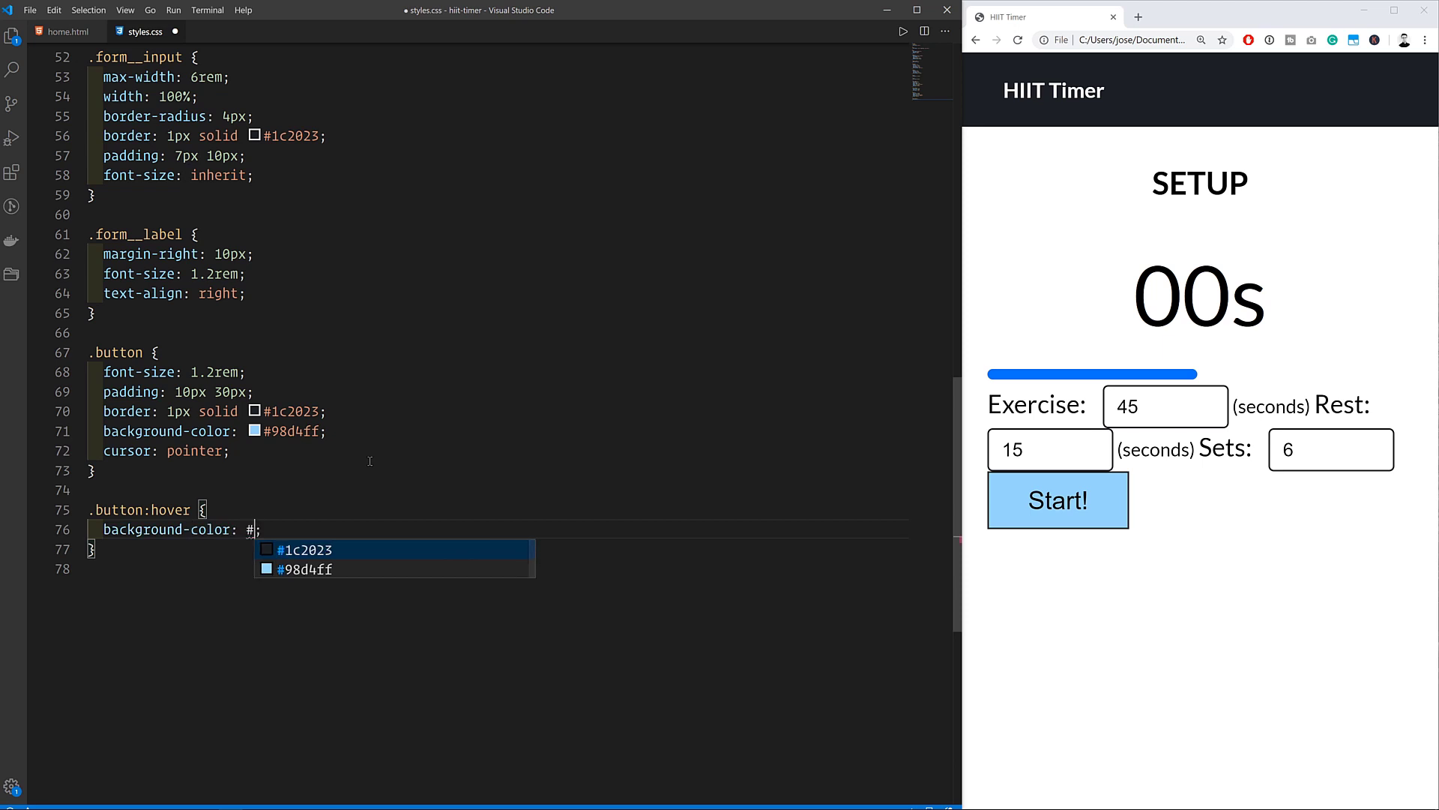
text(75bdf1)
text(transition: background-color 0.1s ease-in-out;)
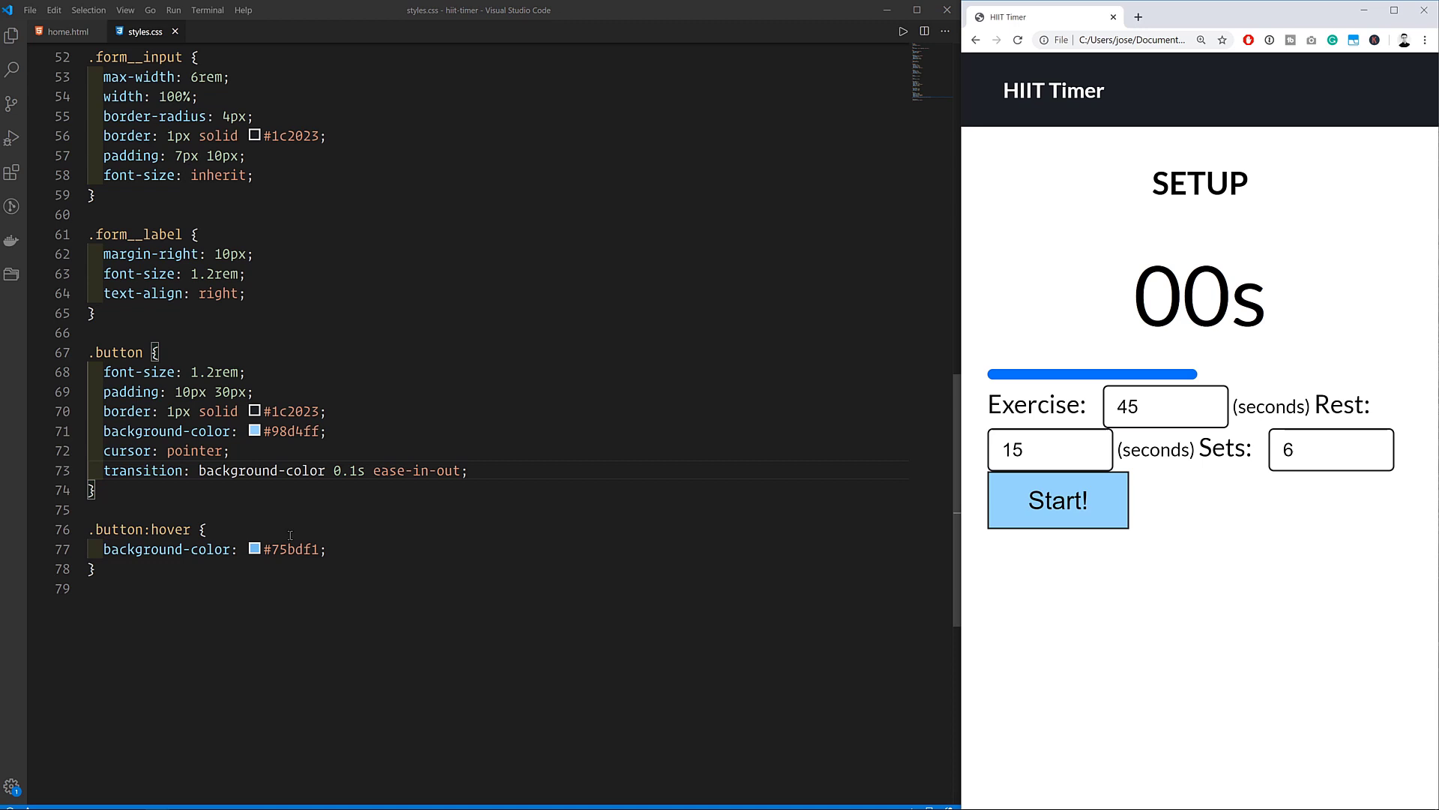
text(.progress {)
text(width: 80%^)
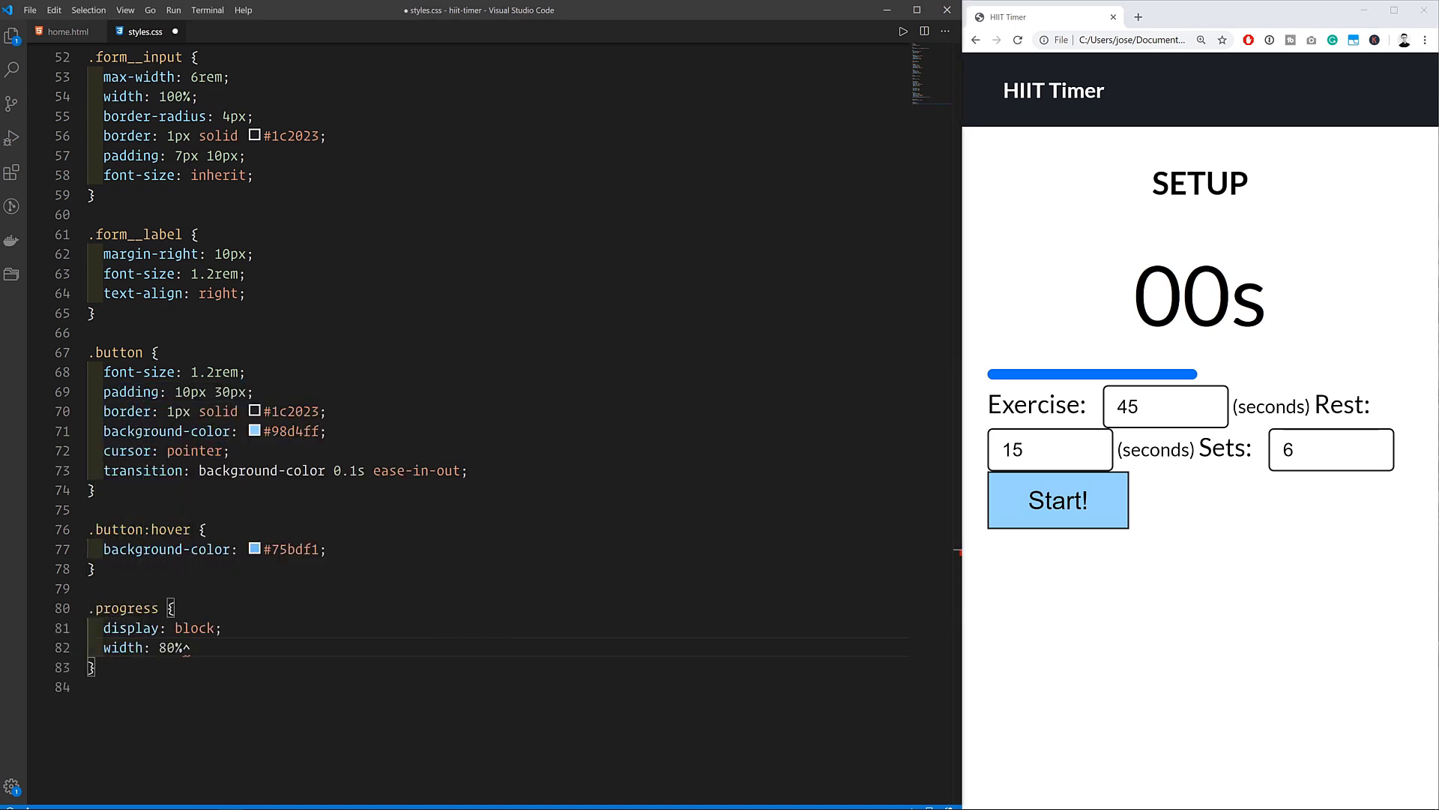
Step: Add a border and background-image: none to .progress and start its bar selector
text(border: 1px solid #cdc7c2;)
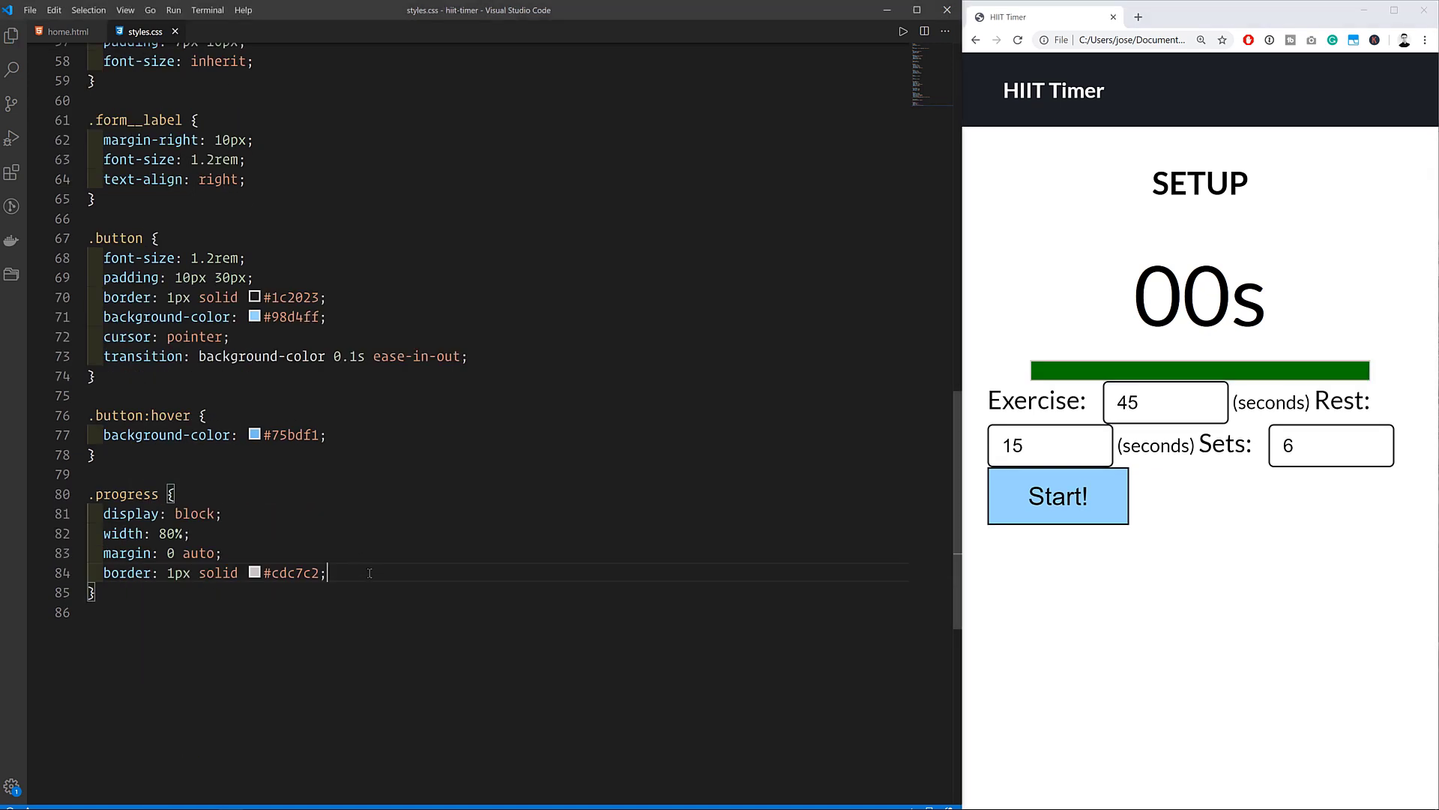
text(background-image: none;)
text(-webkit-appearance: none;)
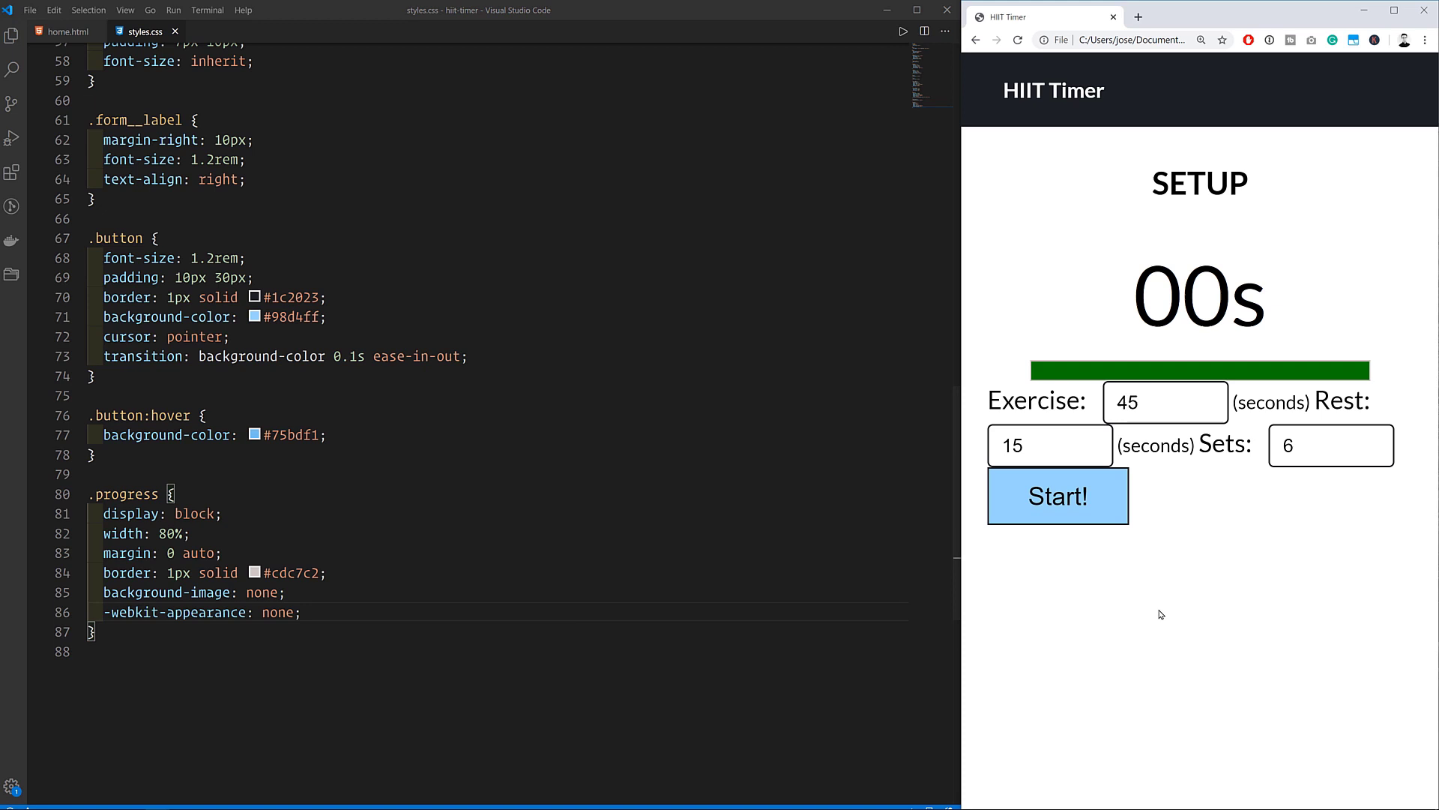
text(.progress::-webkit-progress-bar {)
text(background-color: #fff;)
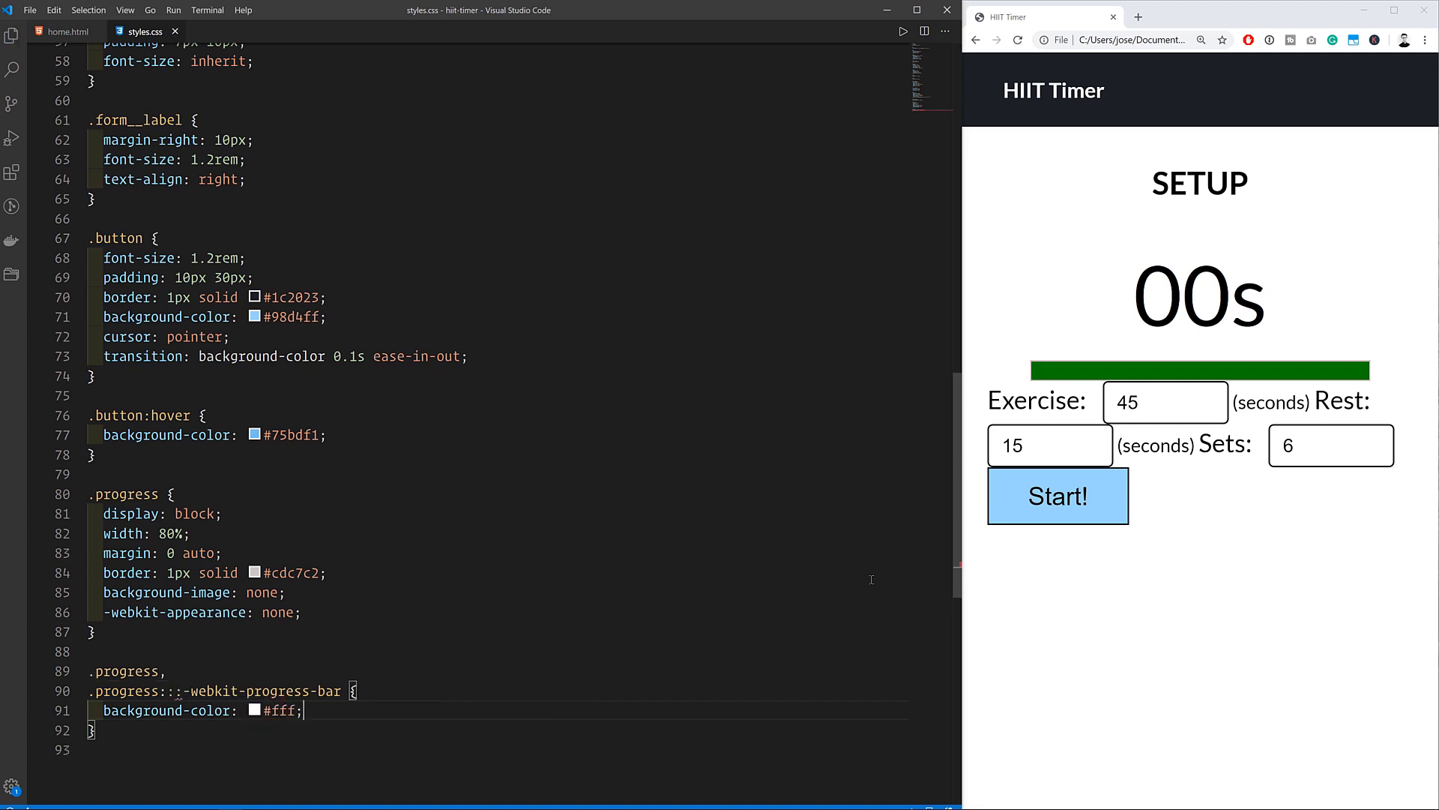
Step: Add .progress--set and --rest value colours, testing the rest colour in the markup
text(.progress--)
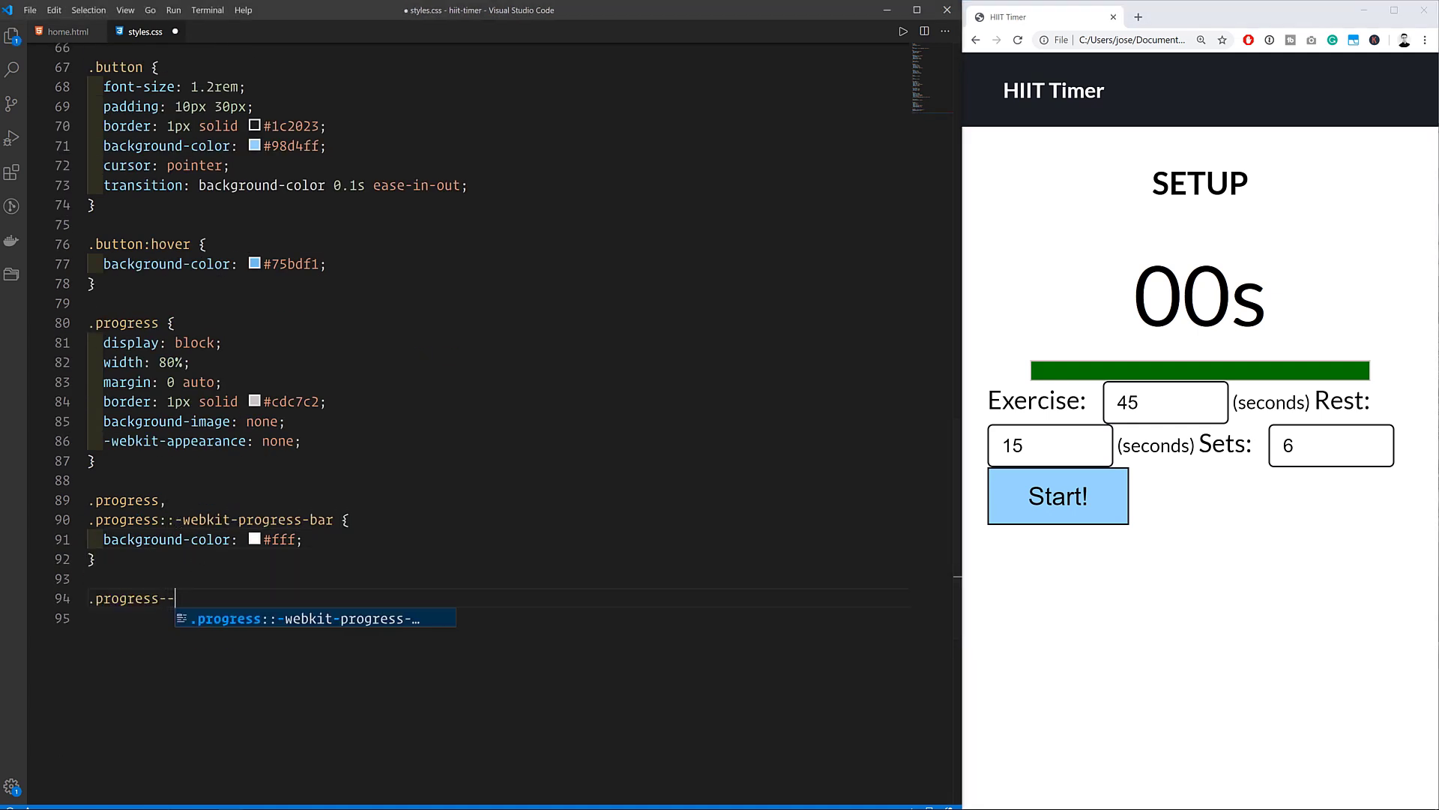
text(set::-webkit-progress-value {)
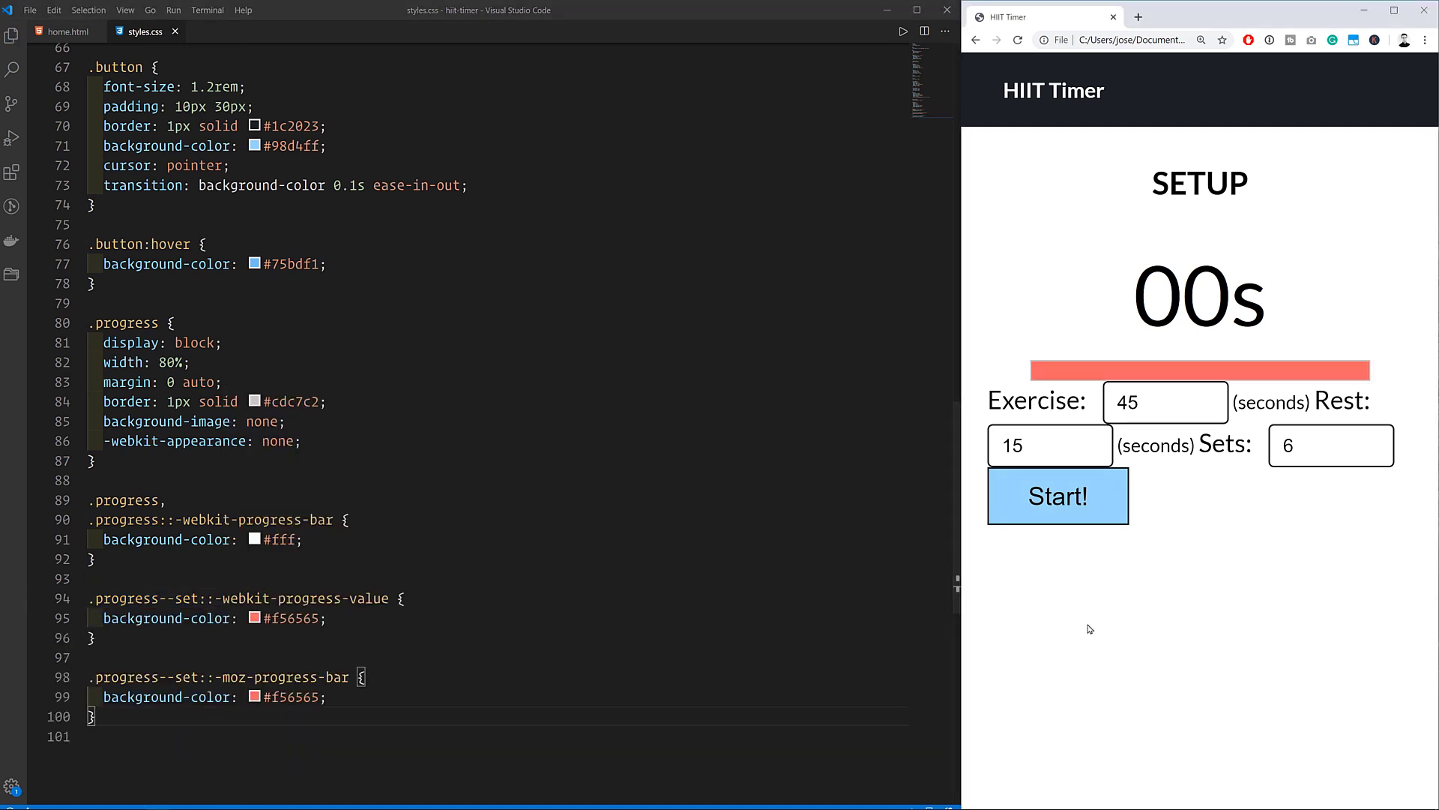
scroll(down, 3)
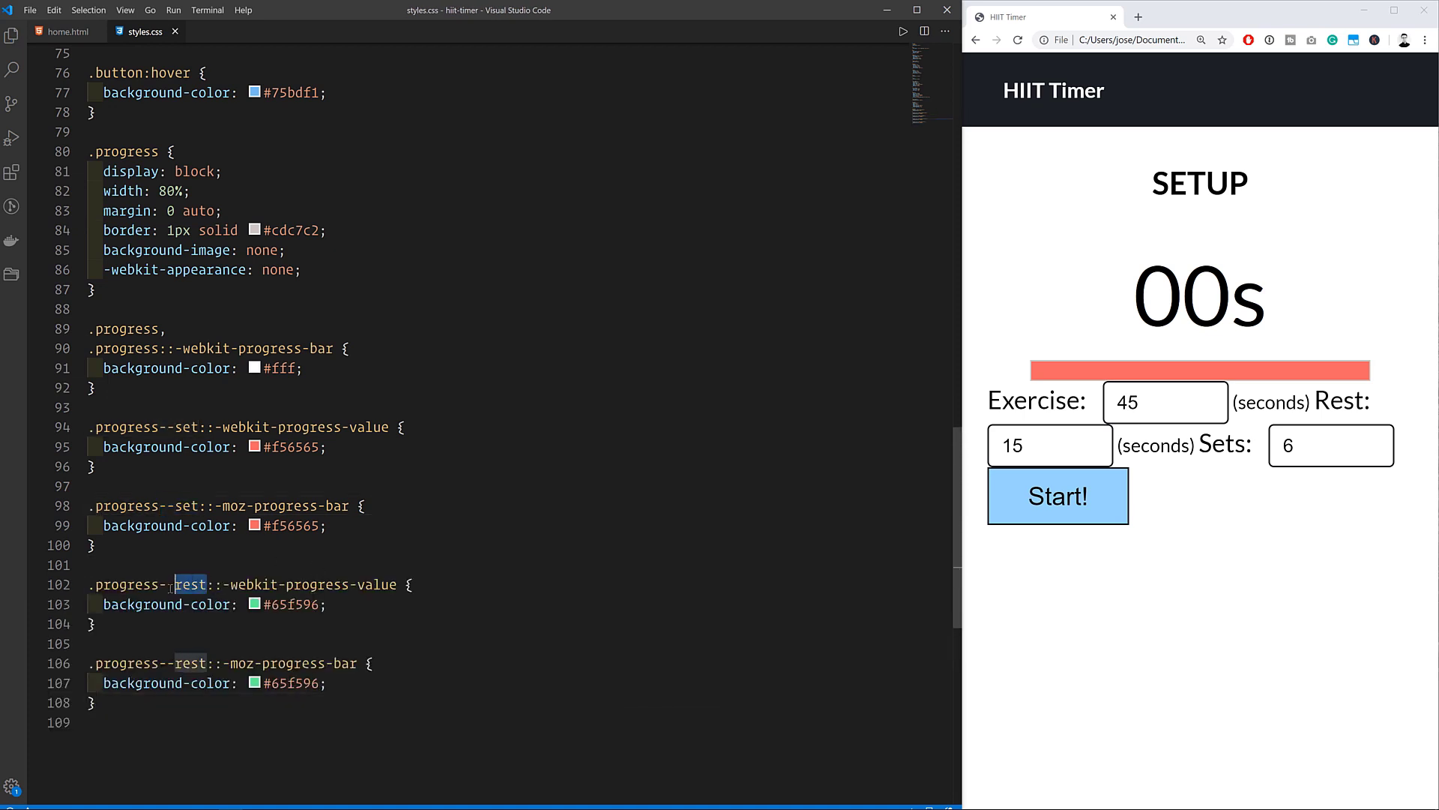
click(67, 30)
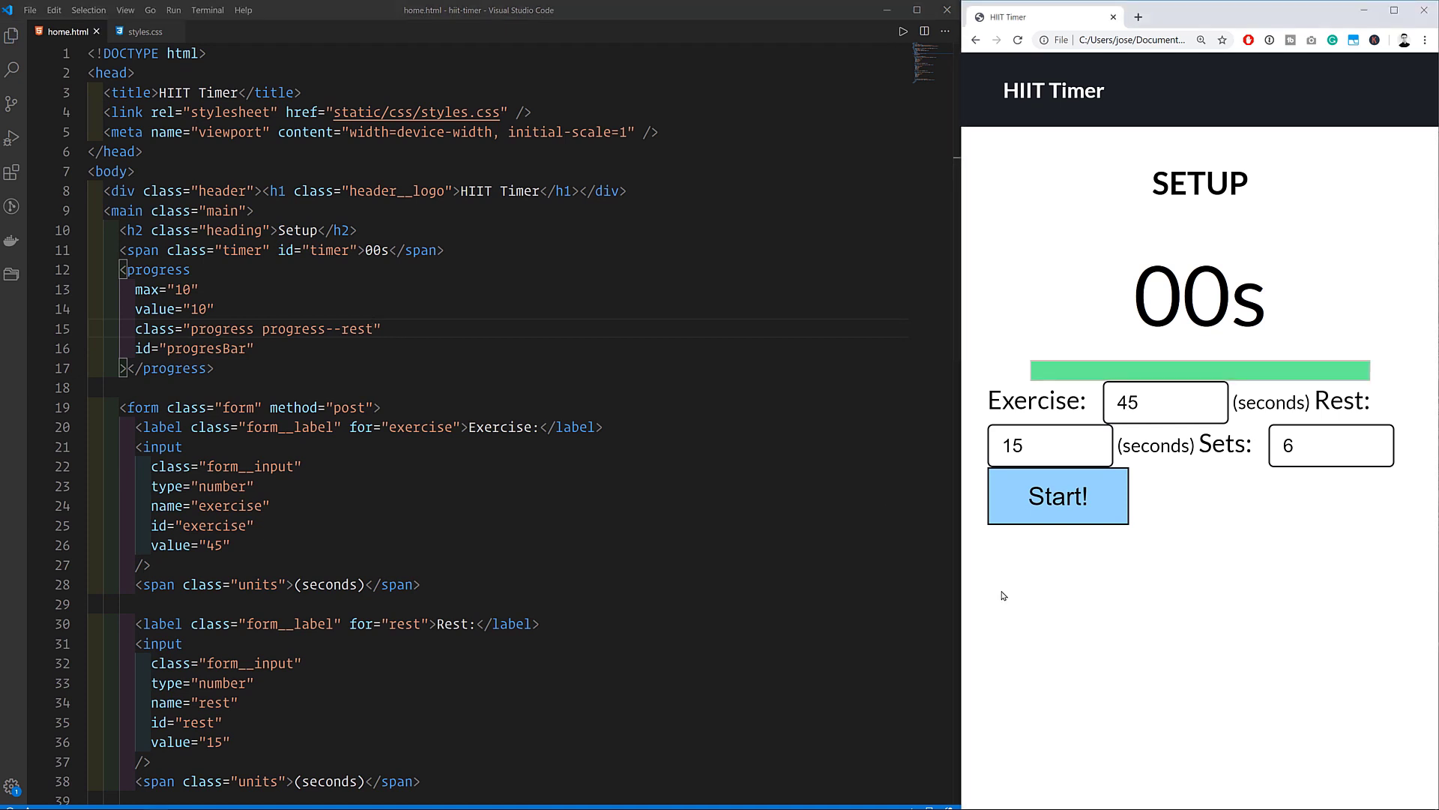
click(144, 30)
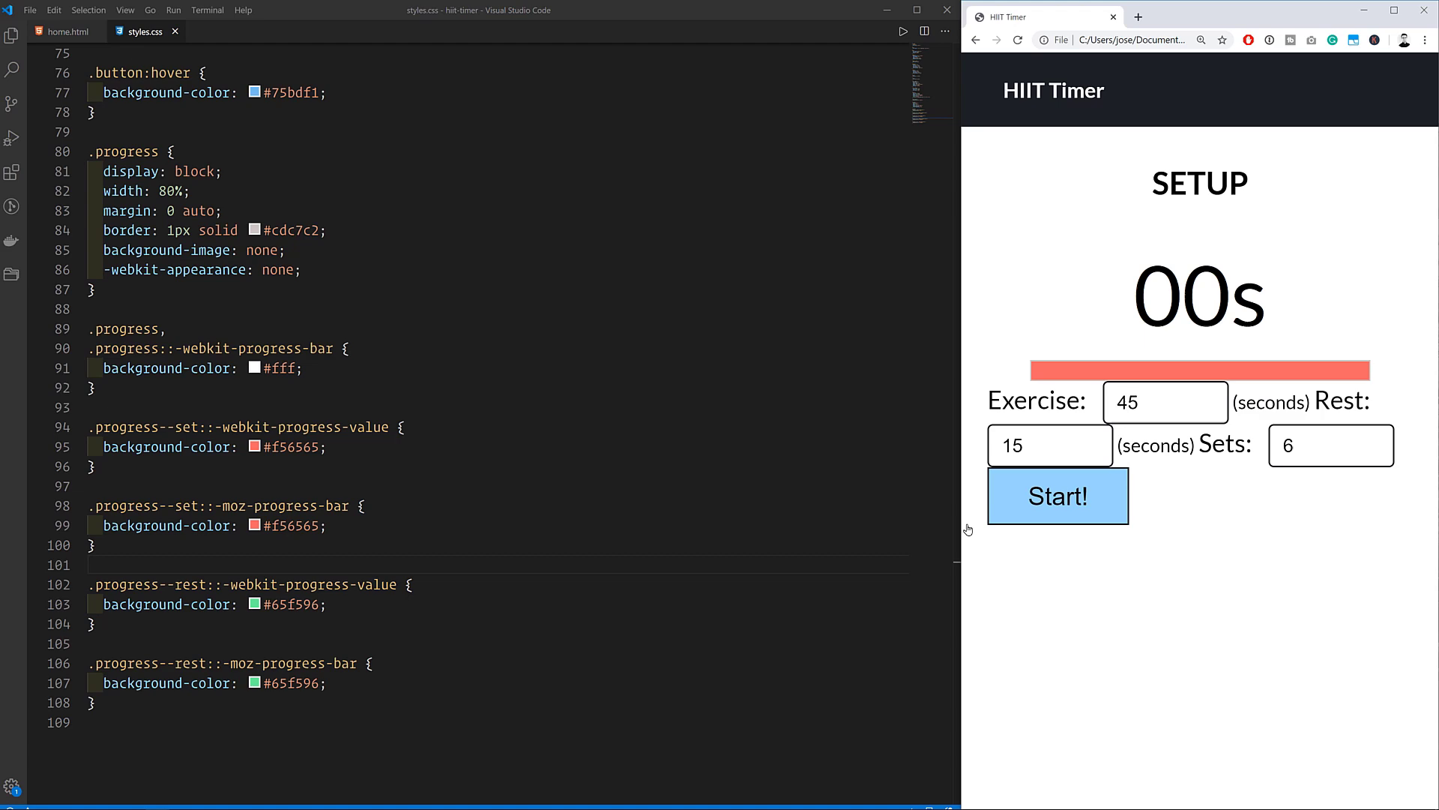
scroll(up, 3)
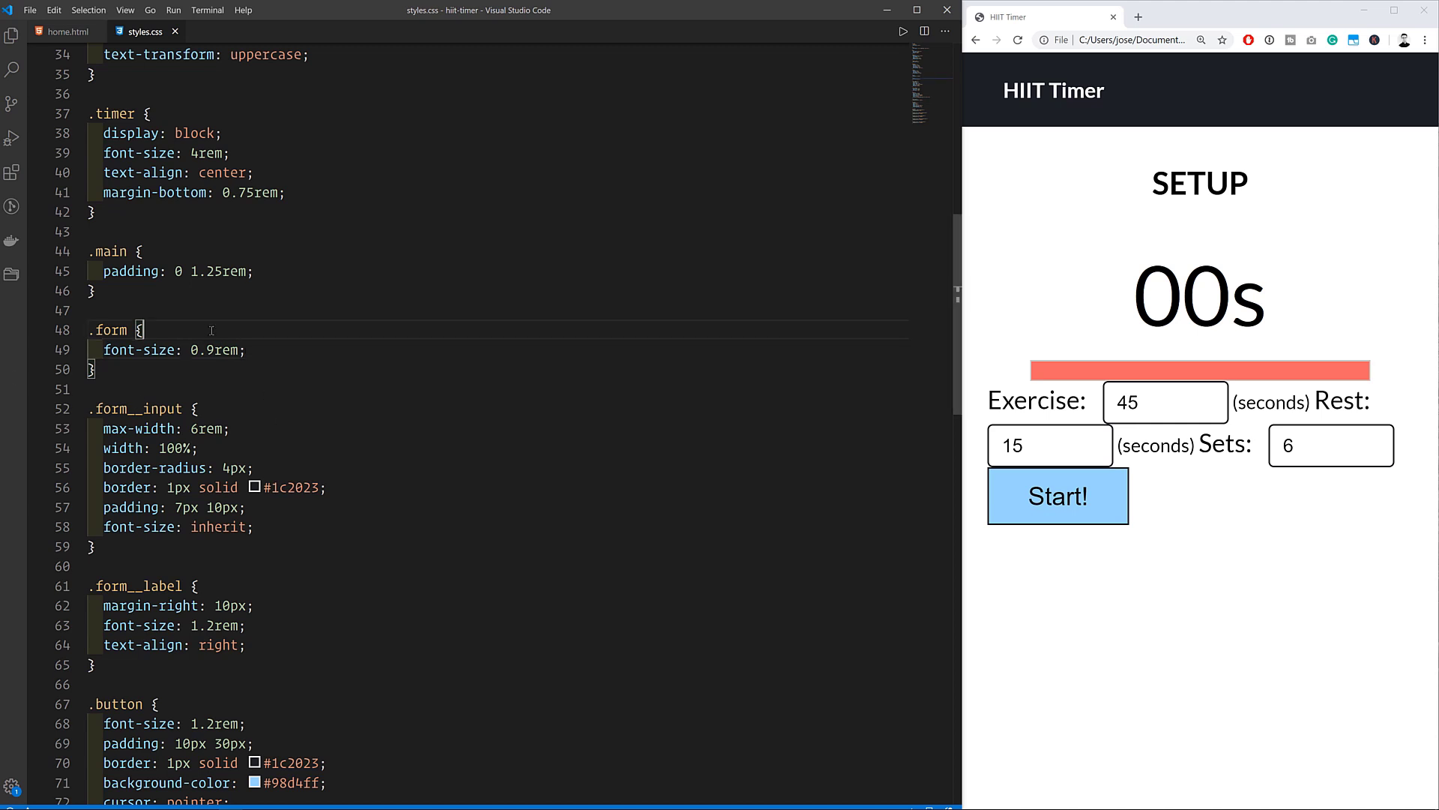
Step: Make .form a grid with 1.5rem row gap, a column gap and centered item alignment
text(display: grid;)
text(grid-template-columns: 1fr 1fr 1fr;)
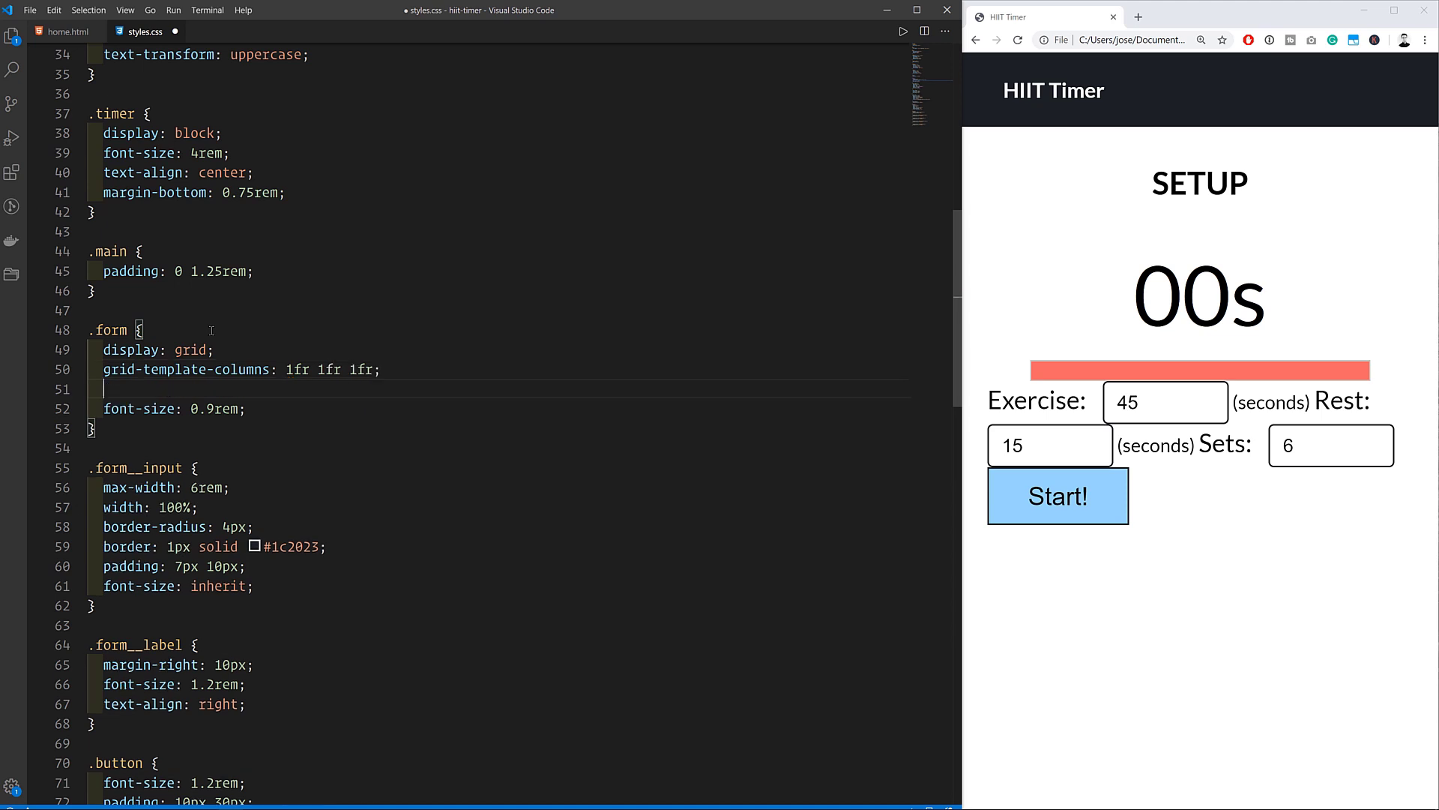
text(row-gap: 1.5)
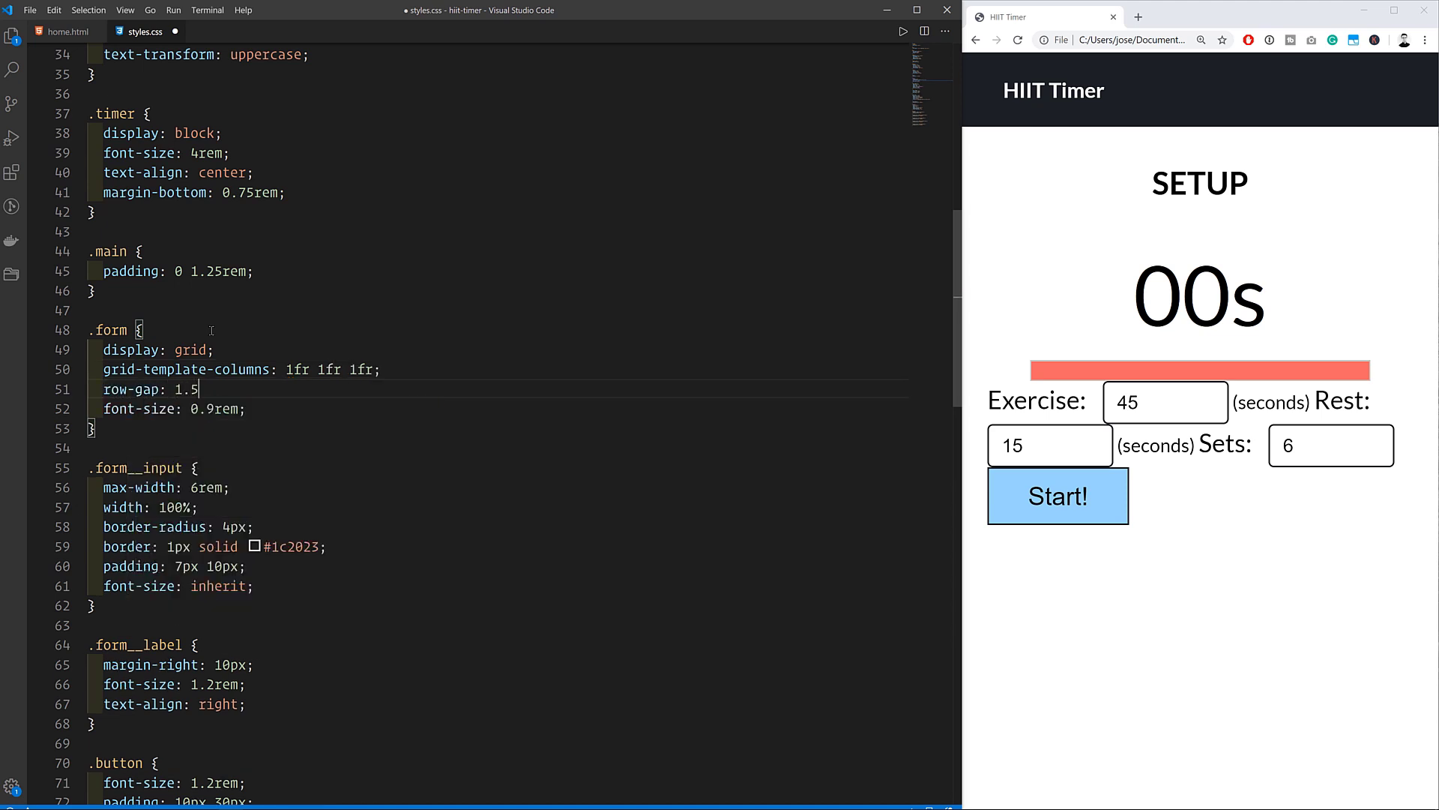
text(column-gap: 0.75rem;)
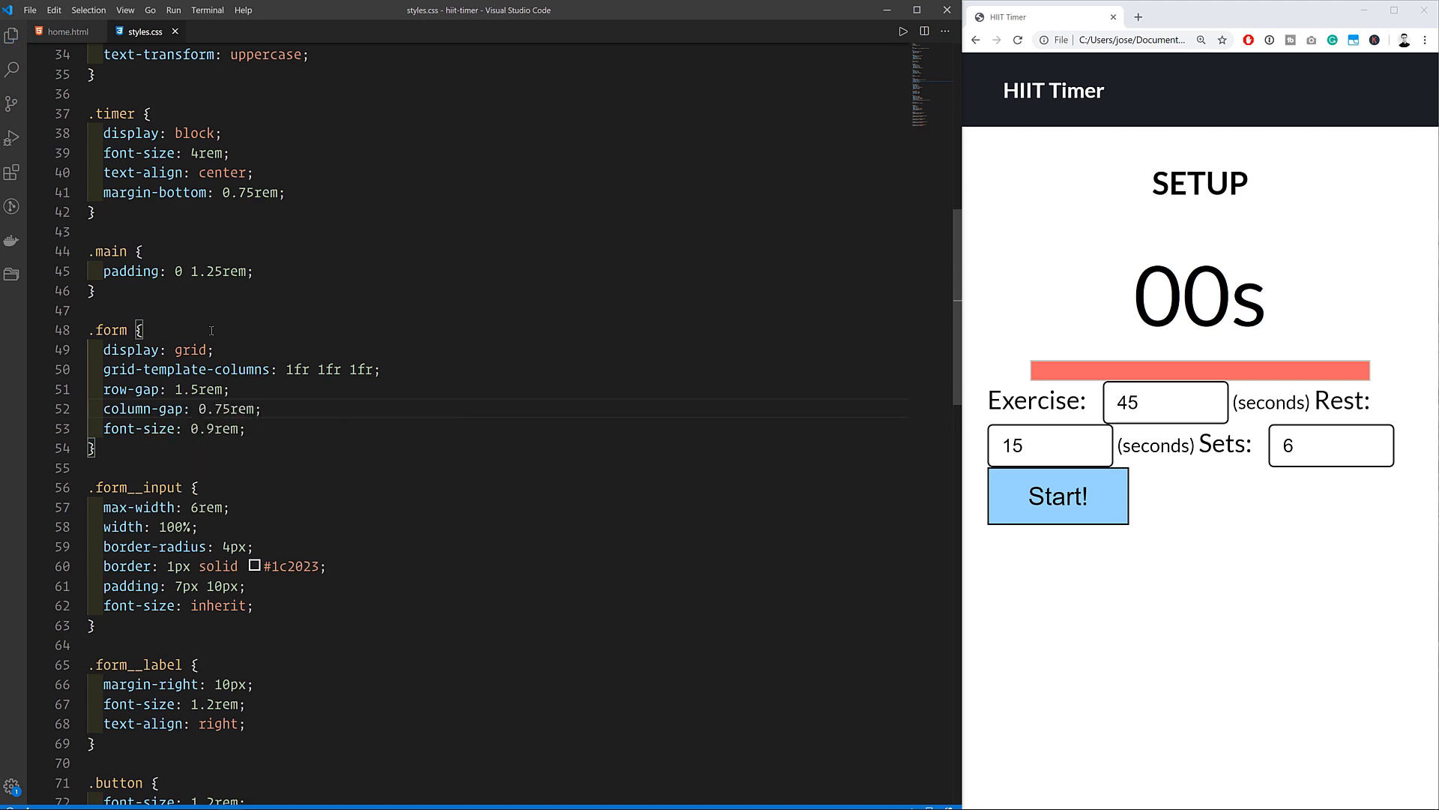
text(align-items: center;)
text(width: auto;)
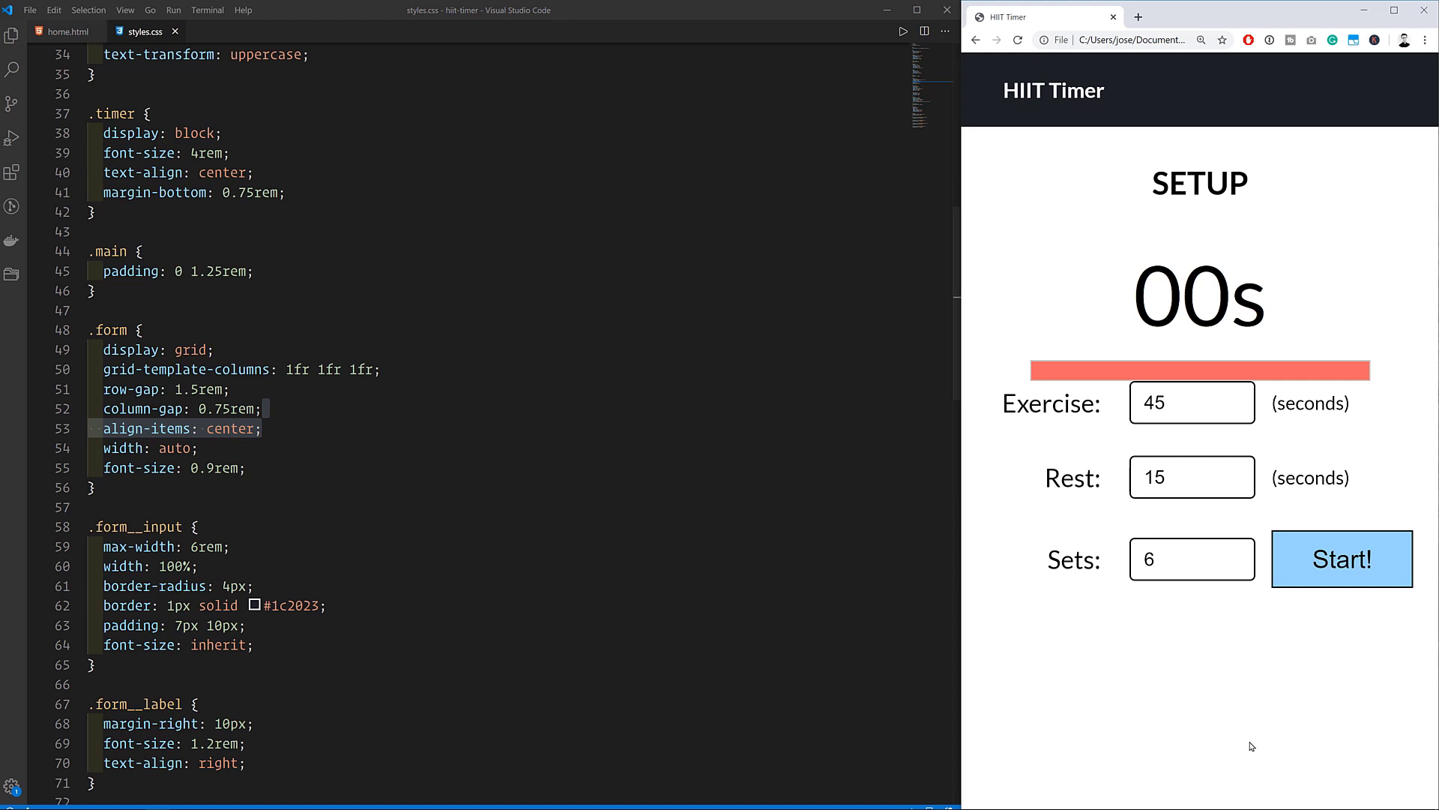
Step: Add a .form__button-container rule with justify-content: center and justify-self
click(232, 389)
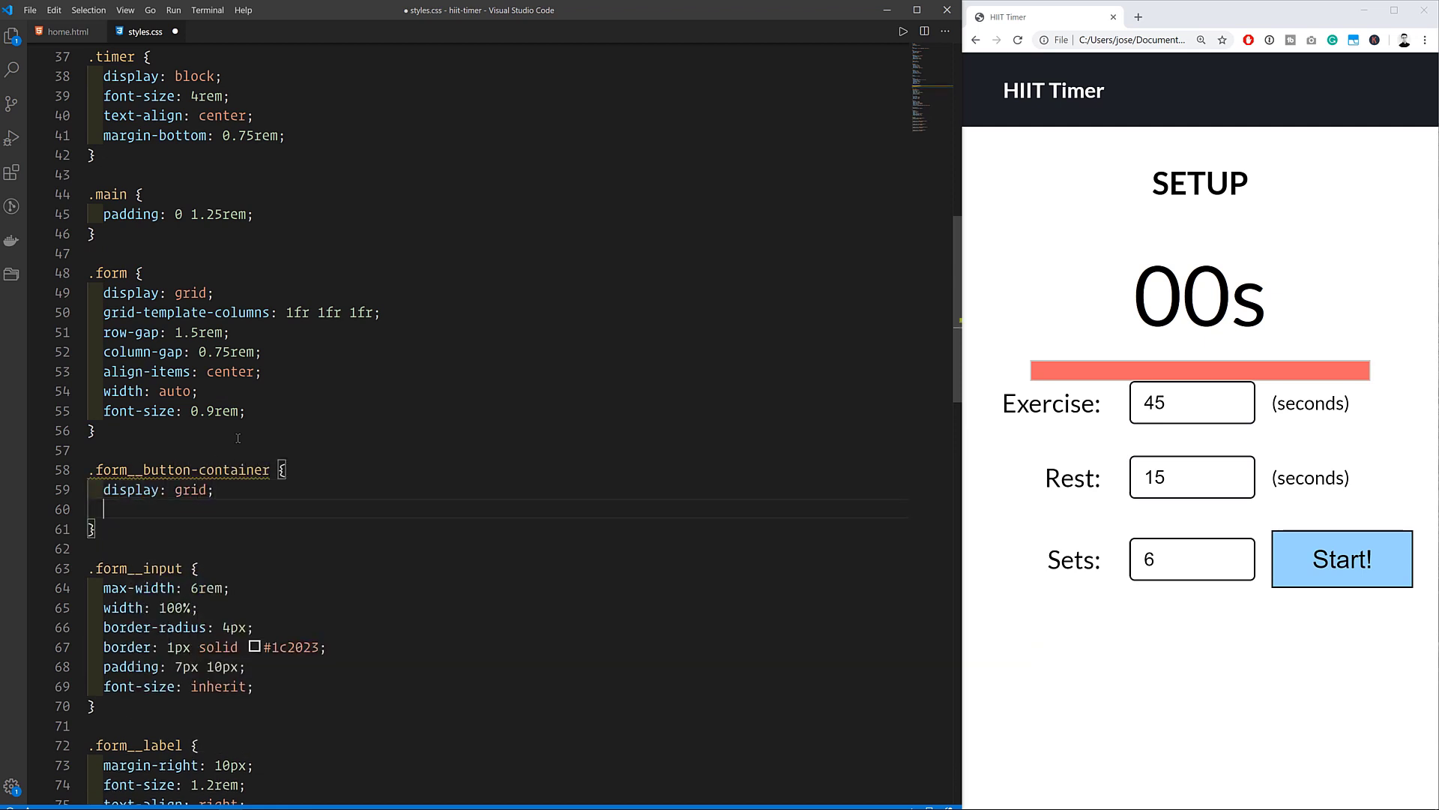
text(justify-content: center;)
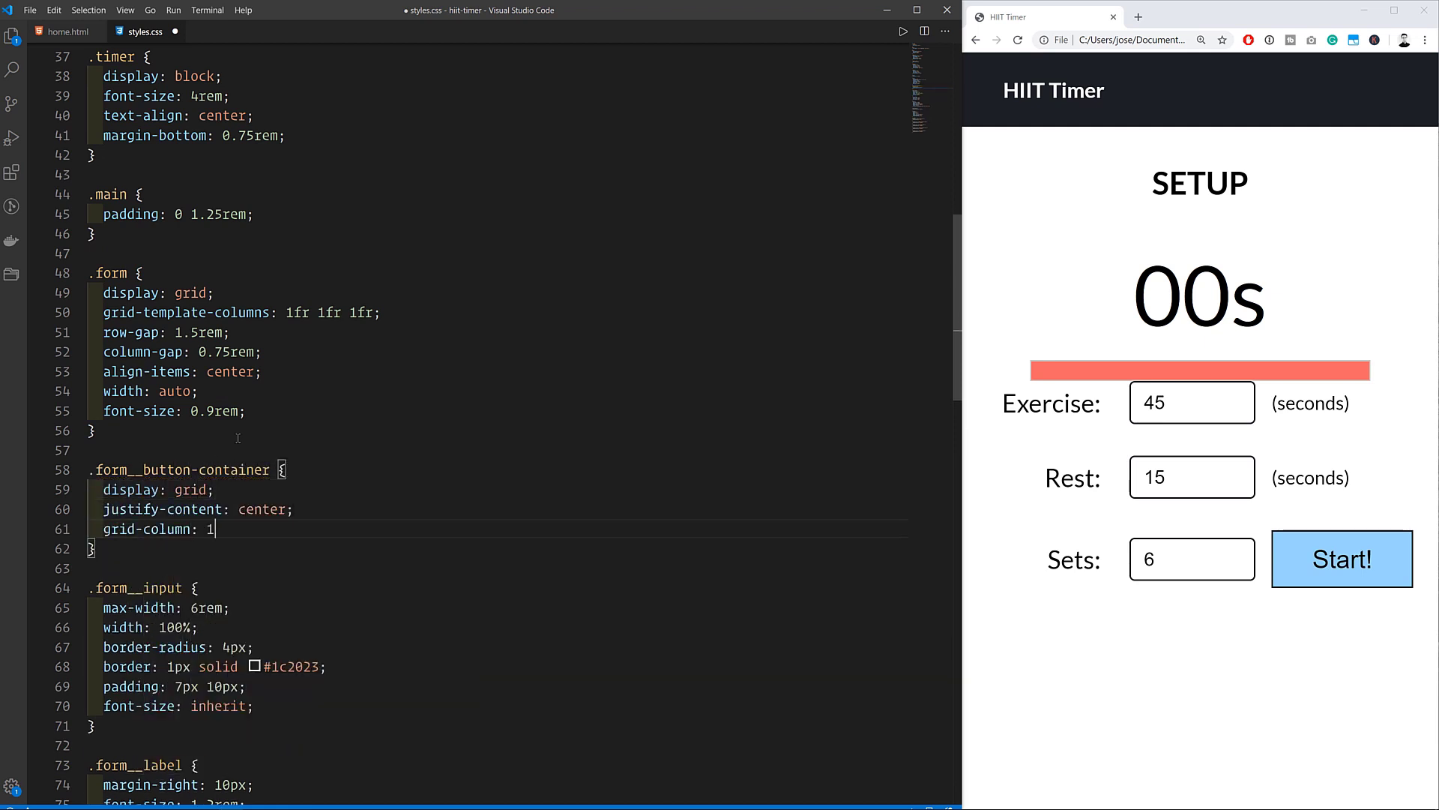
text(justify-s)
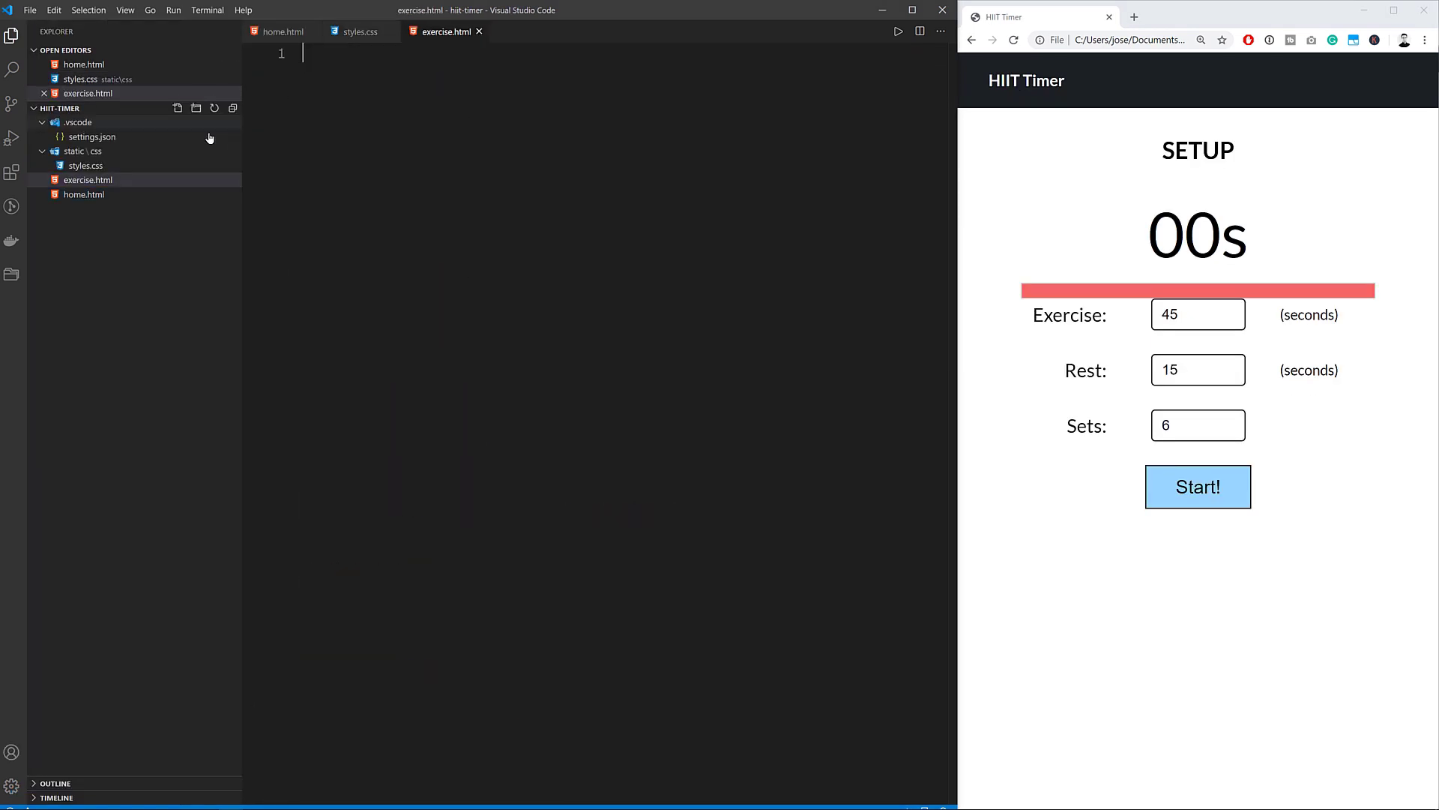
Step: Copy home.html markup into rest.html, then switch to the empty exercise.html
click(84, 208)
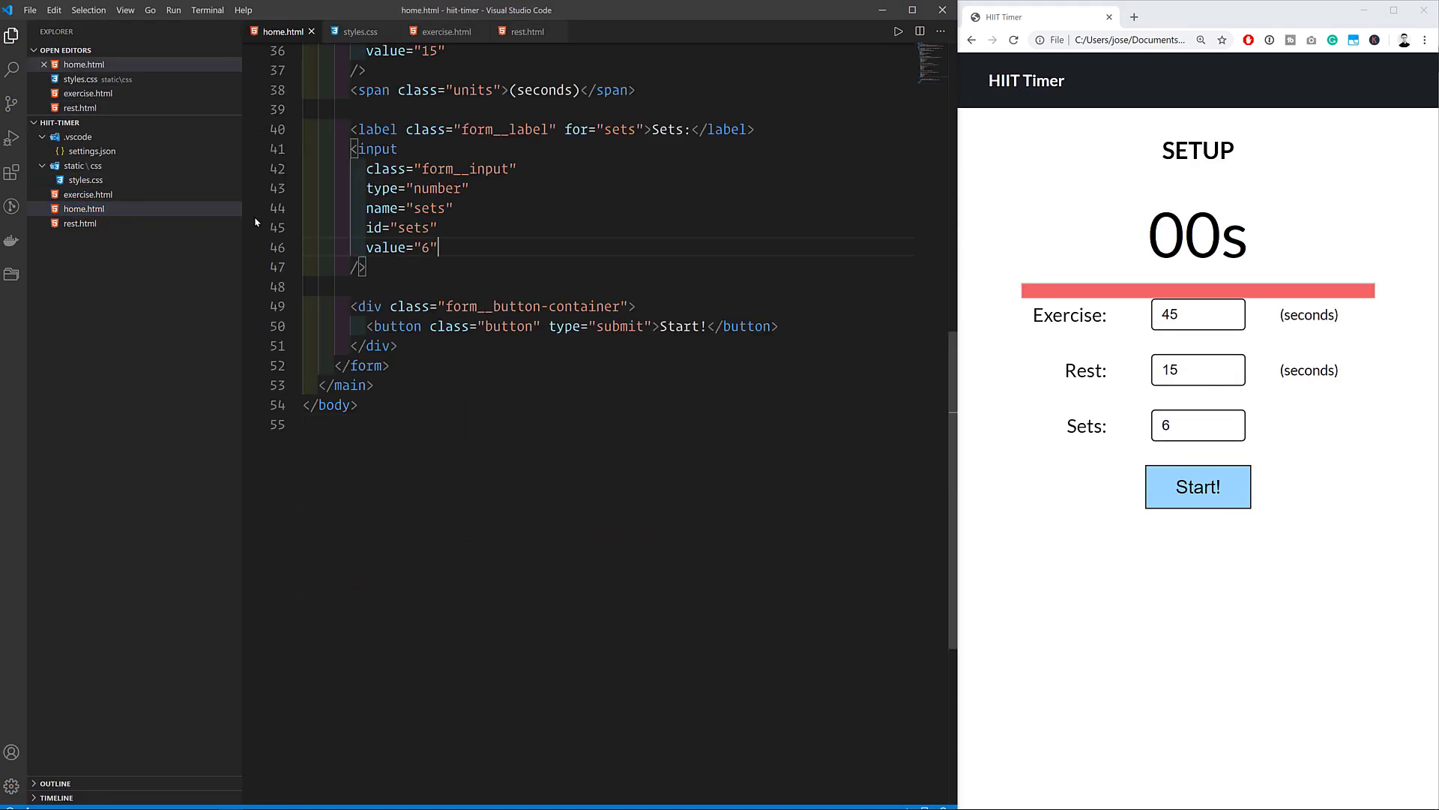
click(526, 30)
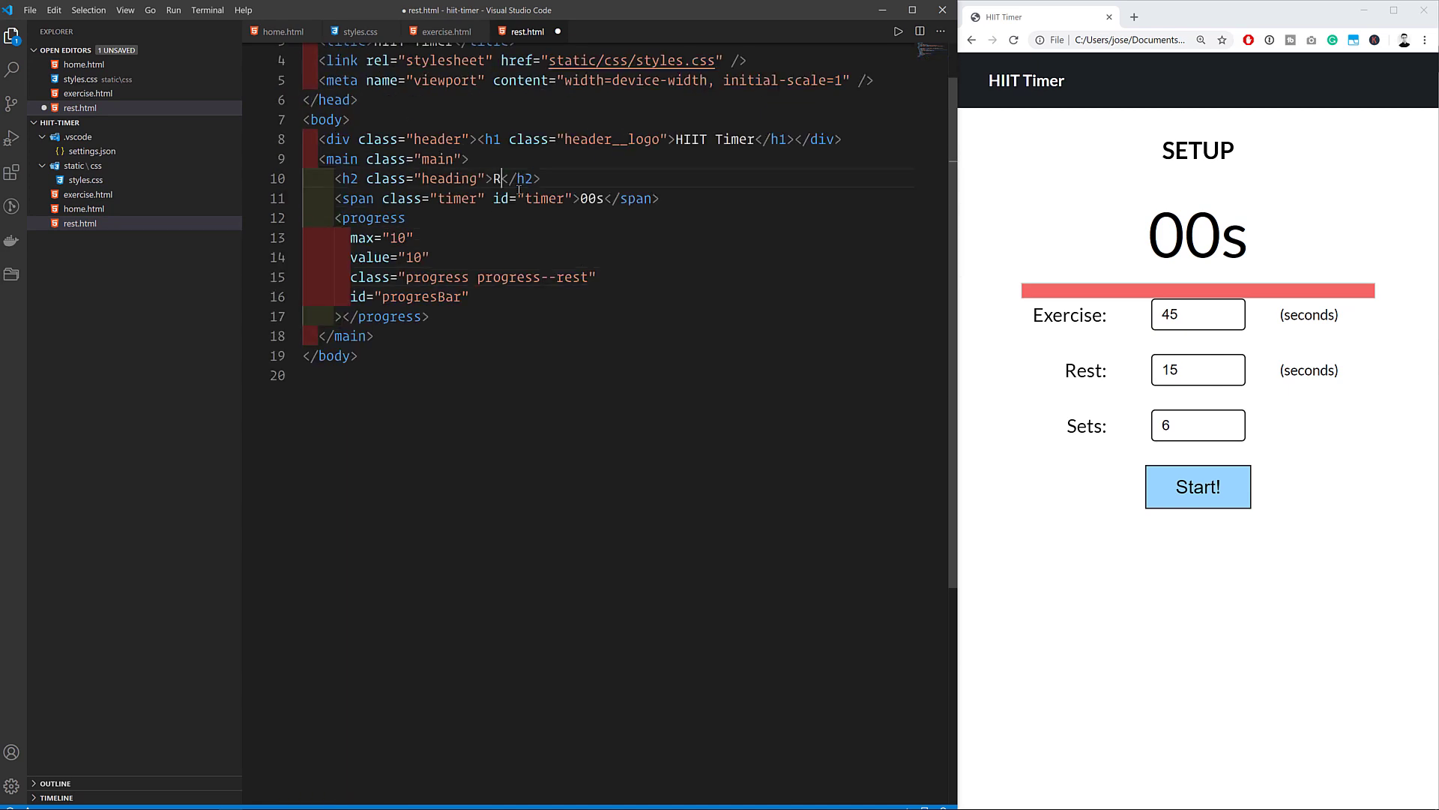
click(87, 193)
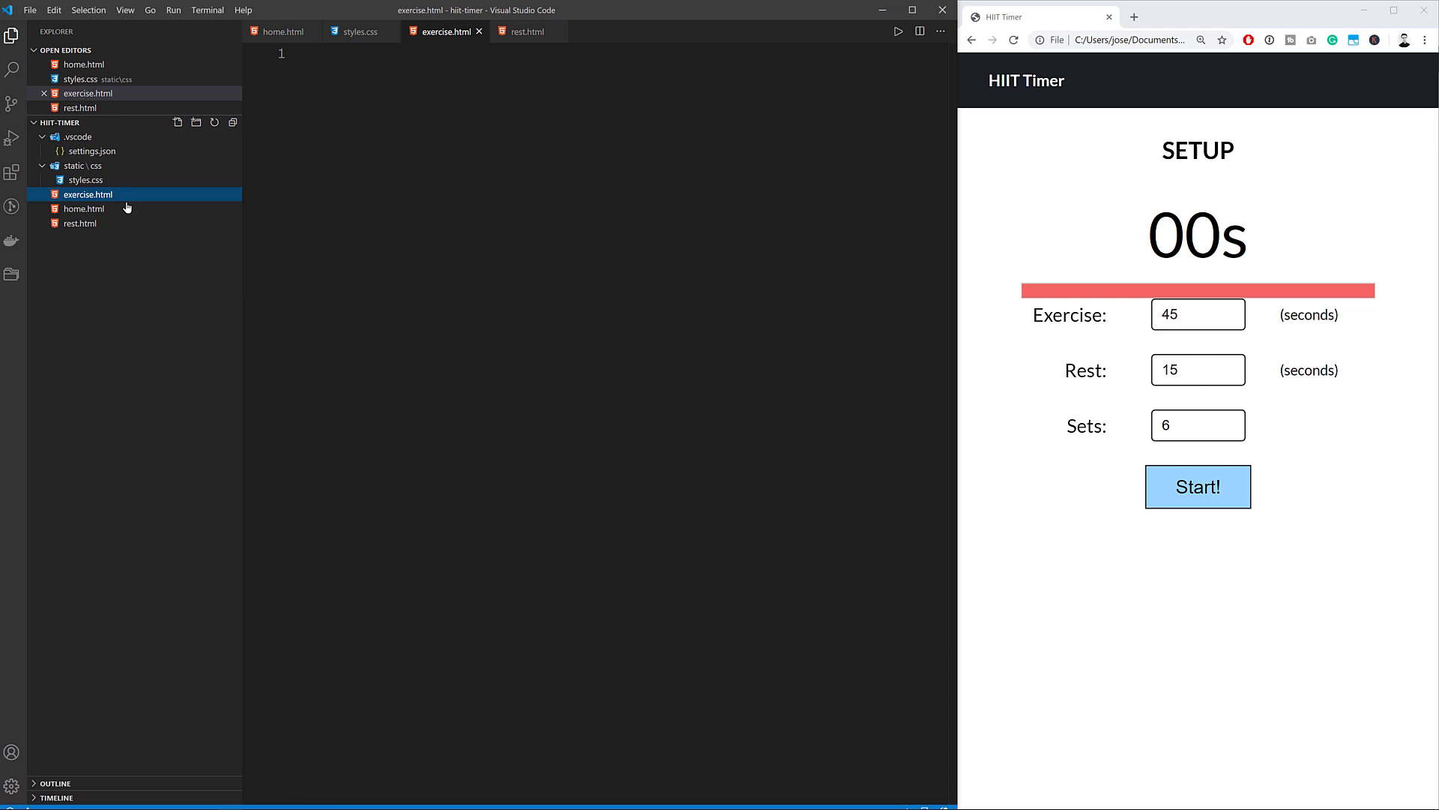